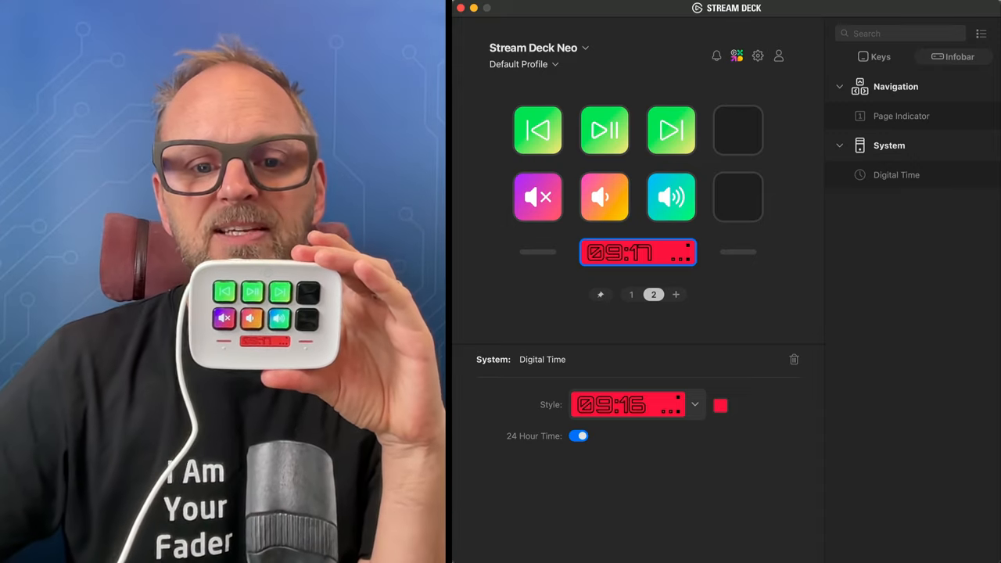
# Step: Flip the Neo to page 1 and back to page 2, then give the Digital Time infobar another Style
pyautogui.click(632, 294)
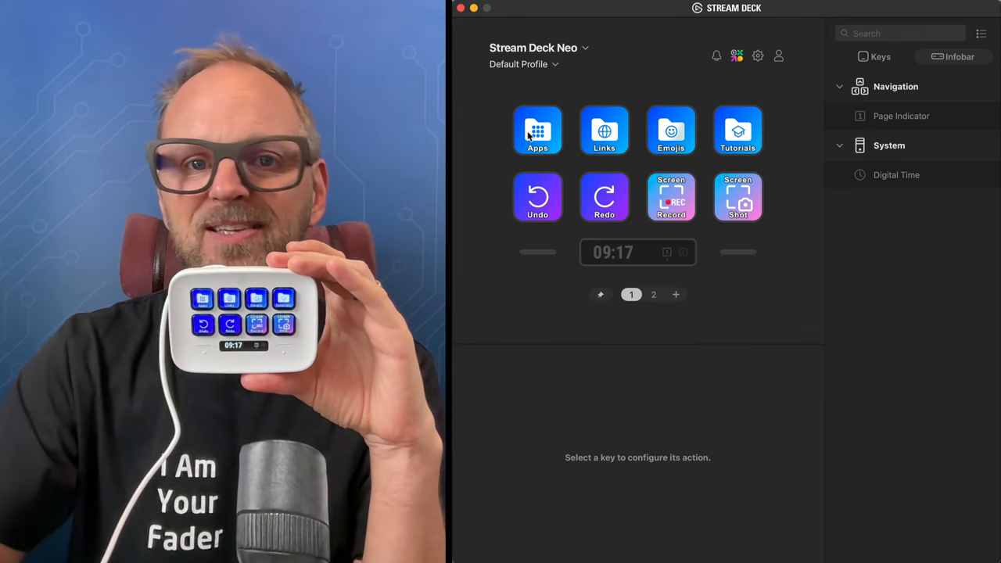
pyautogui.click(654, 294)
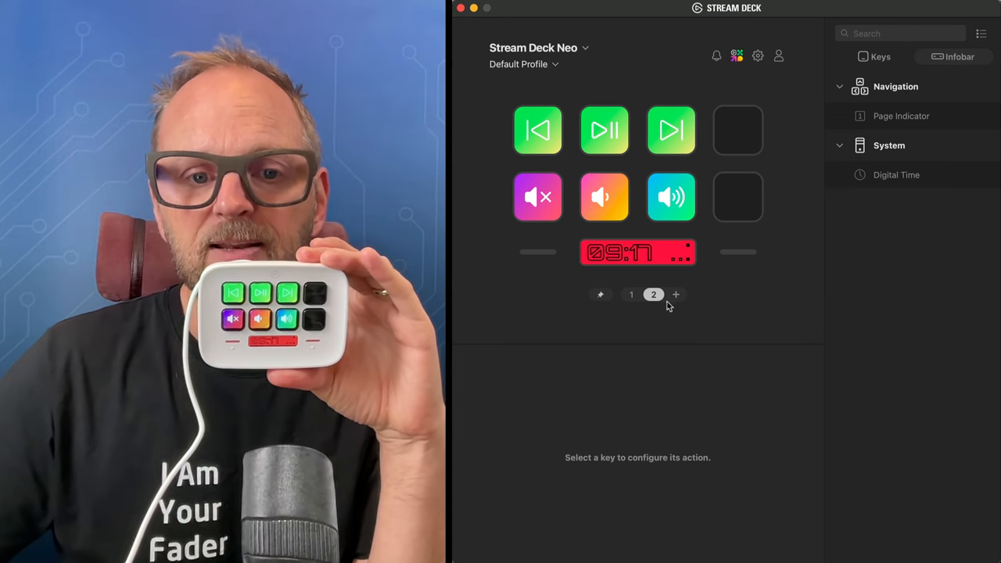
pyautogui.click(638, 251)
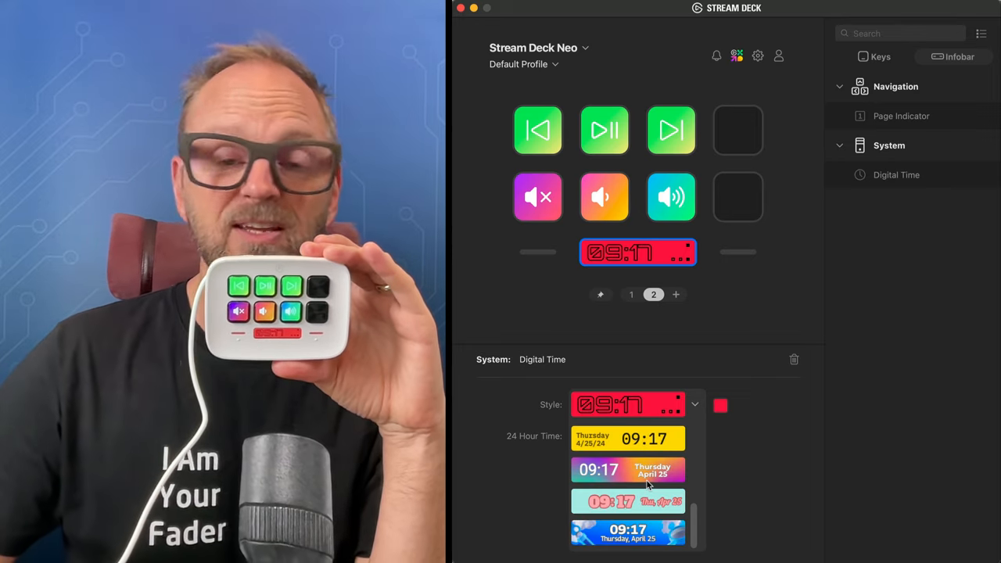
pyautogui.click(627, 531)
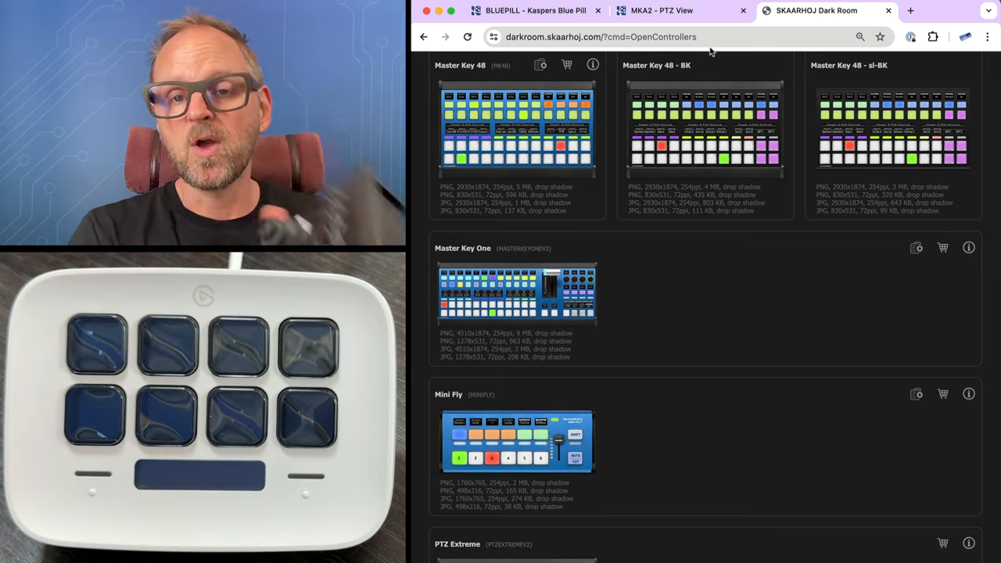
# Step: Scroll through the Dark Room Image Gallery of controllers and back to the top
pyautogui.scroll(-3)
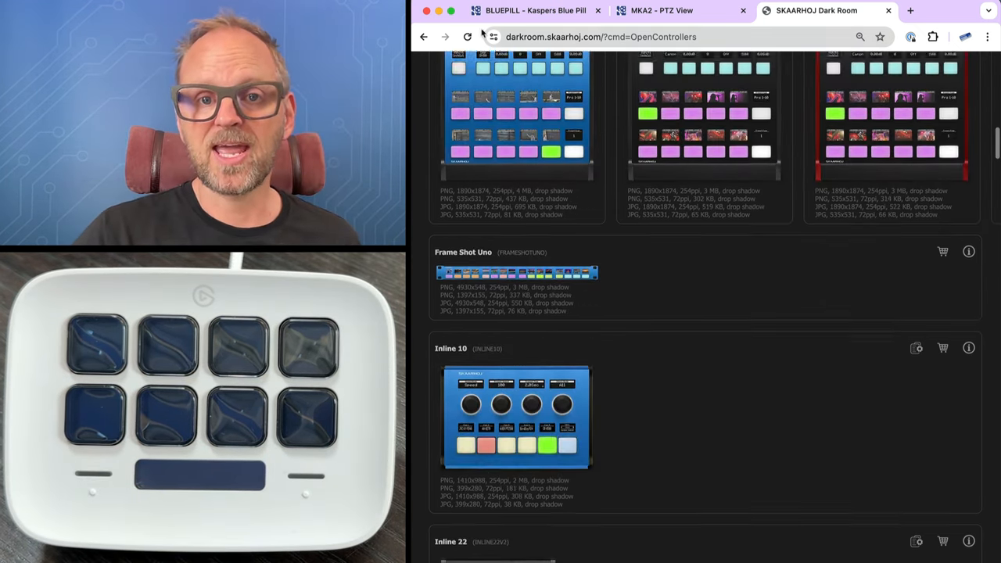
pyautogui.scroll(3)
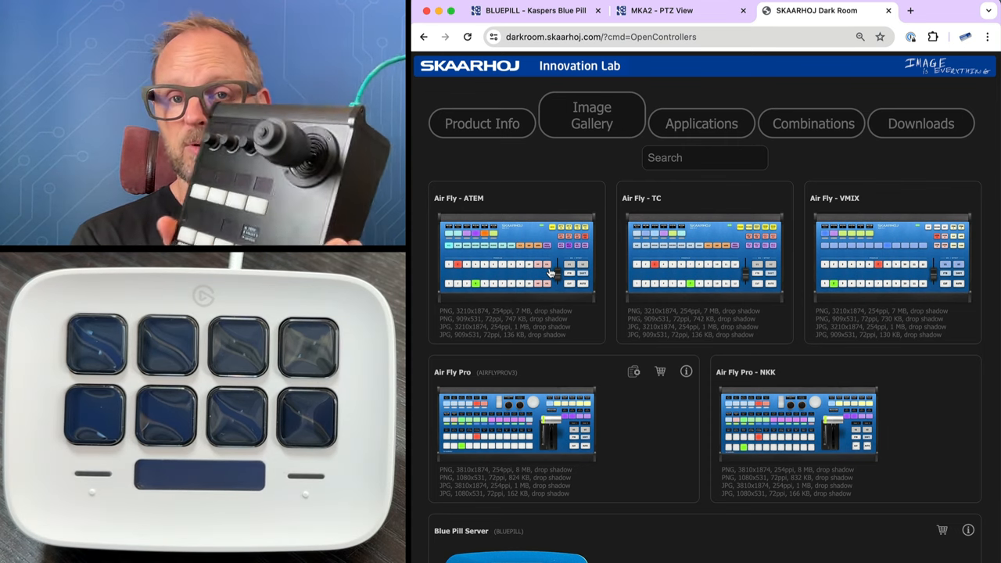
# Step: Search the gallery for 'view' and browse the PTZ View press photo page
pyautogui.click(704, 156)
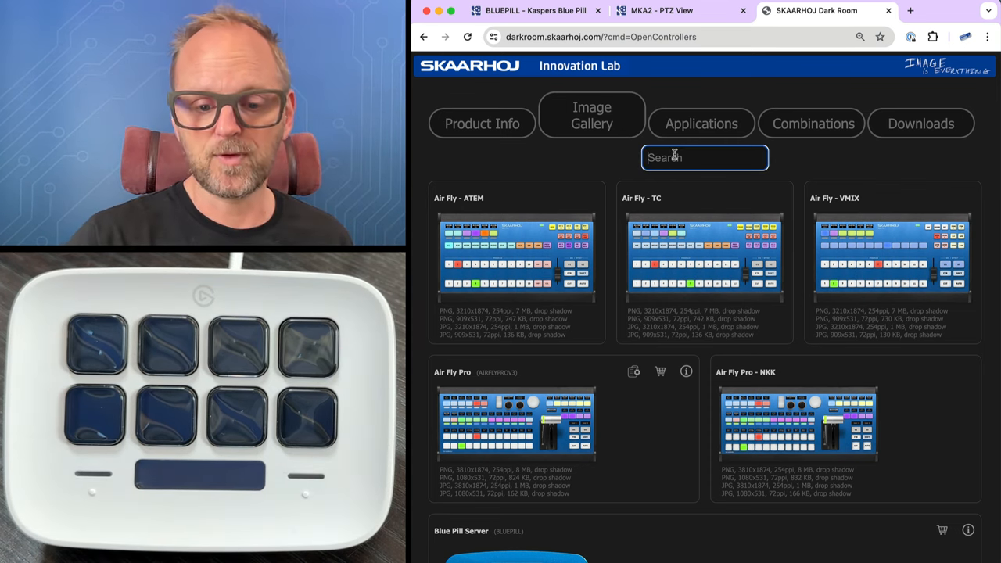
pyautogui.write('view')
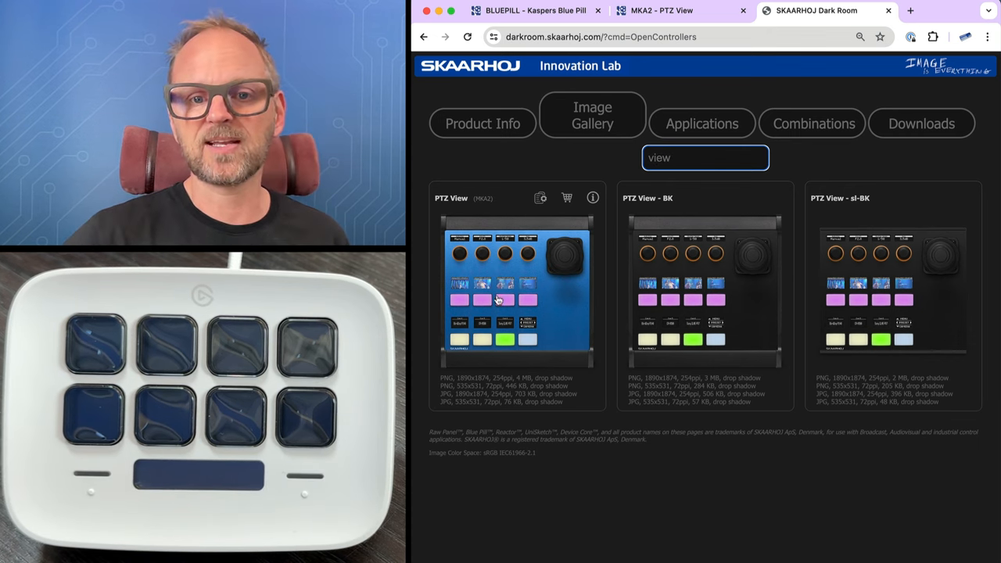
pyautogui.click(516, 293)
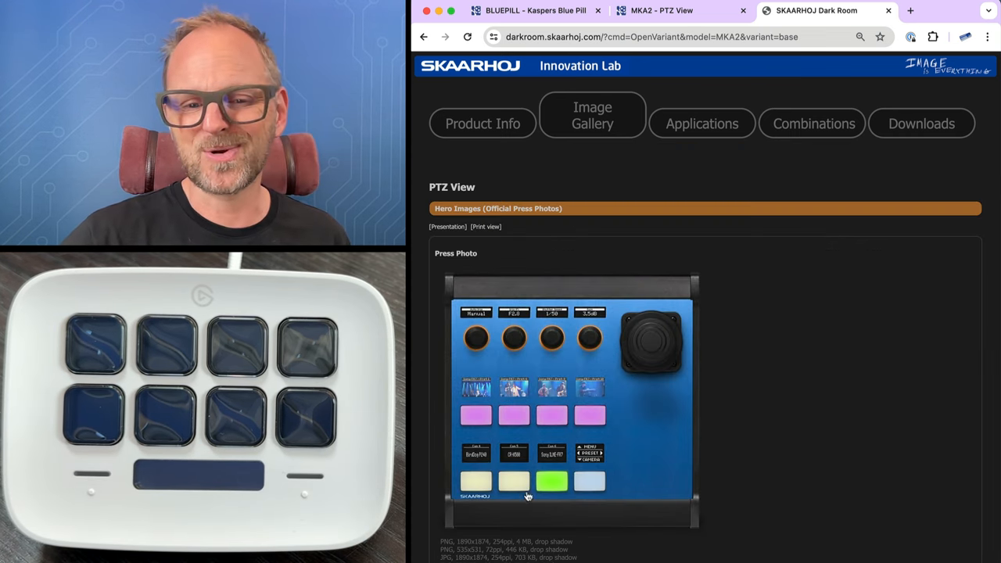
pyautogui.scroll(-3)
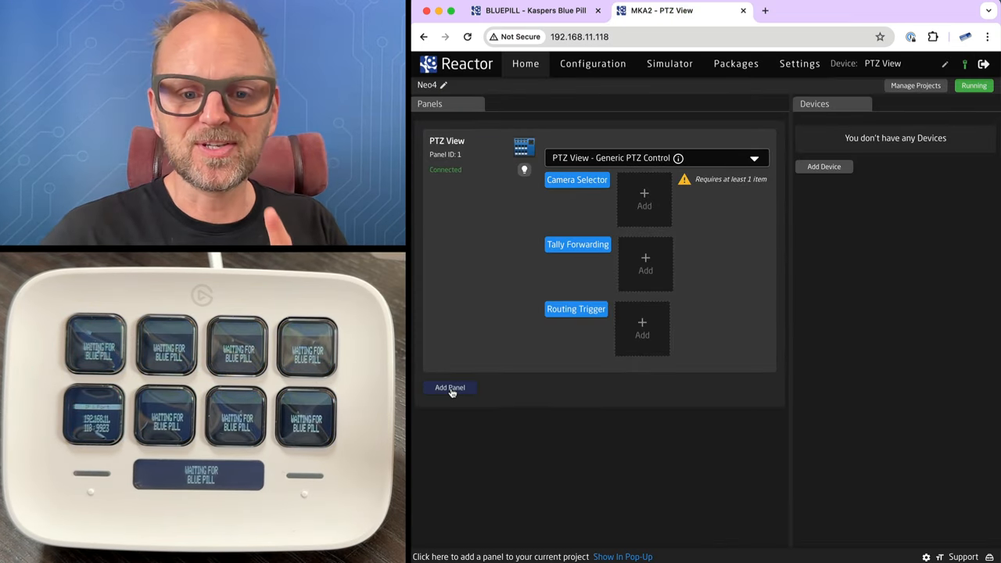
# Step: Add the XP_STREAMDECK-NEO as a panel with a new custom configuration
pyautogui.click(451, 387)
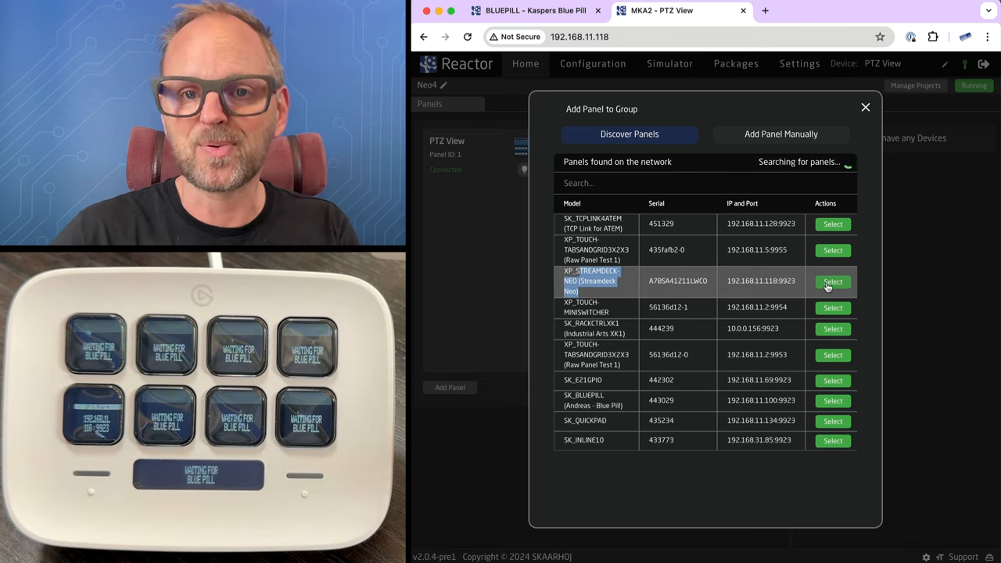
pyautogui.click(832, 281)
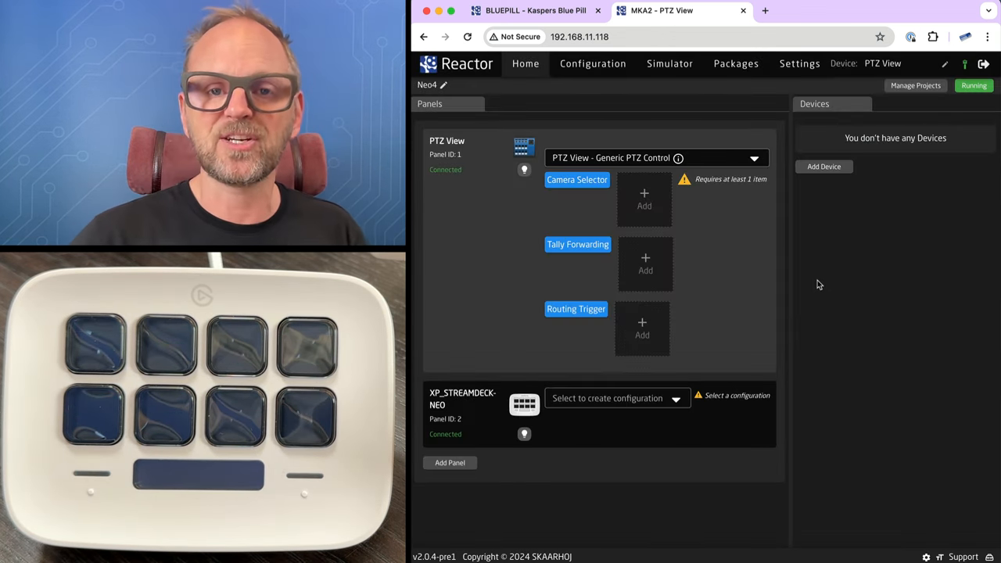
pyautogui.moveTo(570, 382)
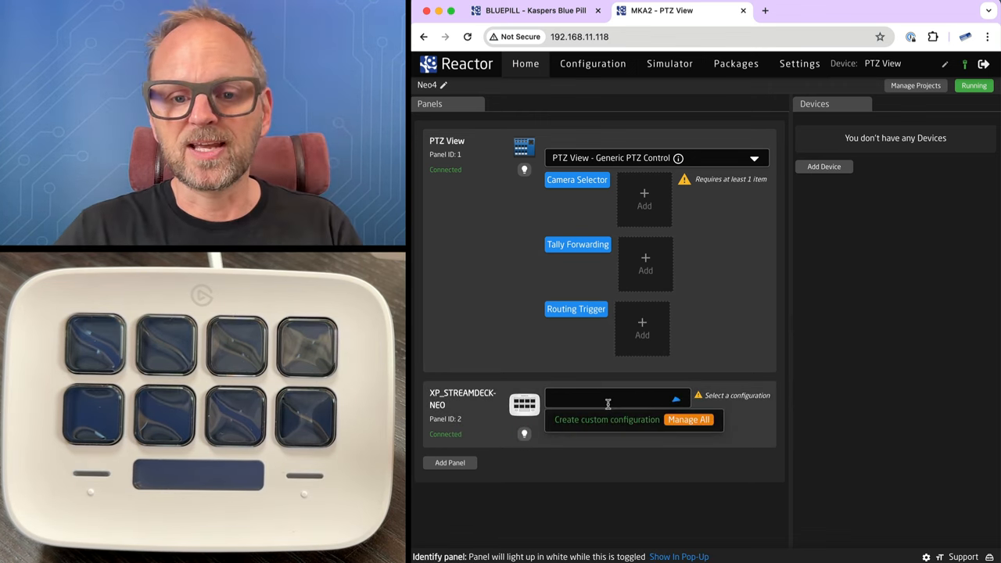
pyautogui.click(606, 419)
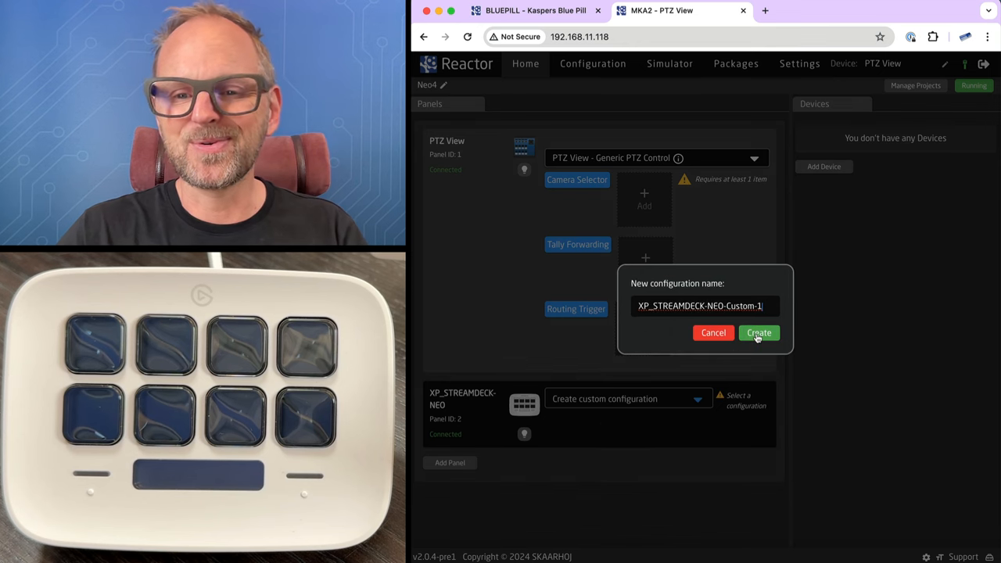
pyautogui.click(757, 331)
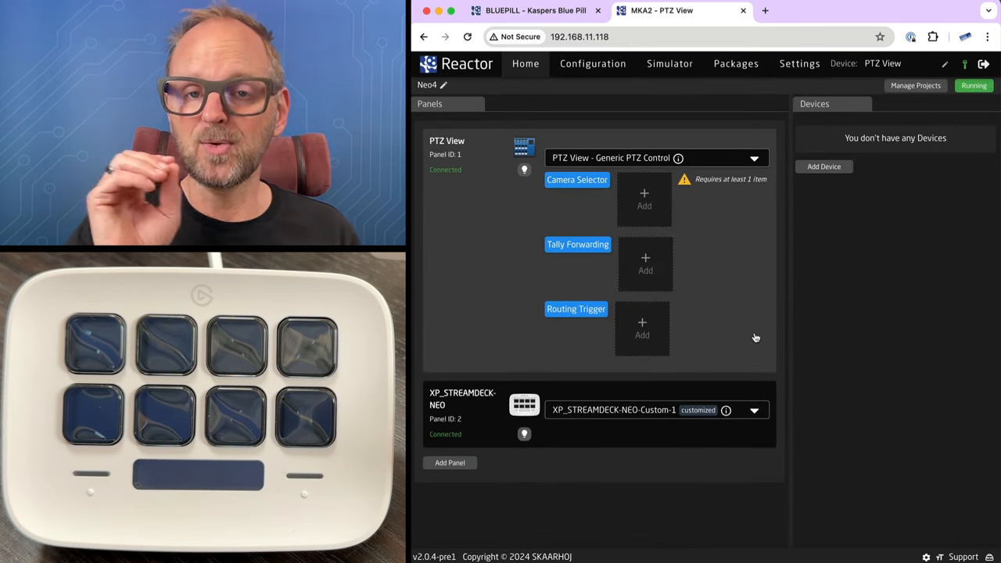
# Step: Show the Stream Deck Neo in the configurator fitted to view and select its first key
pyautogui.click(591, 63)
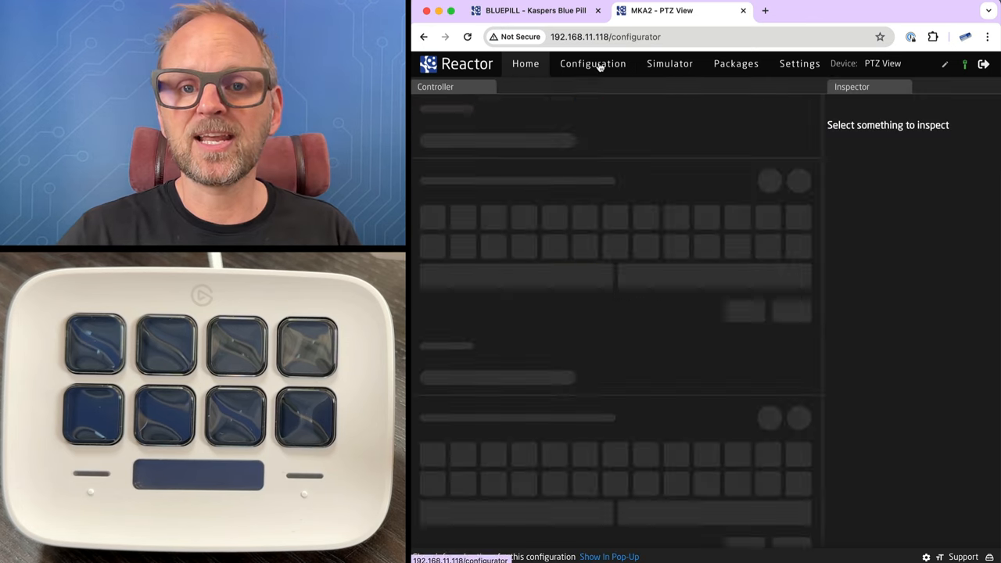
pyautogui.click(593, 63)
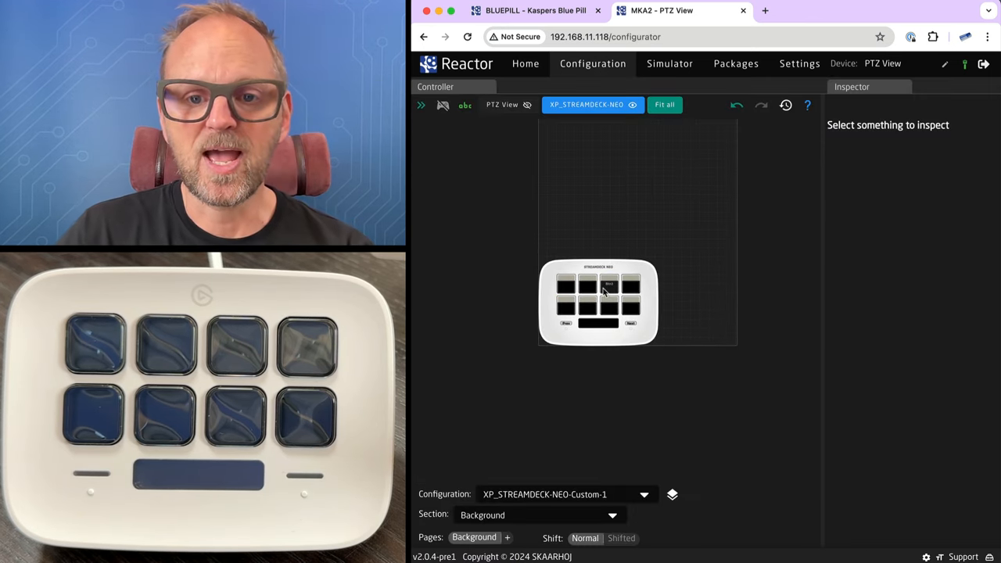
pyautogui.click(663, 103)
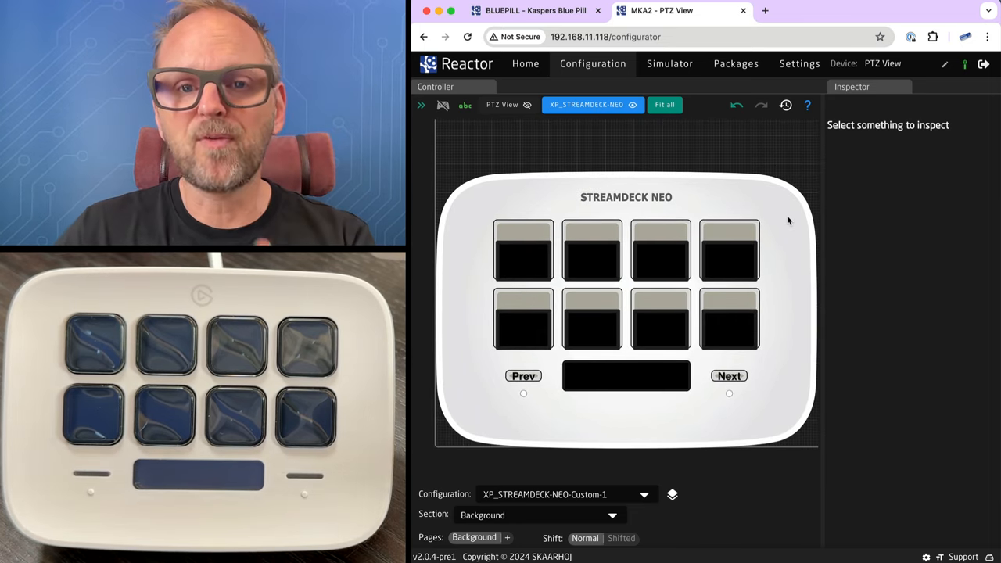
pyautogui.click(523, 250)
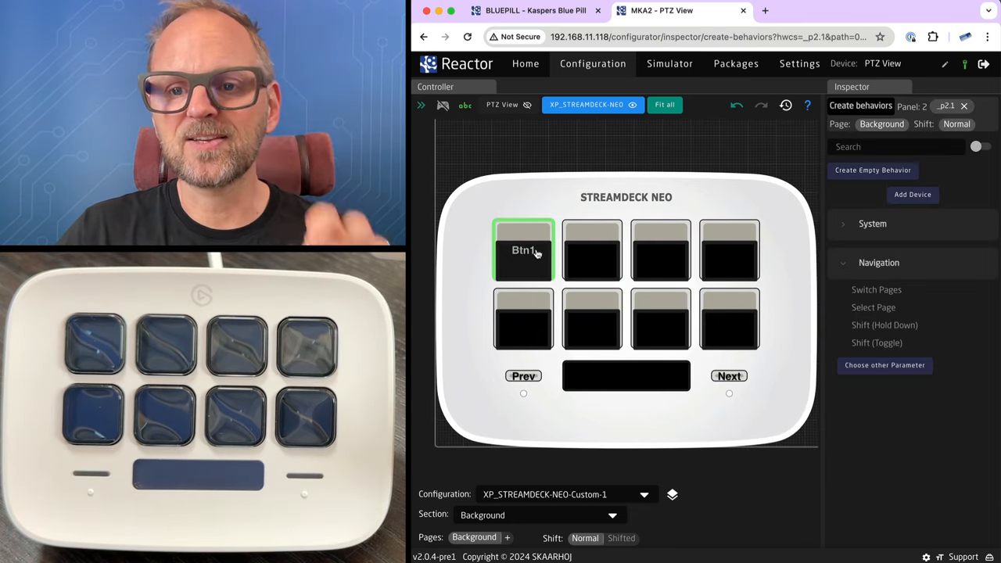
# Step: From Home, search 'atem' and add the ATEM Mini switcher as a device
pyautogui.click(525, 63)
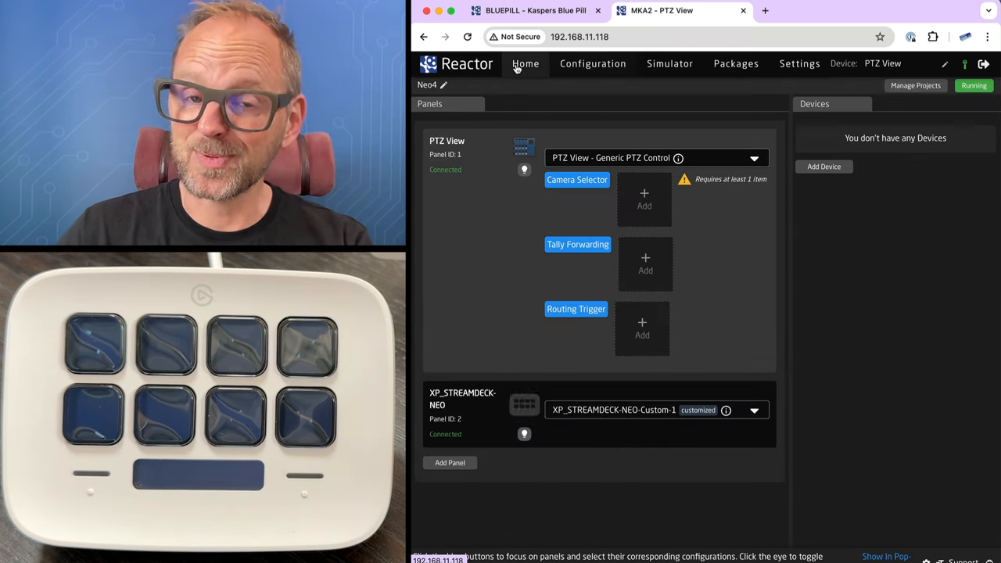
pyautogui.click(822, 166)
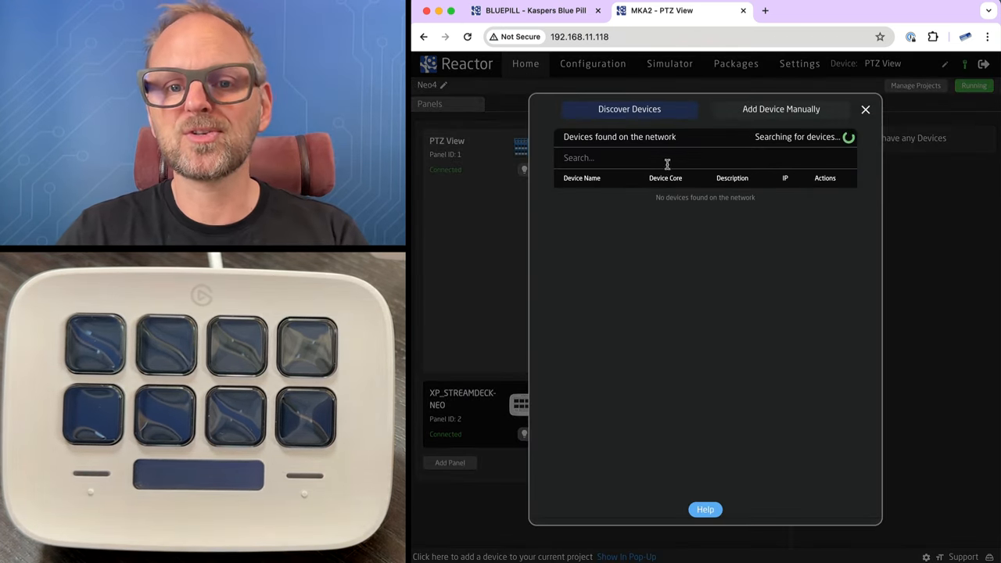
pyautogui.write('atem')
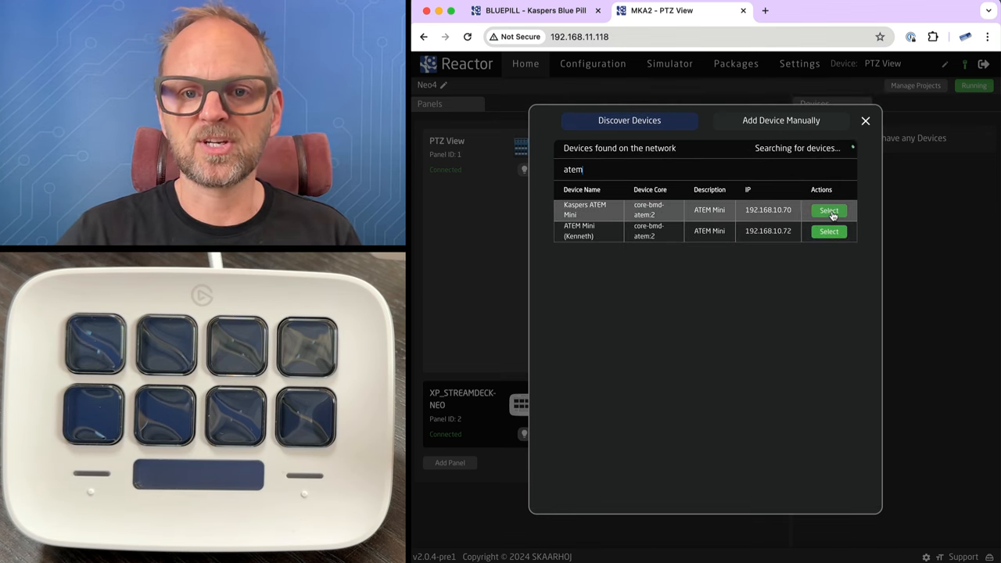
pyautogui.click(829, 210)
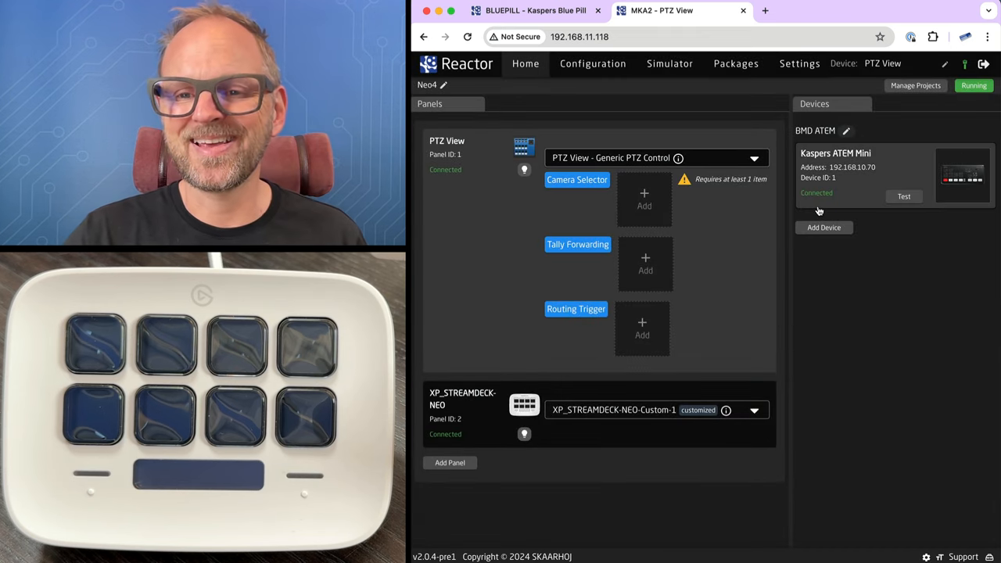
pyautogui.click(592, 63)
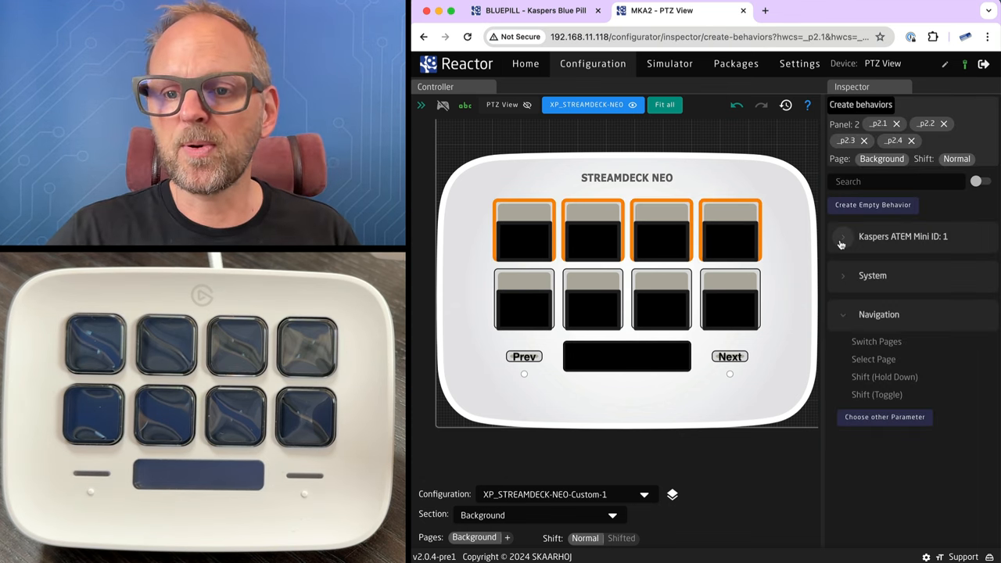
# Step: Assign the ATEM Mini ProgramPreview Program/Preview Select behavior to the top four keys
pyautogui.click(843, 236)
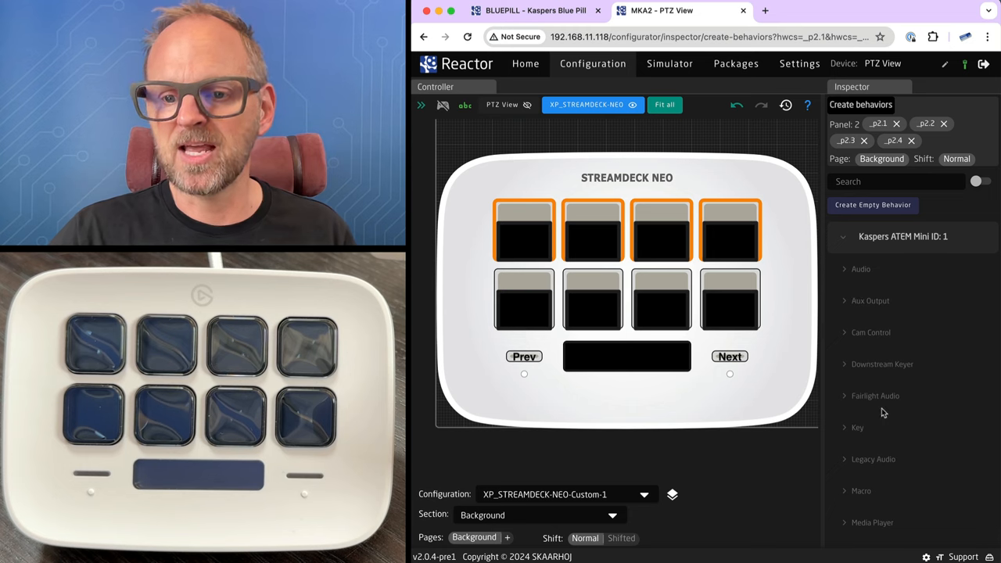
pyautogui.scroll(-3)
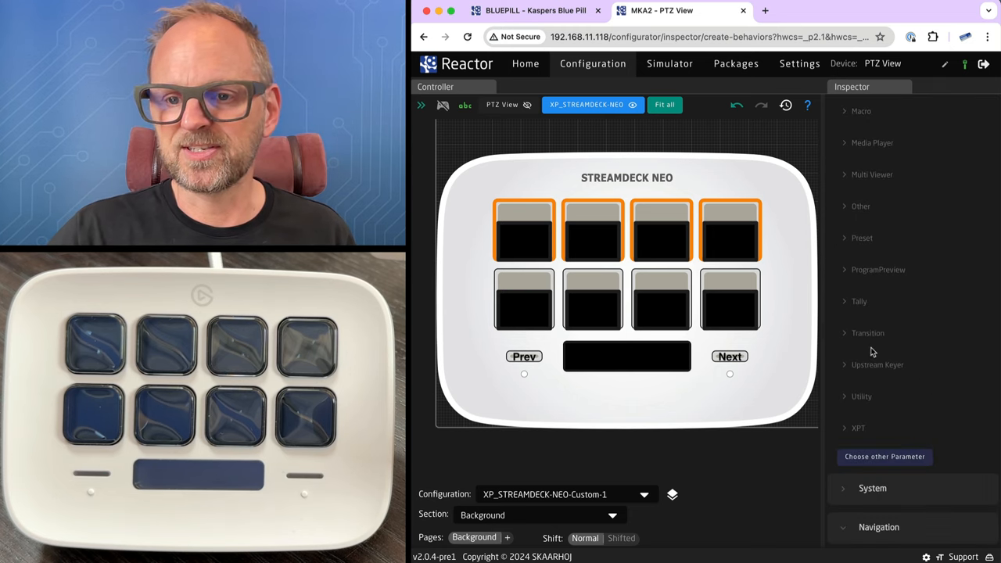
pyautogui.click(877, 269)
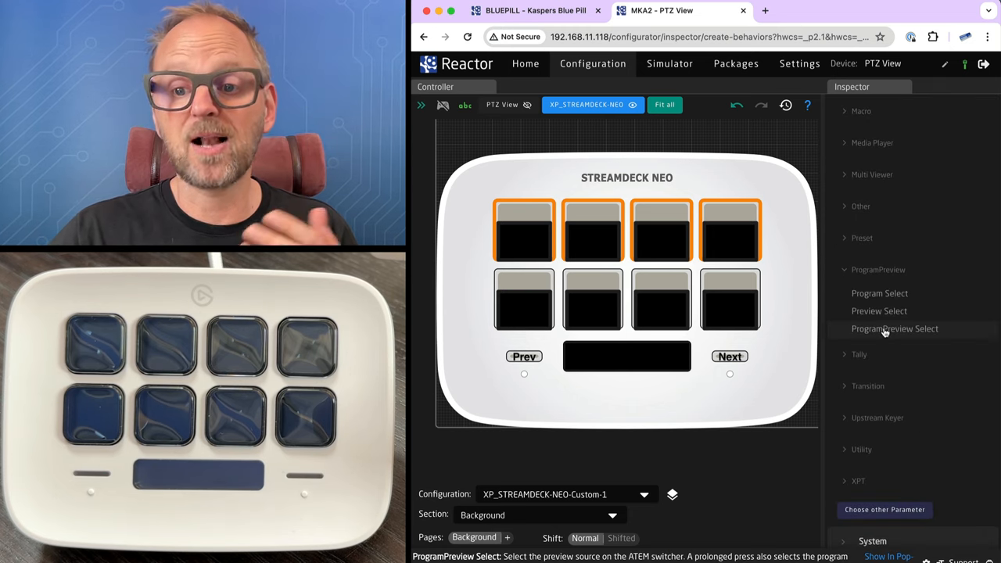
pyautogui.click(894, 329)
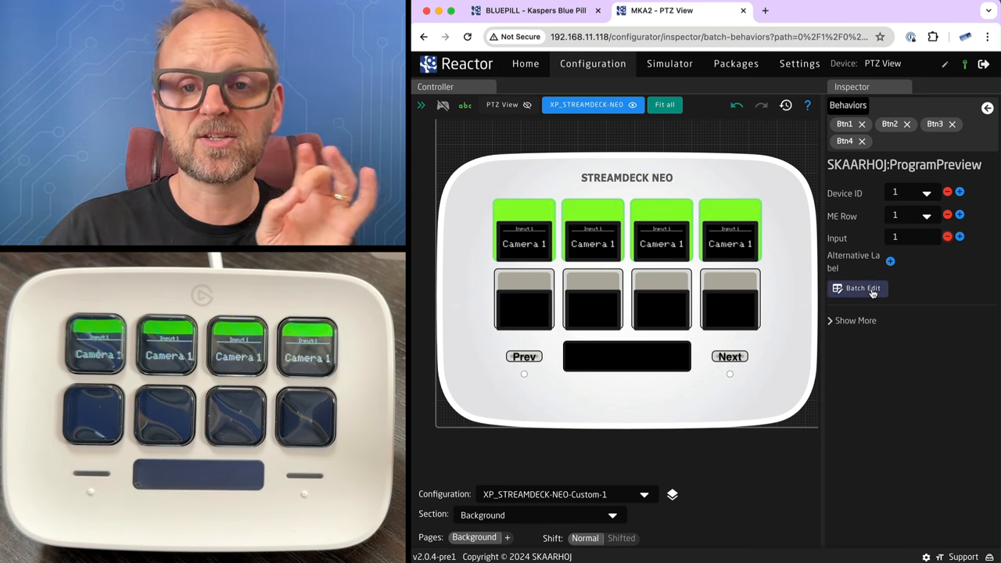
# Step: Batch-edit the four keys so their Input numbers run 1 through 4
pyautogui.click(857, 287)
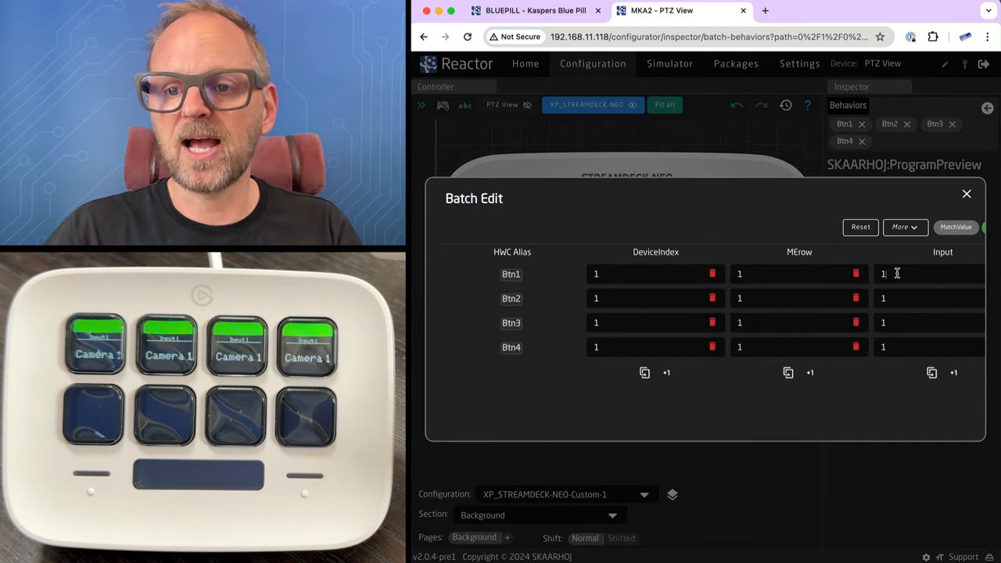
pyautogui.moveTo(950, 313)
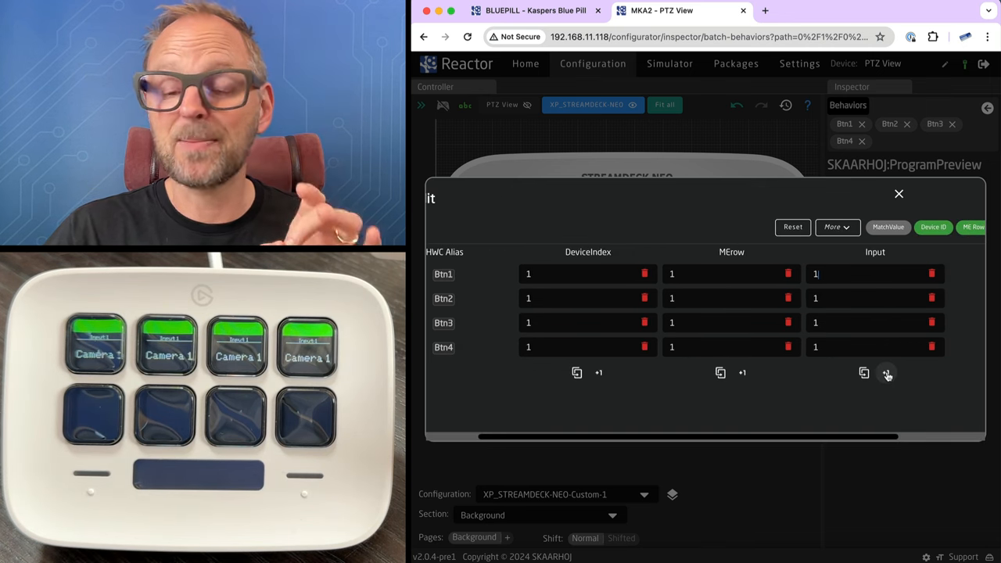
pyautogui.click(863, 372)
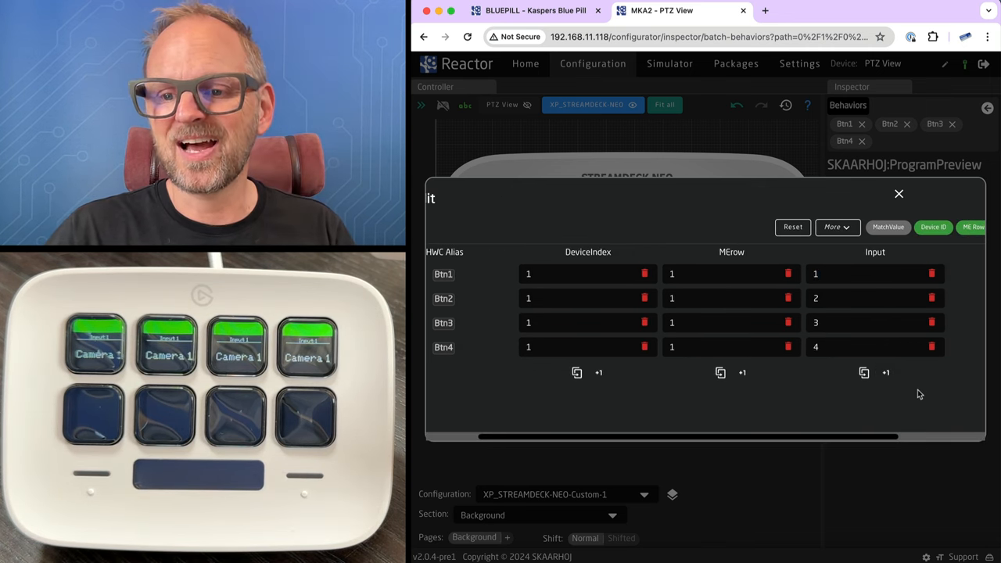
pyautogui.click(897, 194)
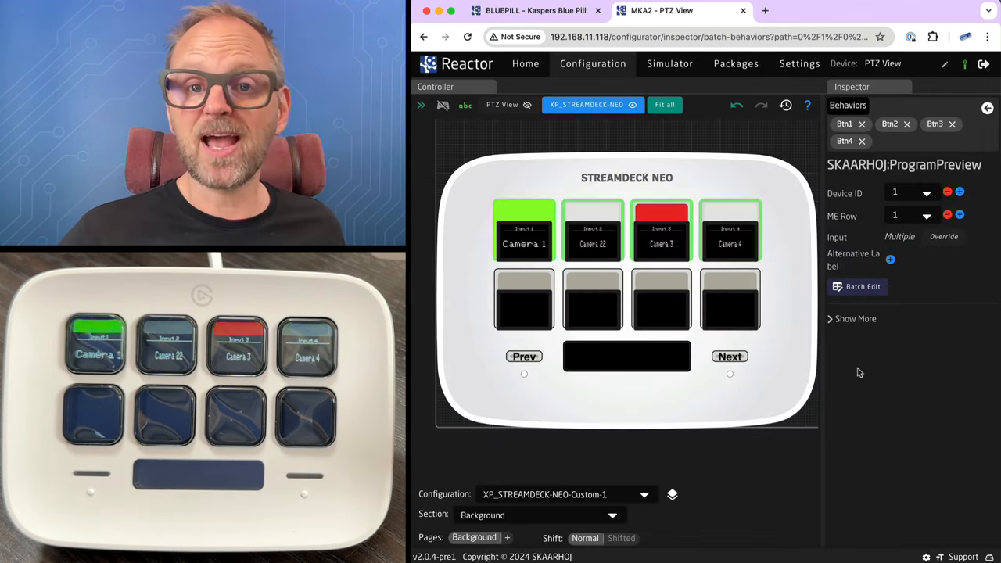
pyautogui.click(592, 228)
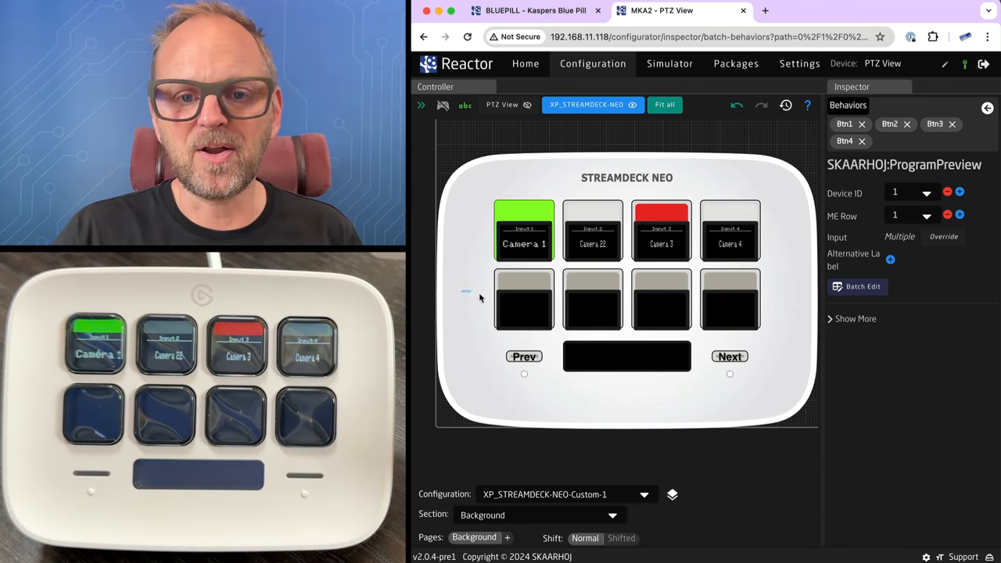
# Step: Give Btn5 the ATEM Transition Cut behavior
pyautogui.click(522, 298)
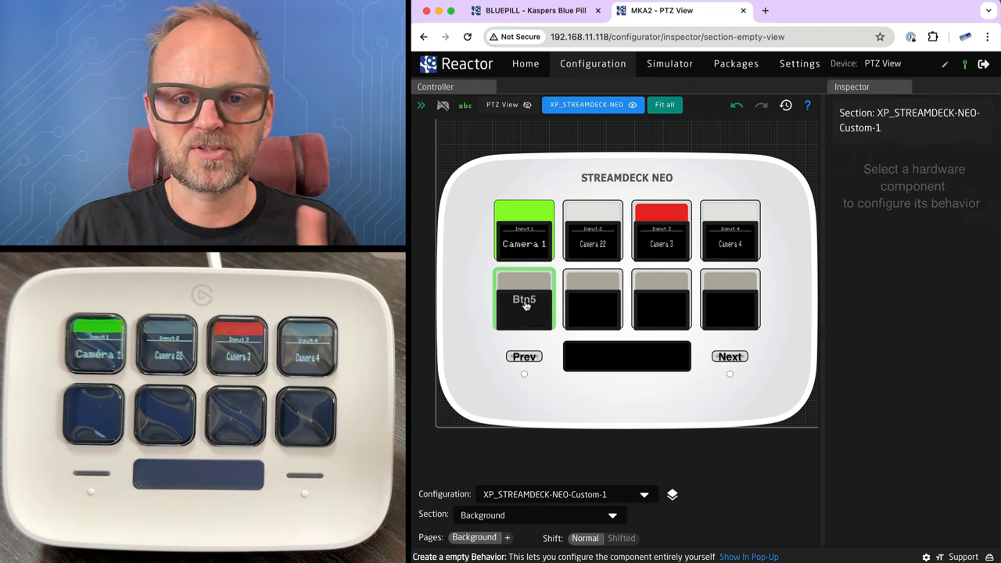
pyautogui.click(524, 300)
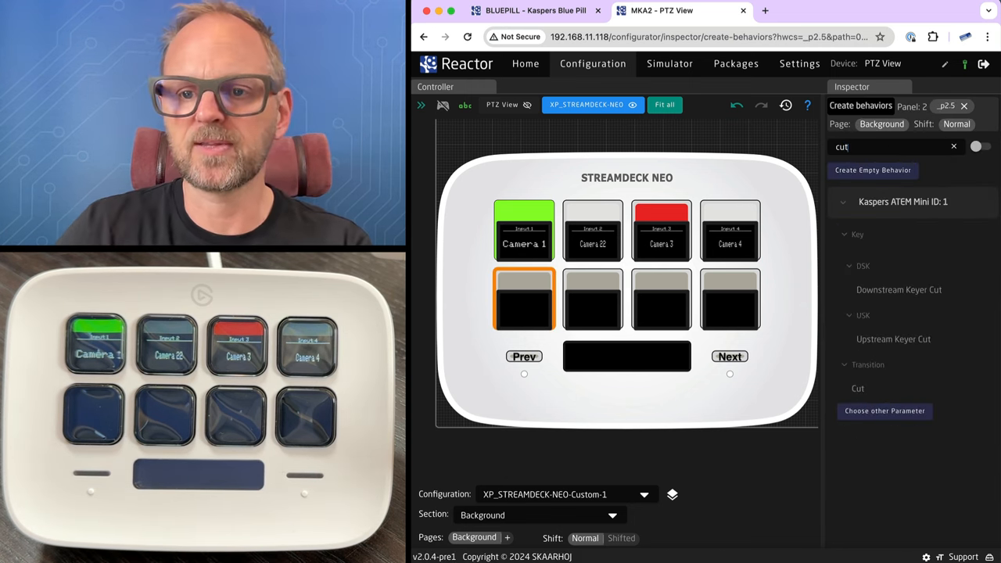
pyautogui.click(857, 388)
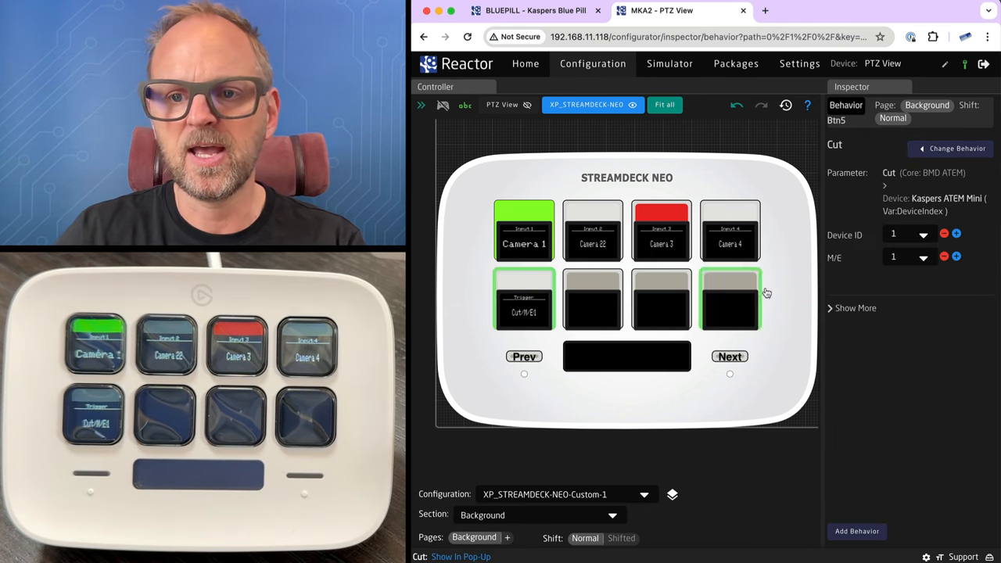
# Step: Give Btn6 the ATEM Transition Auto behavior
pyautogui.click(591, 298)
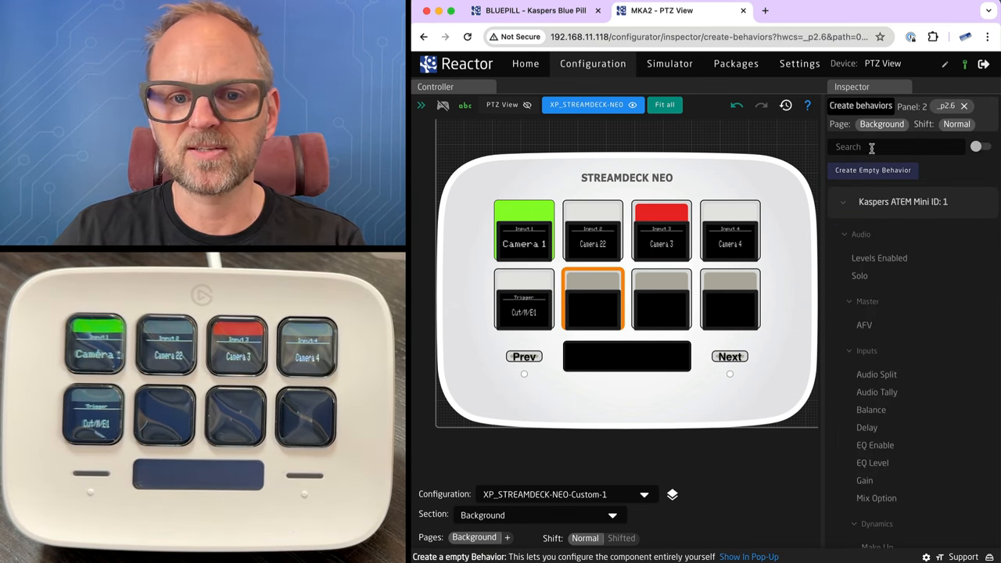
pyautogui.write('cur')
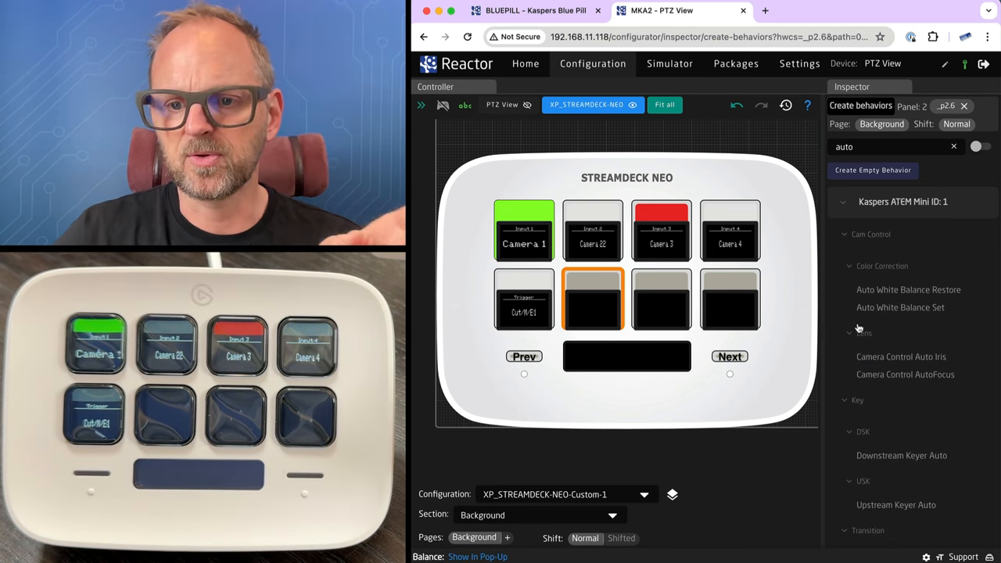
pyautogui.scroll(-3)
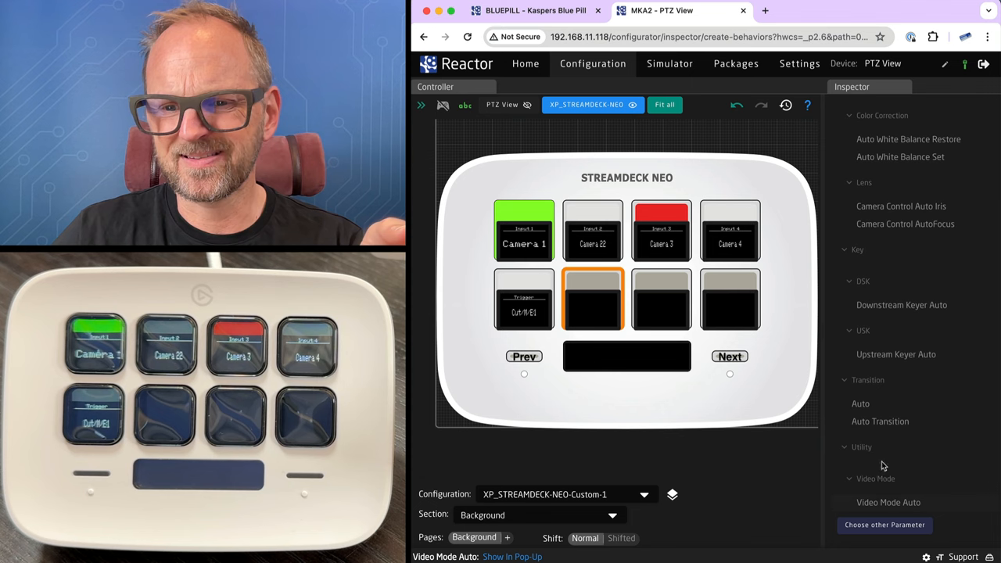
pyautogui.click(591, 299)
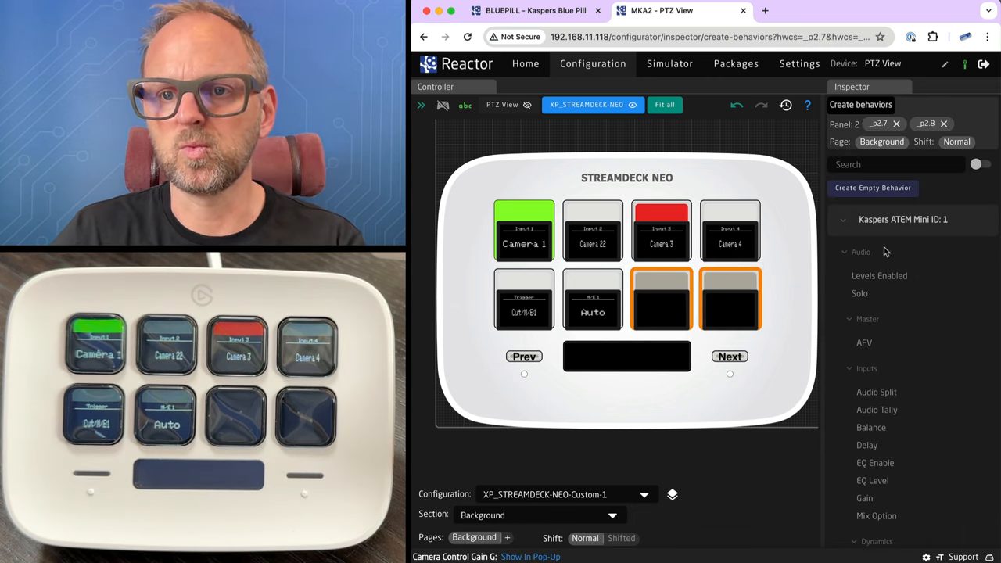
# Step: Give Btn7 and Btn8 Upstream Keyer Enable, Approach On for Btn7 and Off for Btn8
pyautogui.write('u')
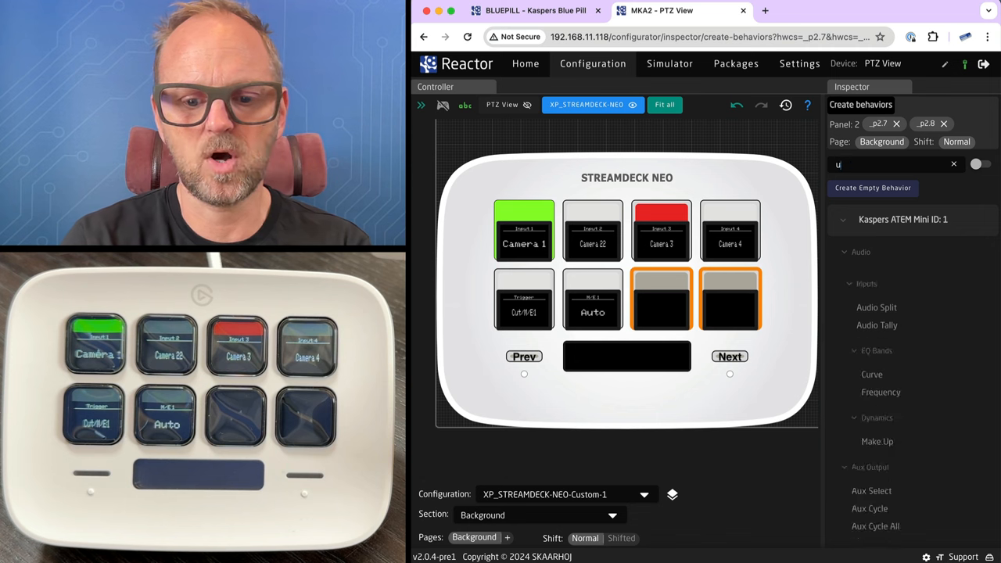
pyautogui.write('pstream')
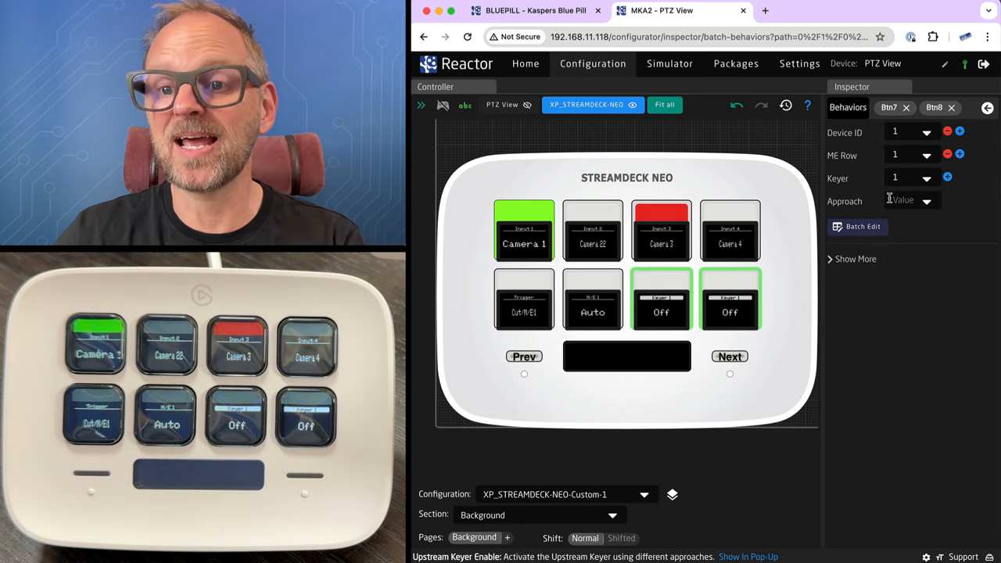
pyautogui.click(910, 200)
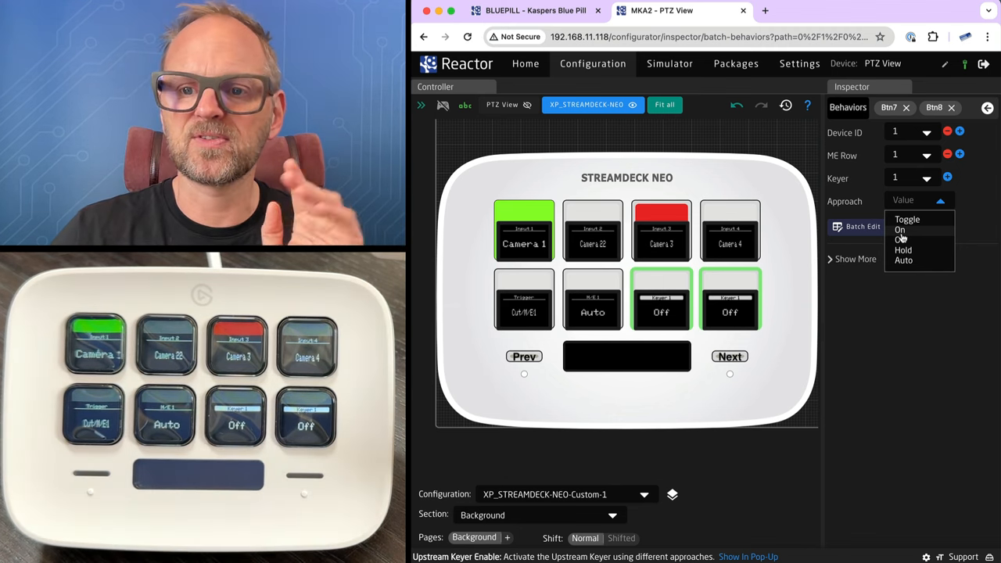
pyautogui.click(901, 228)
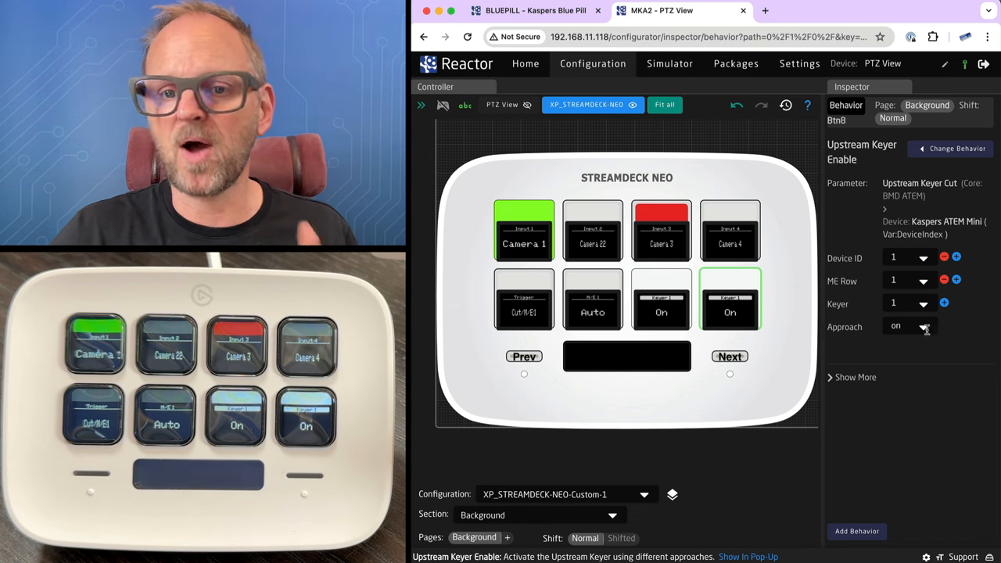
pyautogui.click(910, 327)
pyautogui.write('ff')
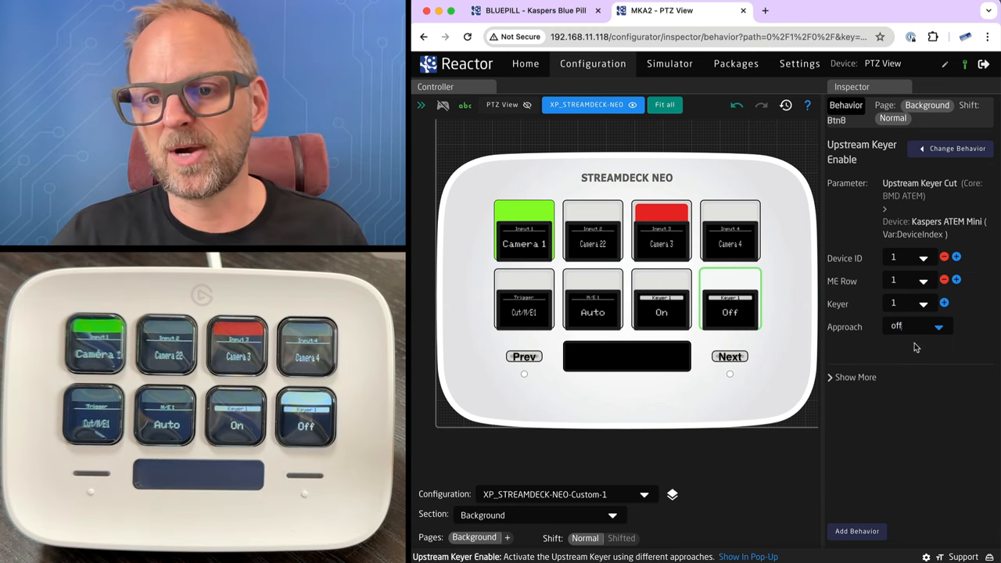
pyautogui.click(916, 327)
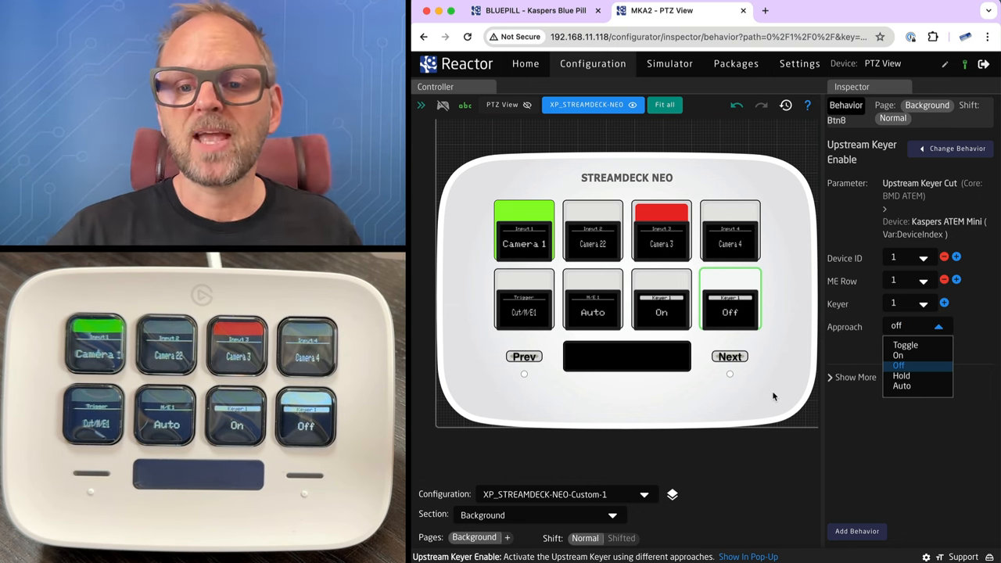
pyautogui.moveTo(659, 400)
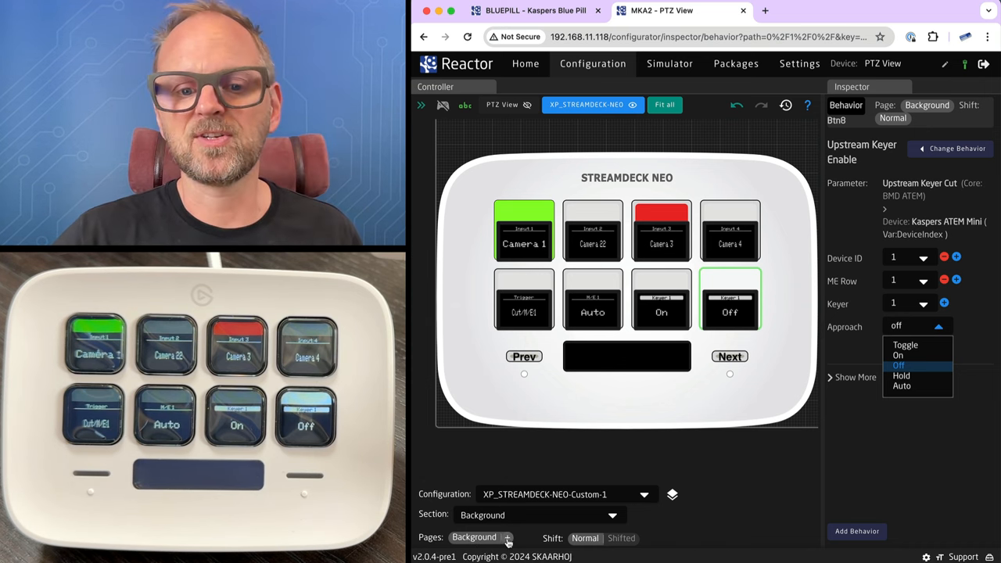
# Step: Create a new page named Aux and switch to it
pyautogui.click(507, 538)
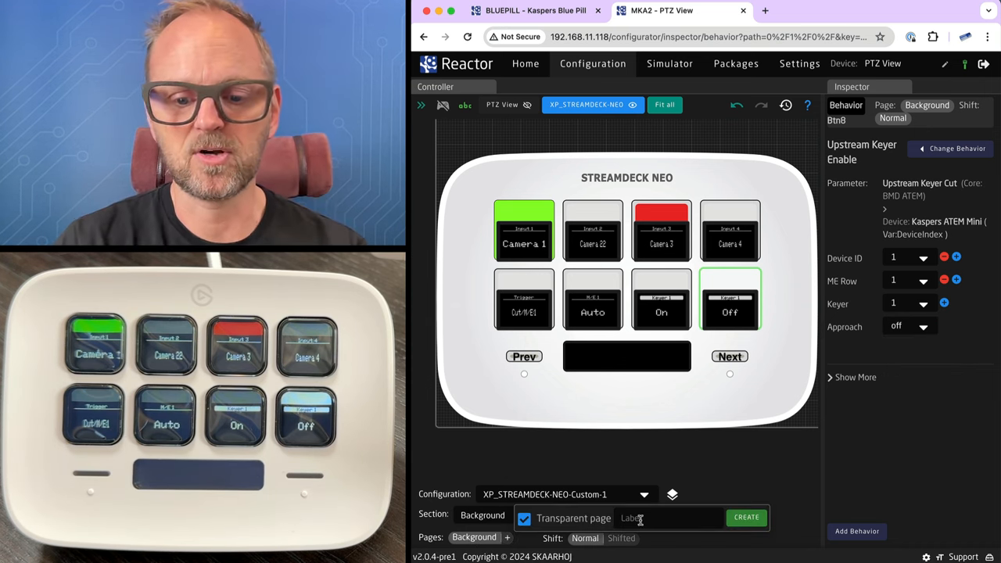
pyautogui.write('AUx')
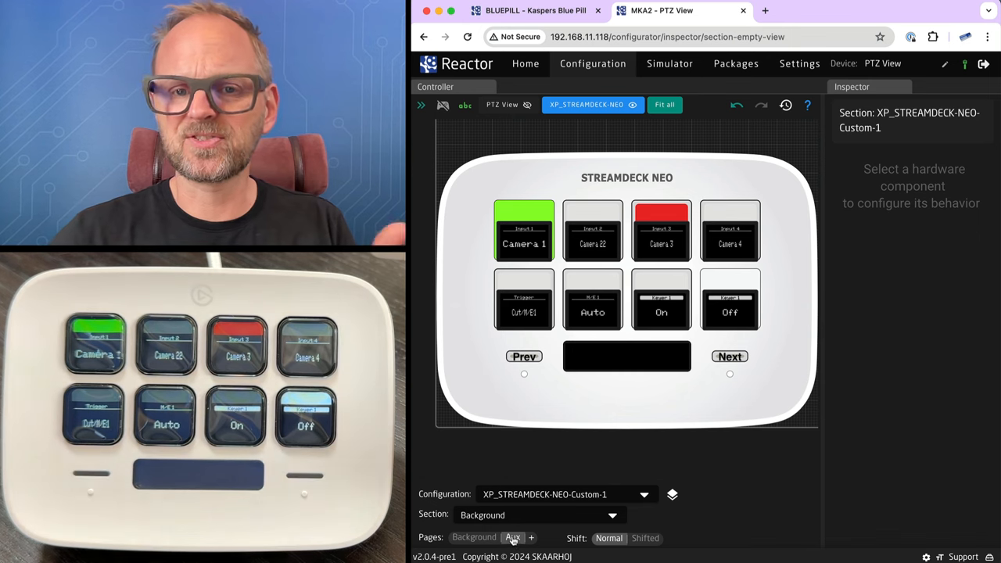
pyautogui.rightClick(513, 538)
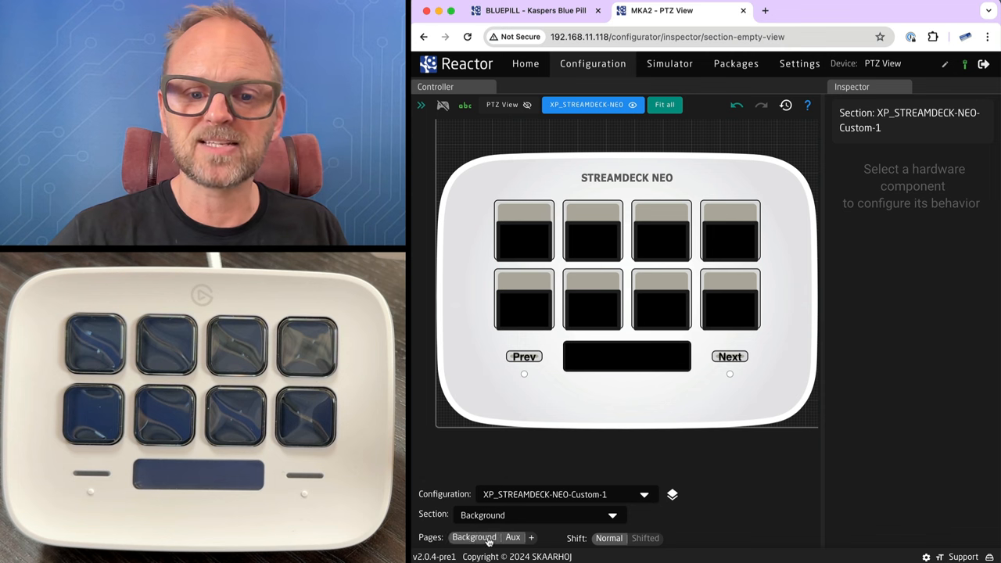
pyautogui.click(513, 538)
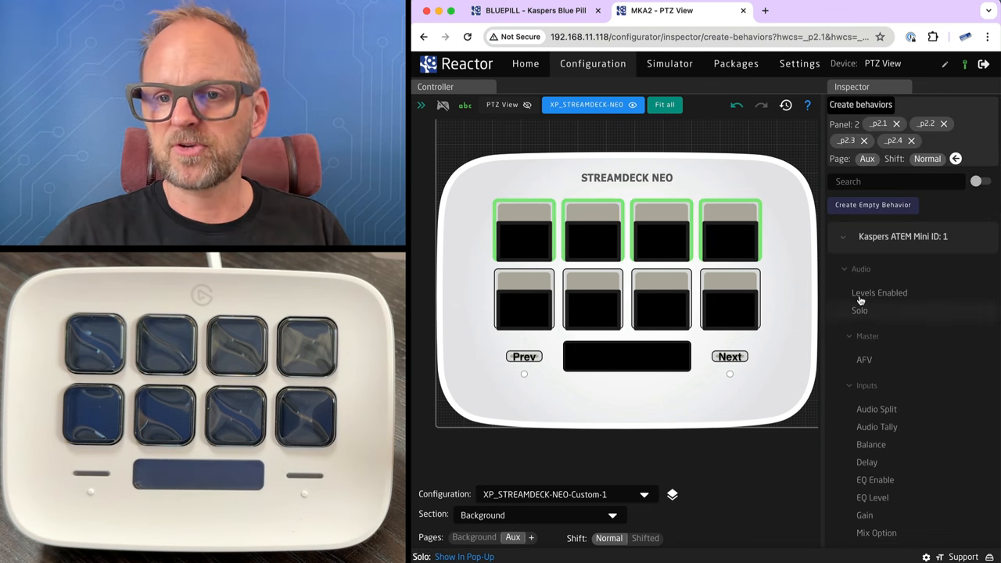
# Step: Assign ATEM Aux Select to Btn1–4 with inputs numbered Camera 1 through 4
pyautogui.write('aux')
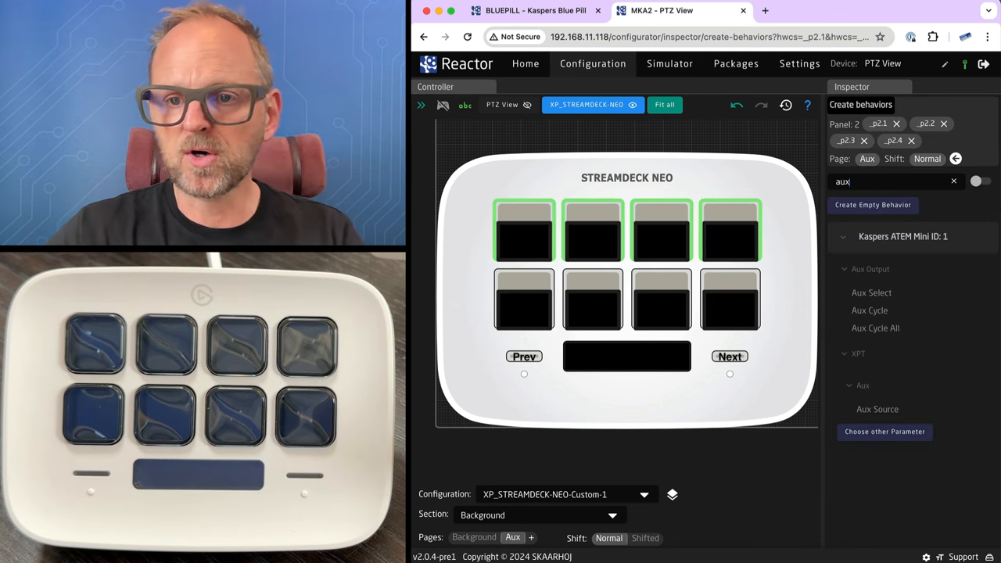
pyautogui.click(871, 293)
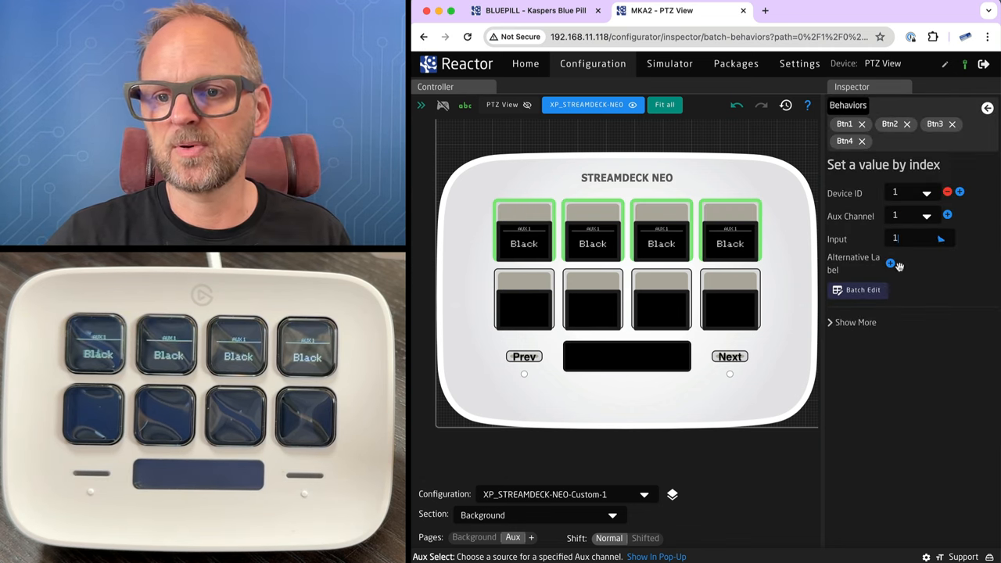
pyautogui.click(857, 290)
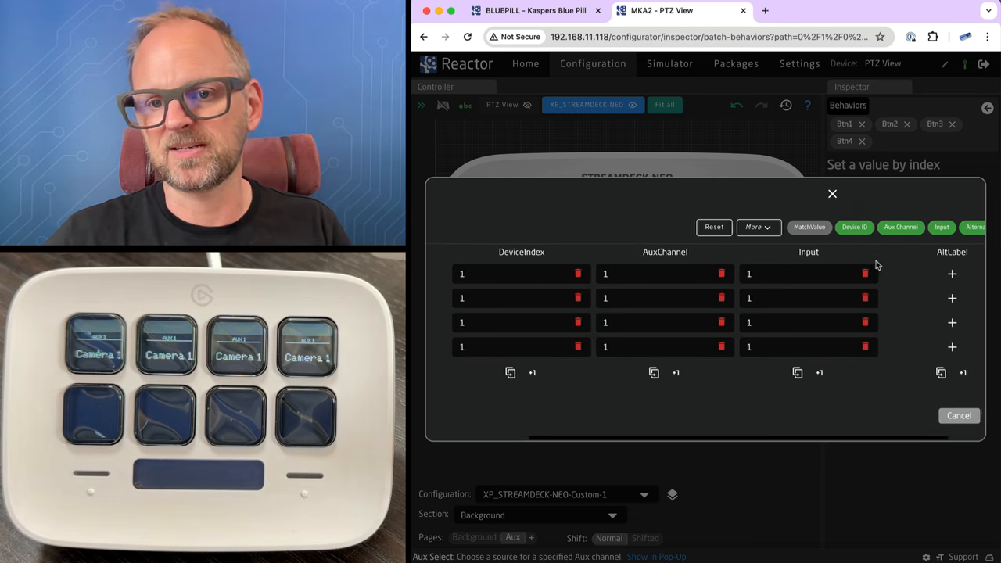
pyautogui.click(810, 373)
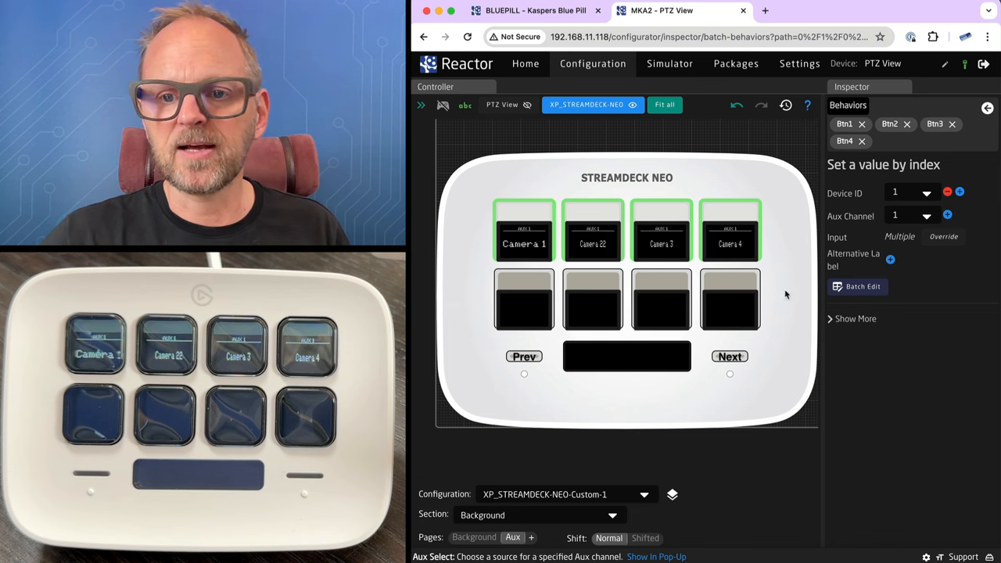
# Step: Reveal the keys' extra feedback settings and start choosing their feedback colour
pyautogui.click(850, 319)
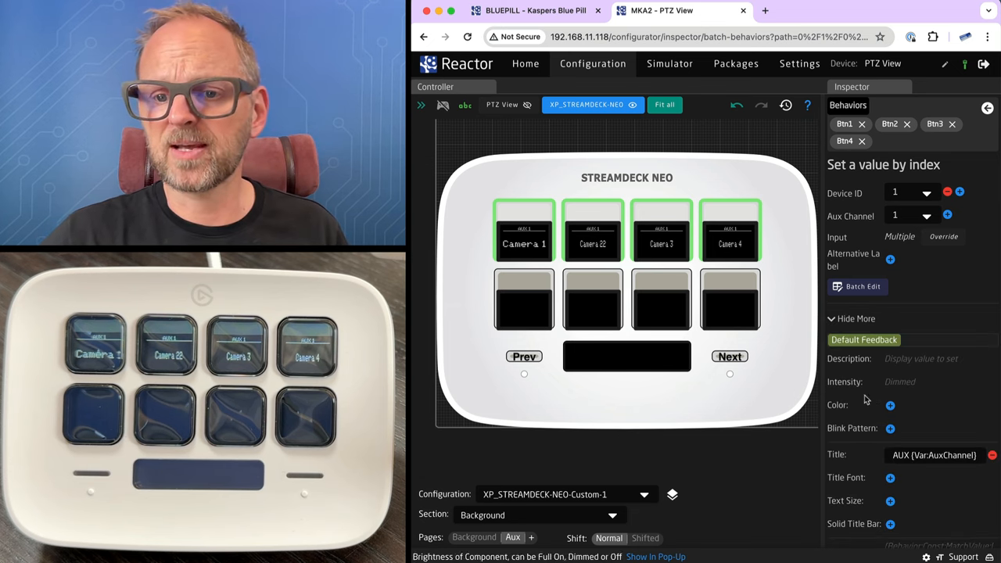
pyautogui.click(851, 319)
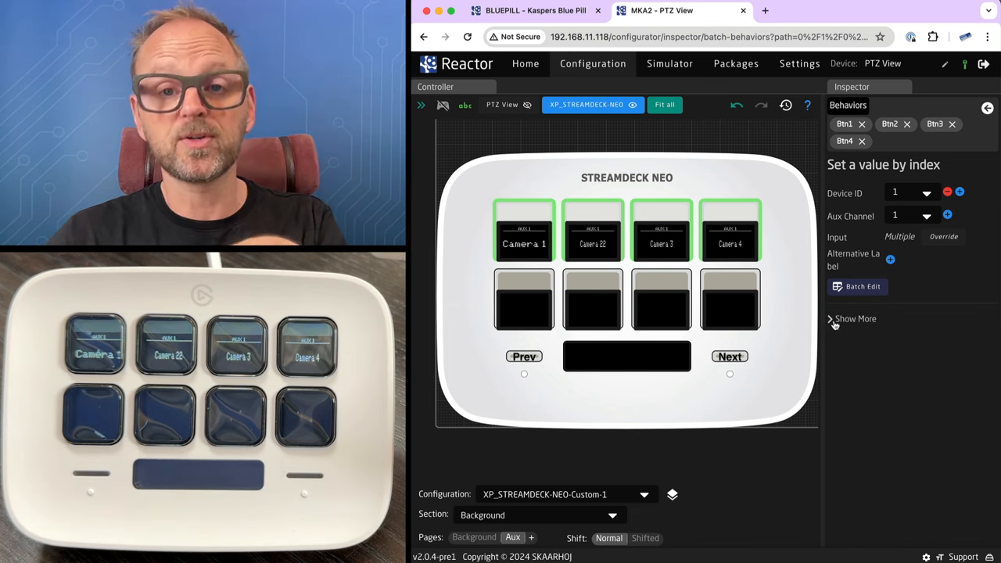
pyautogui.click(854, 319)
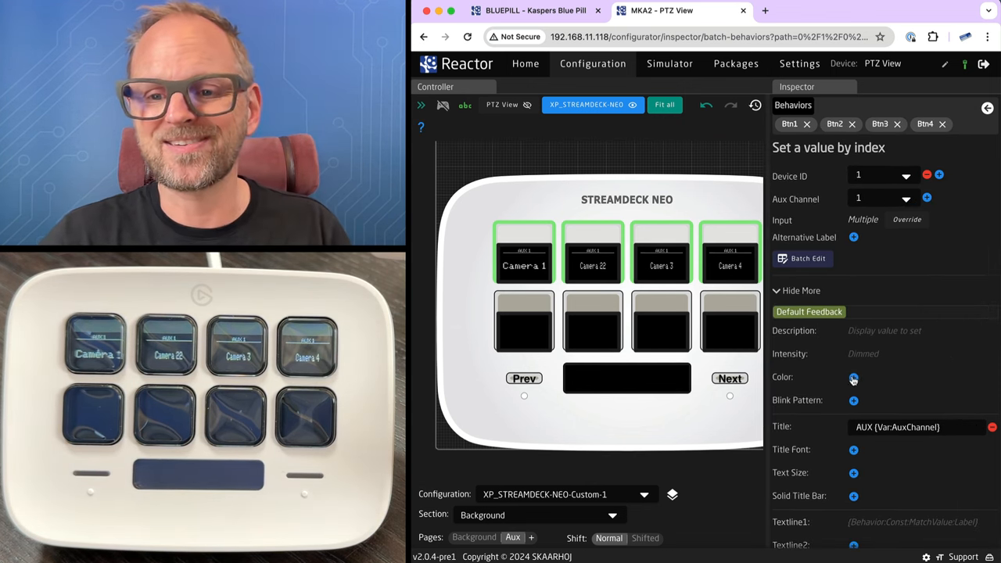
pyautogui.click(854, 378)
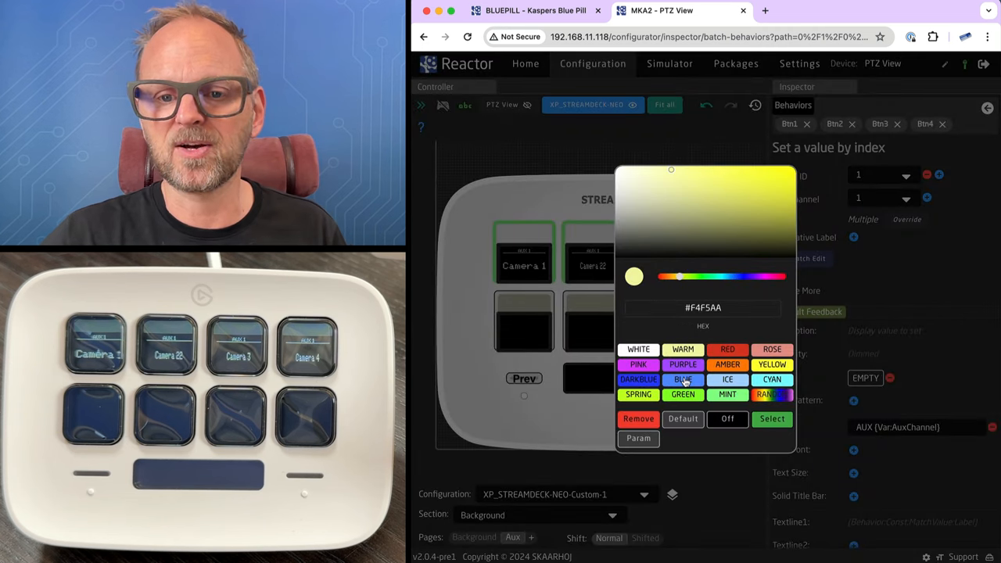
pyautogui.click(682, 380)
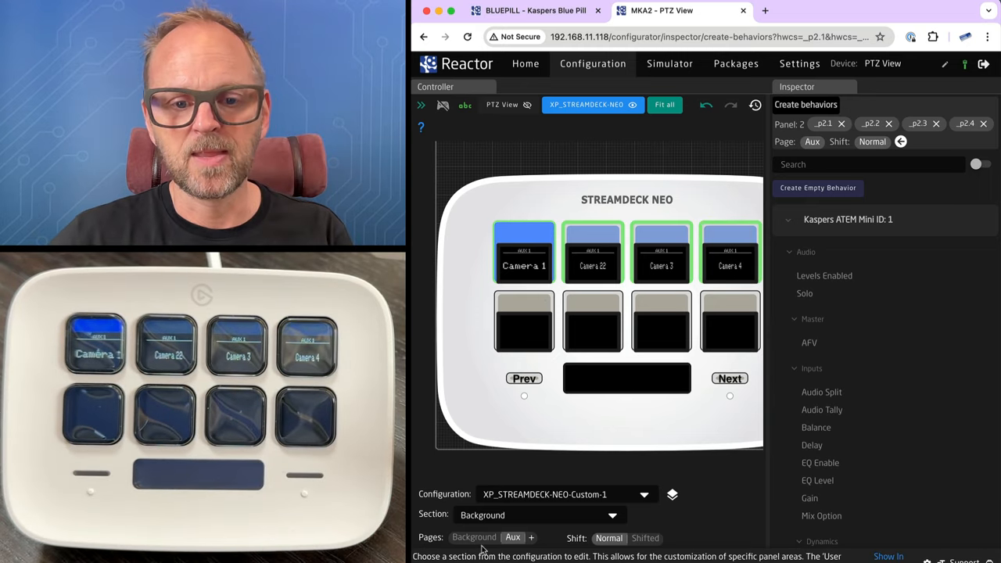
# Step: Create a new transparent page labelled Macro and view it alongside the Aux page
pyautogui.click(532, 538)
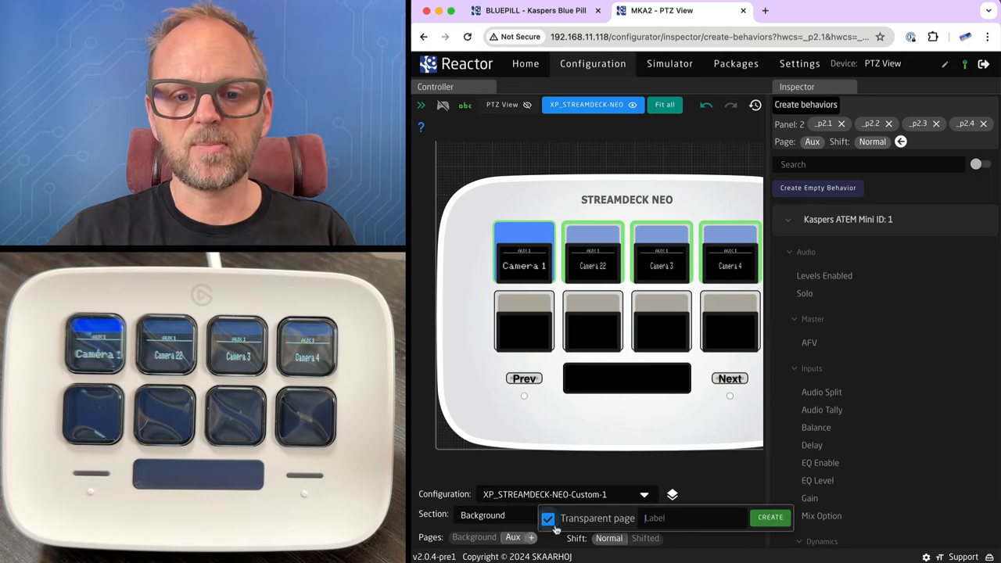
pyautogui.write('Macr')
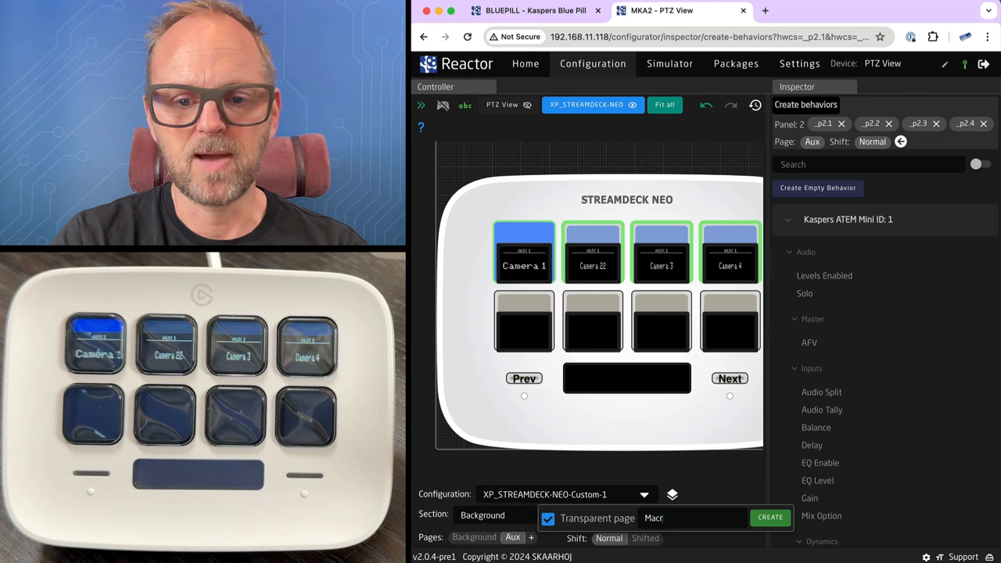
pyautogui.click(769, 516)
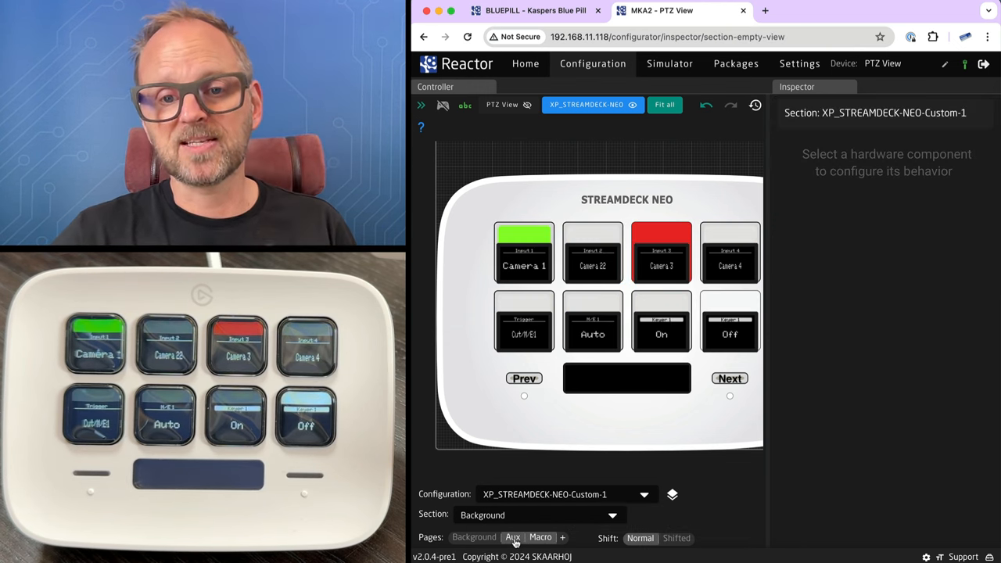
pyautogui.click(513, 538)
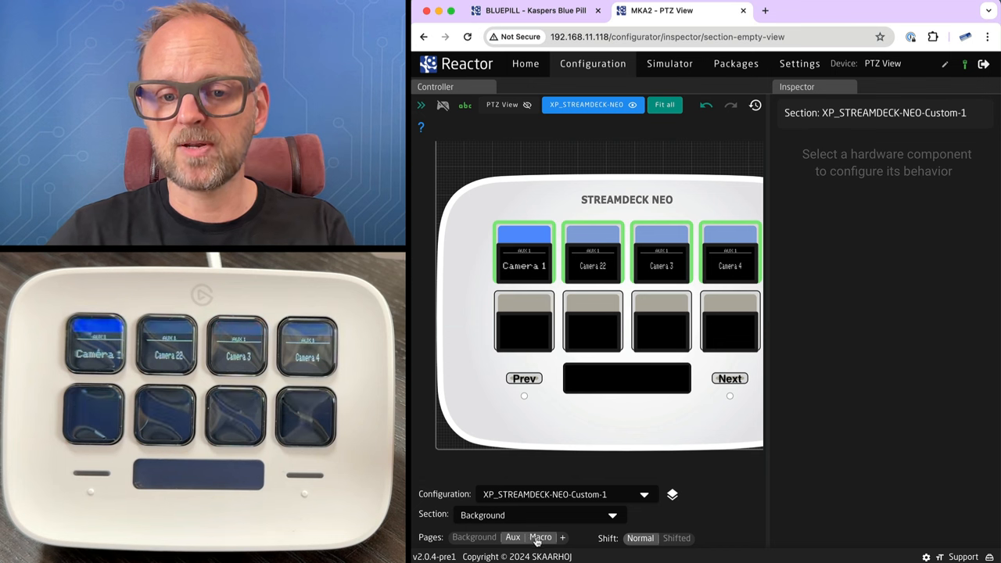
pyautogui.click(541, 538)
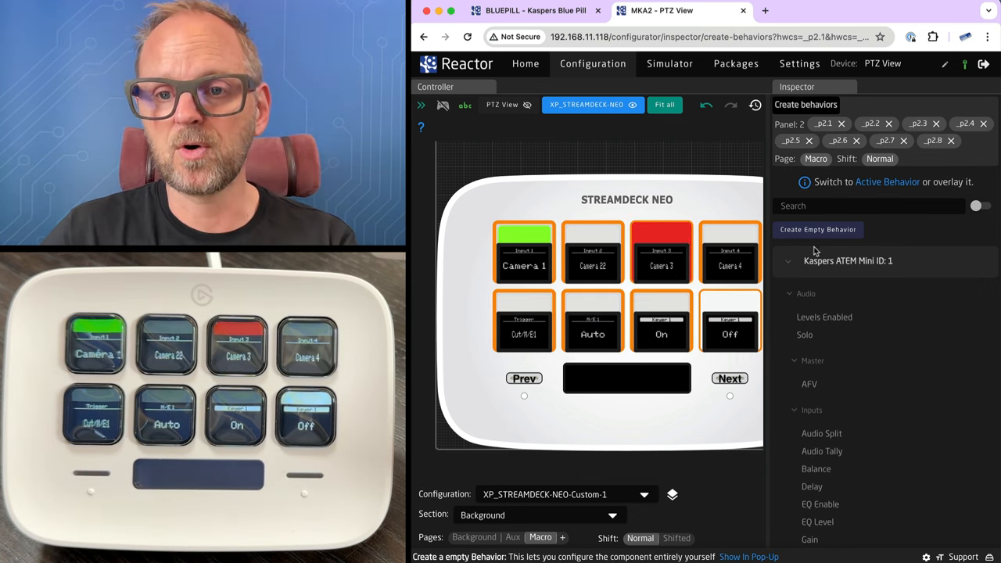
# Step: Give all eight keys the Play Macro behavior with macro numbers 1 through 8
pyautogui.write('macro')
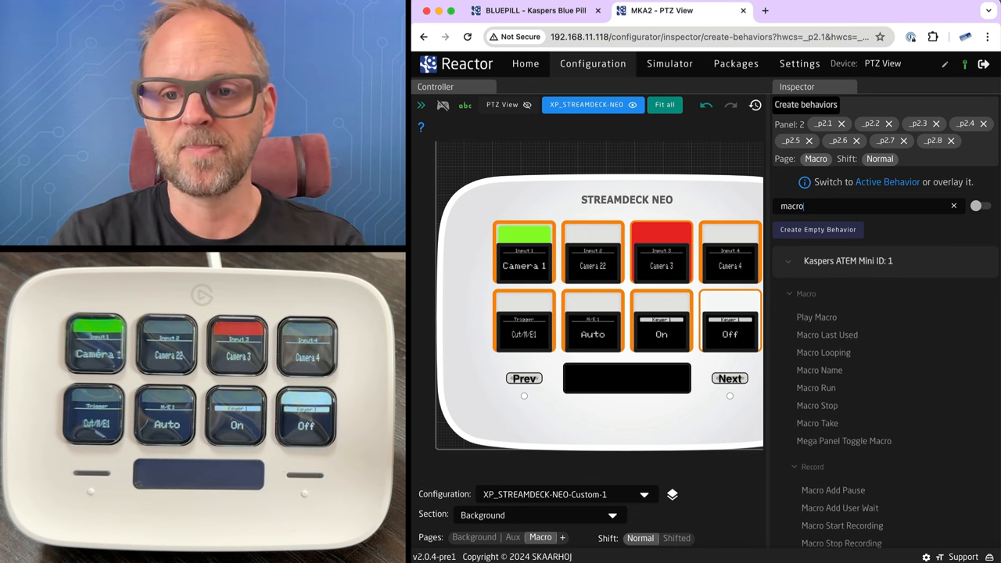
pyautogui.moveTo(816, 315)
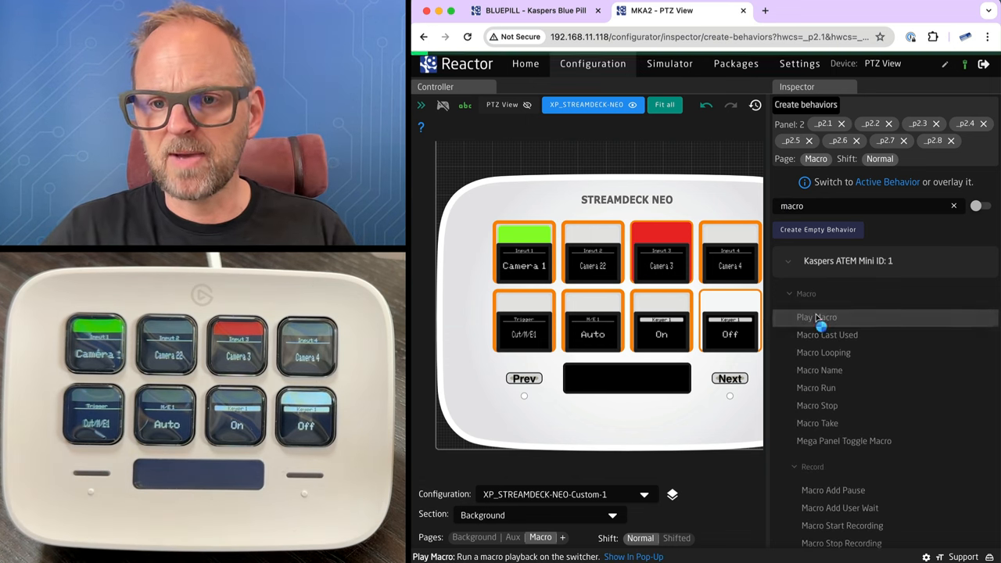
pyautogui.click(816, 316)
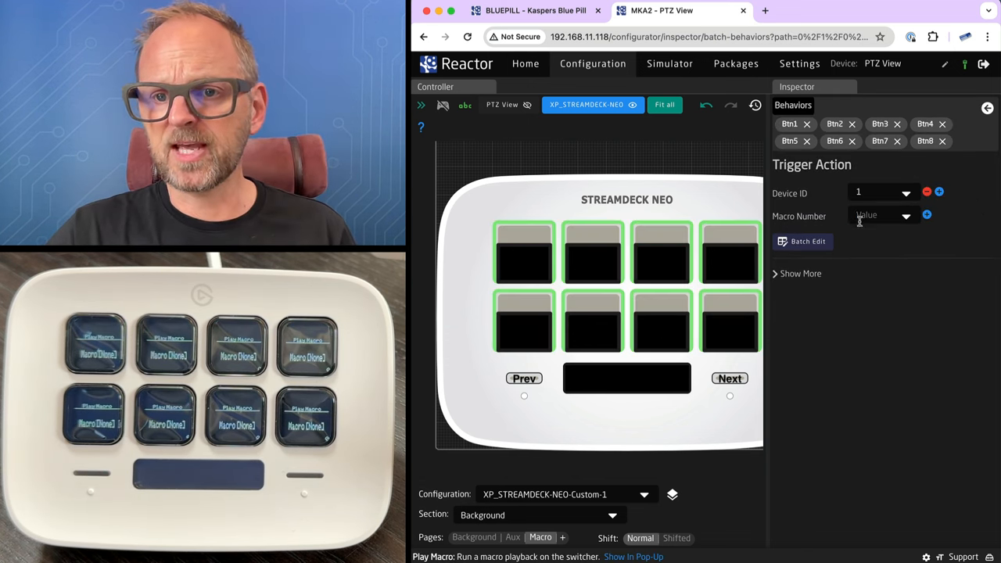
pyautogui.click(802, 241)
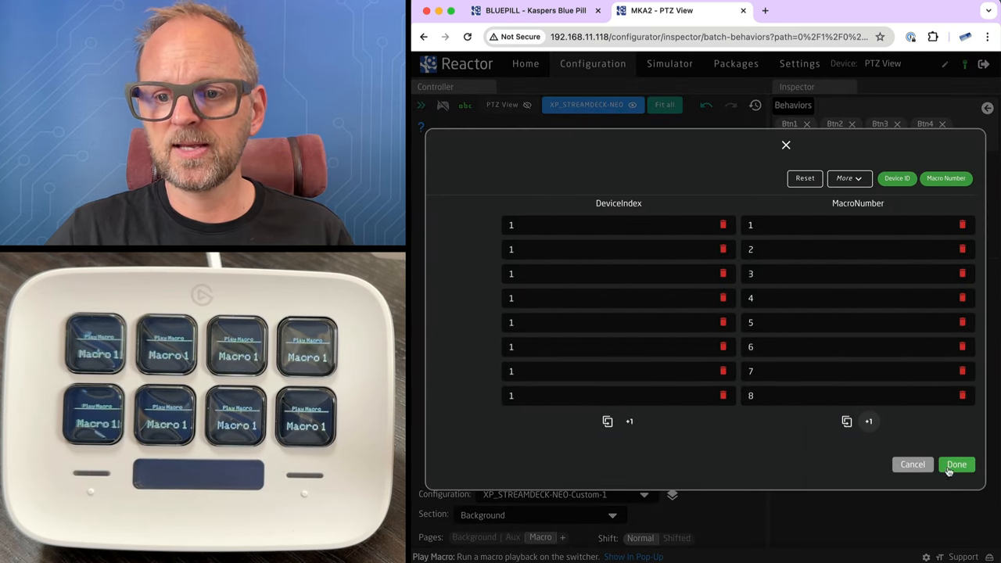
pyautogui.click(957, 463)
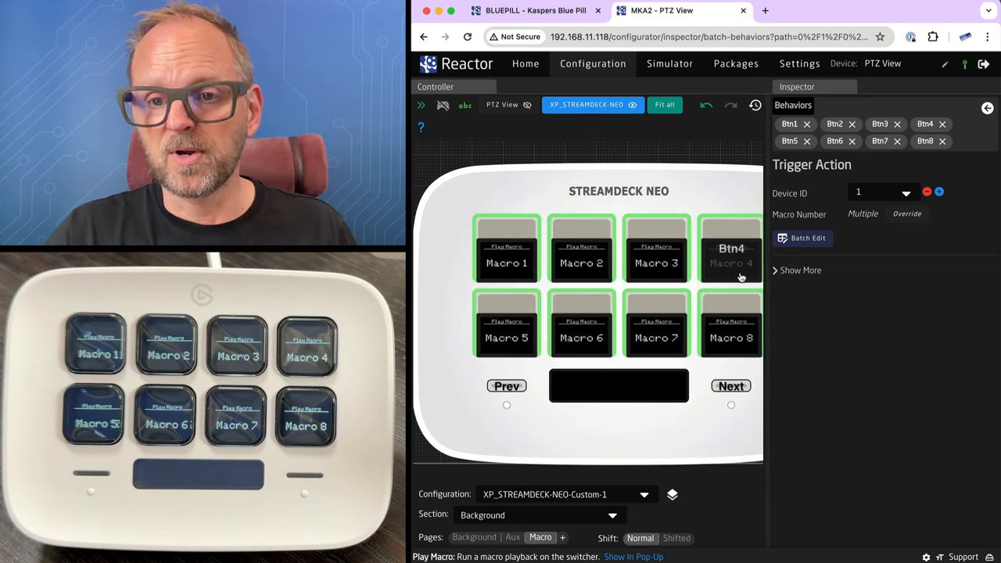
# Step: Set the macro keys' feedback colour to AMBER with Dimmed intensity and finish editing
pyautogui.click(794, 269)
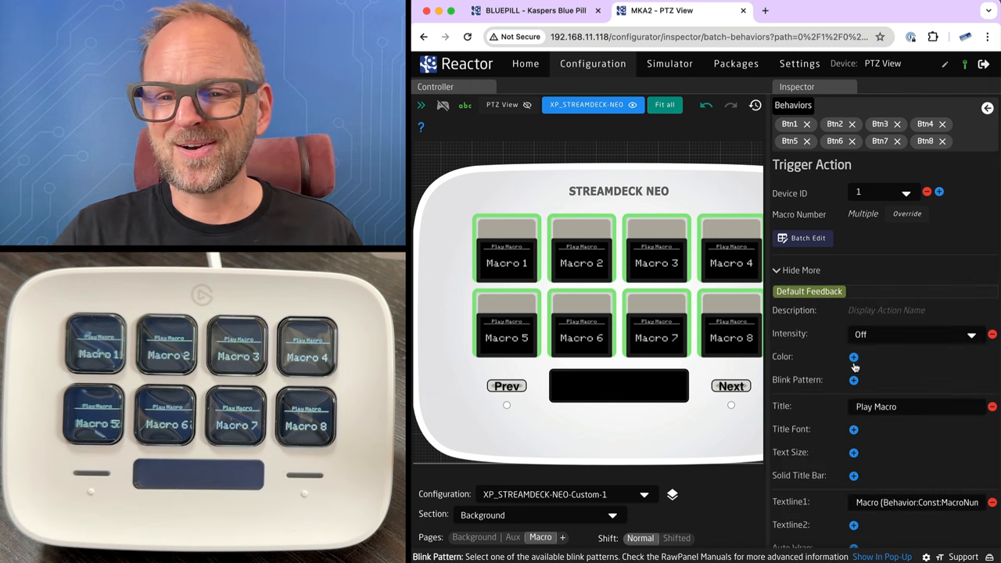
pyautogui.click(853, 356)
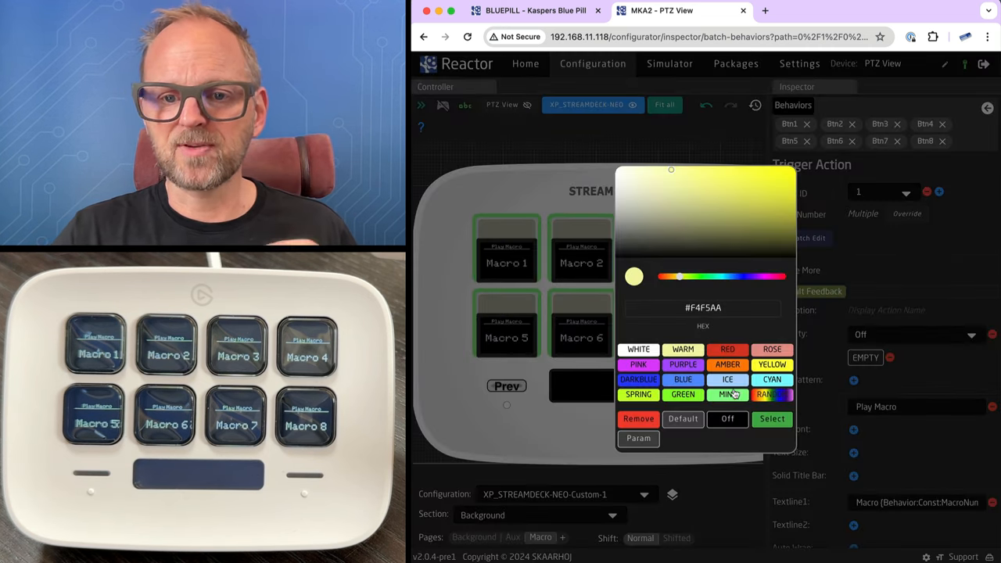
pyautogui.click(725, 364)
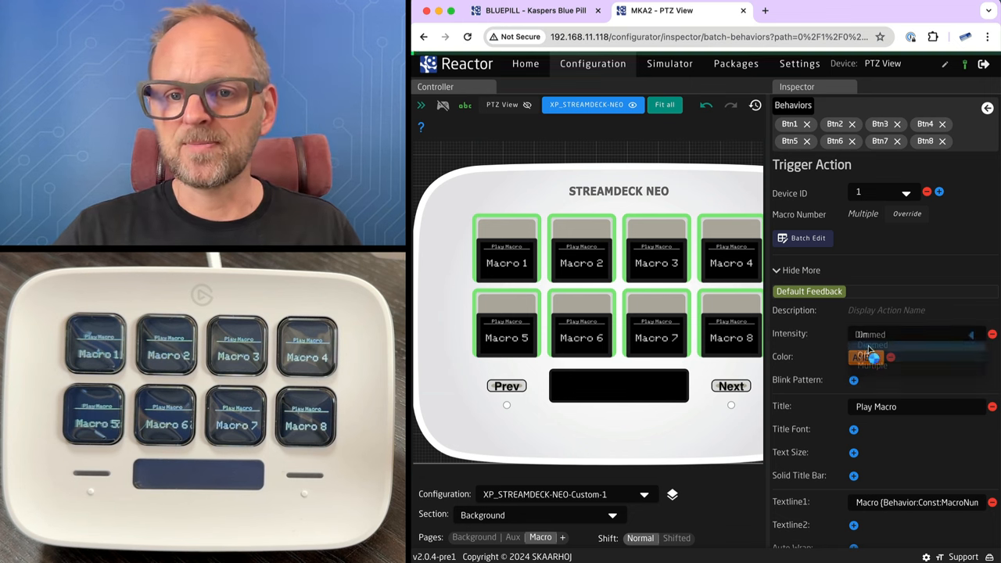
pyautogui.click(870, 346)
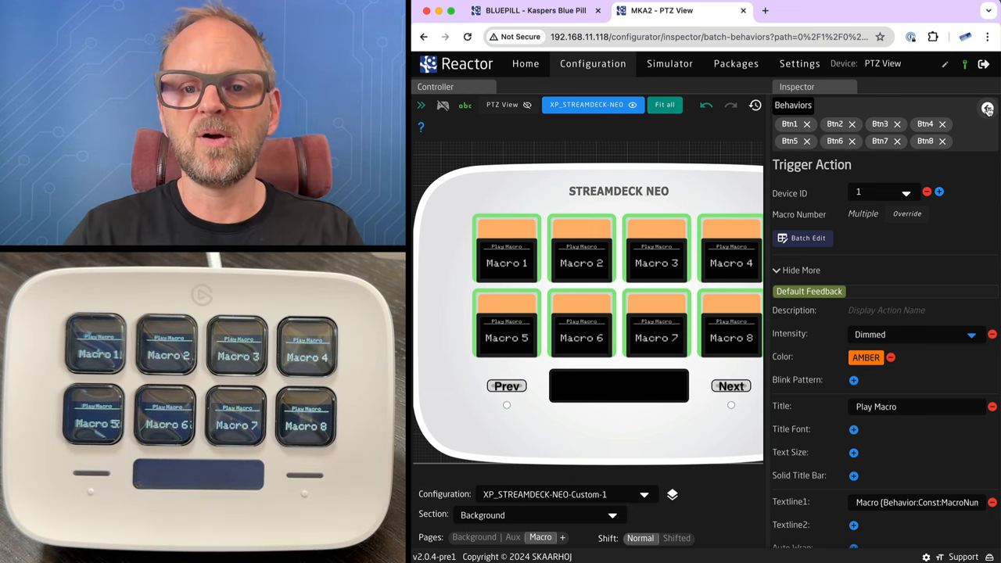
pyautogui.click(986, 107)
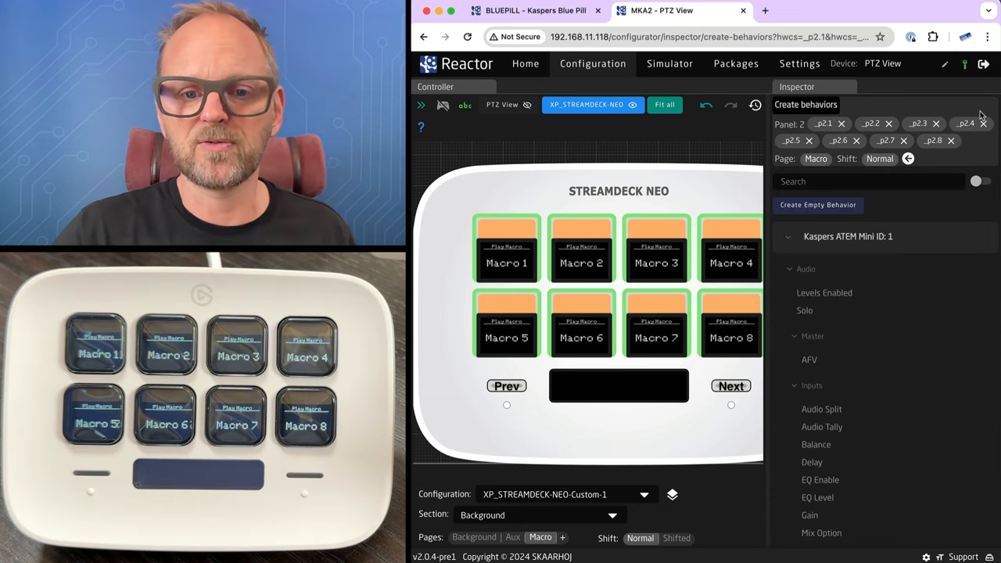
# Step: On the Background page set the Cut key's Textline1 default feedback label to CUT!
pyautogui.click(474, 538)
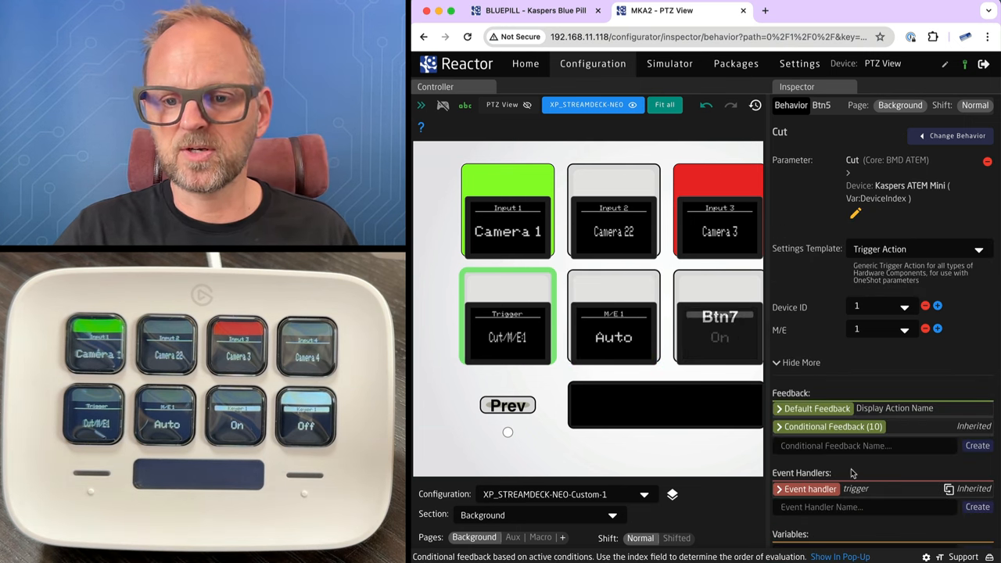
pyautogui.scroll(-3)
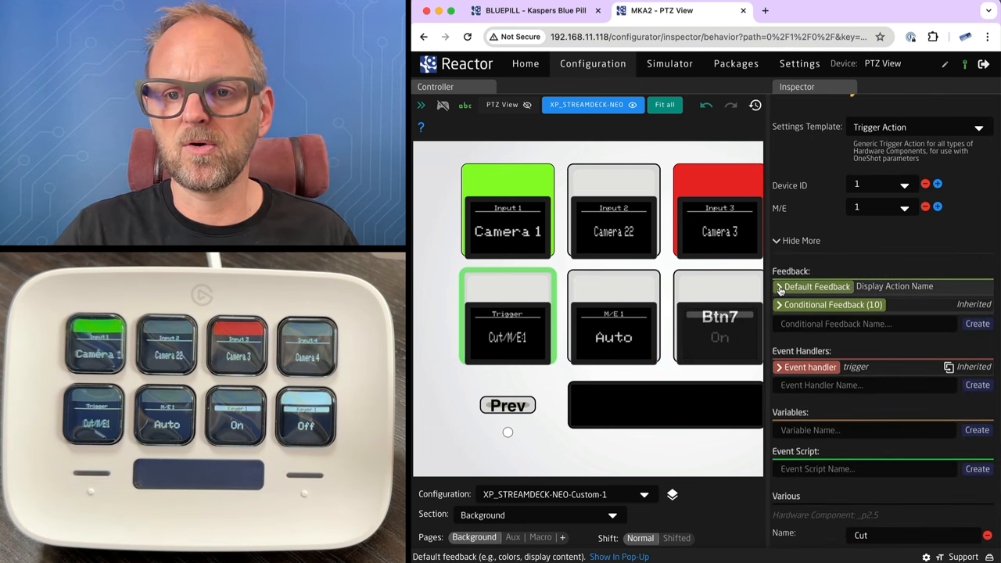
pyautogui.click(779, 286)
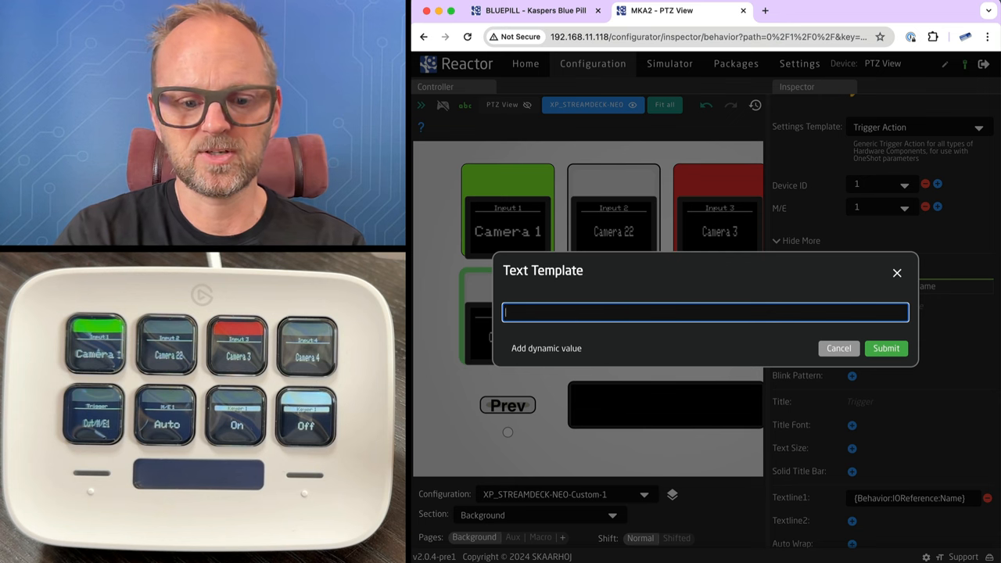
pyautogui.write('CUT')
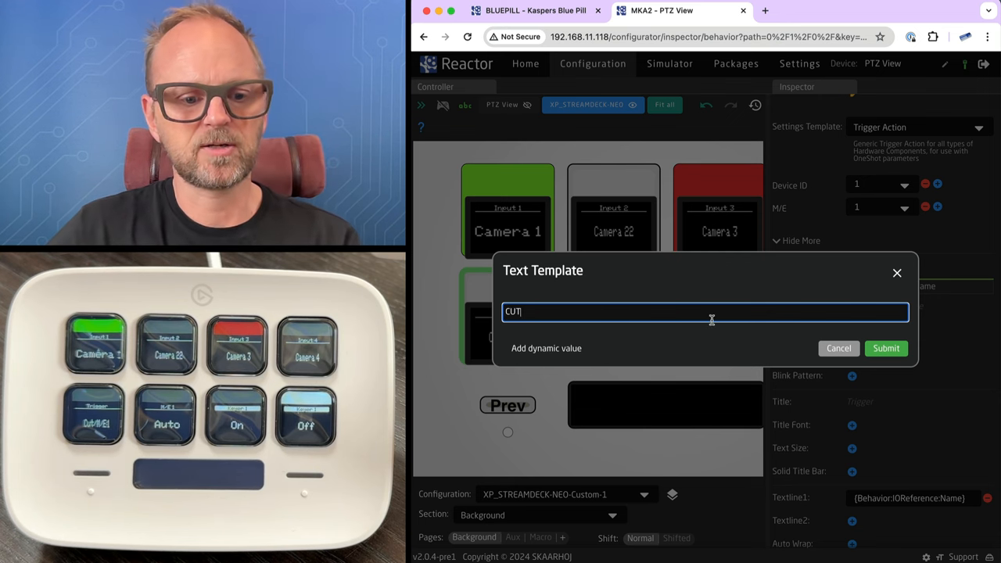
pyautogui.click(885, 347)
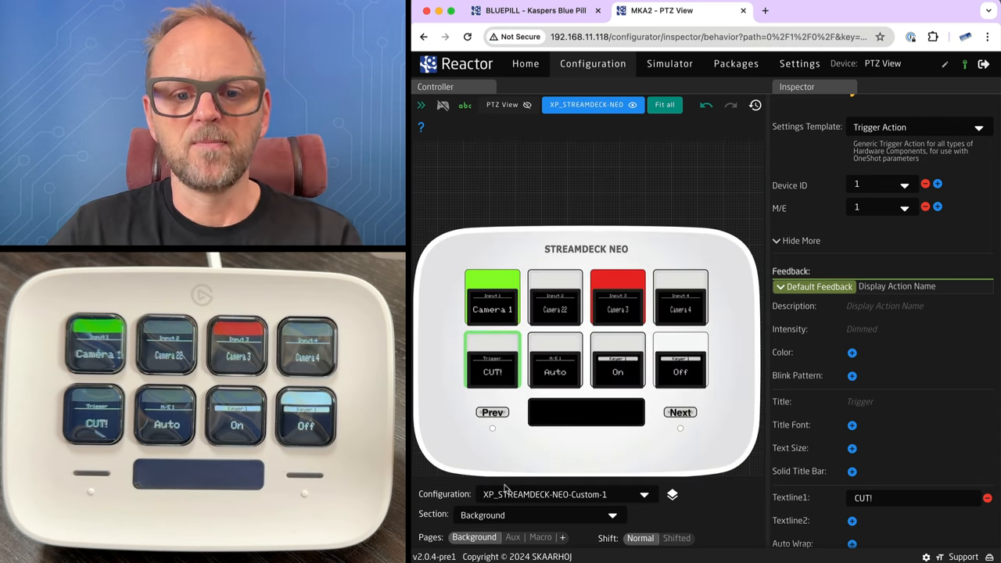
pyautogui.click(539, 538)
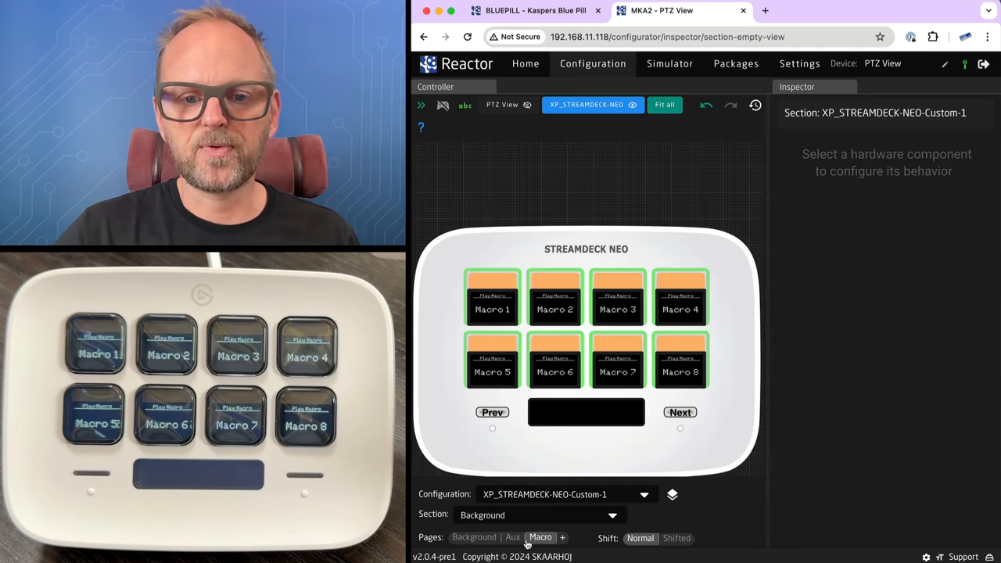
pyautogui.click(473, 538)
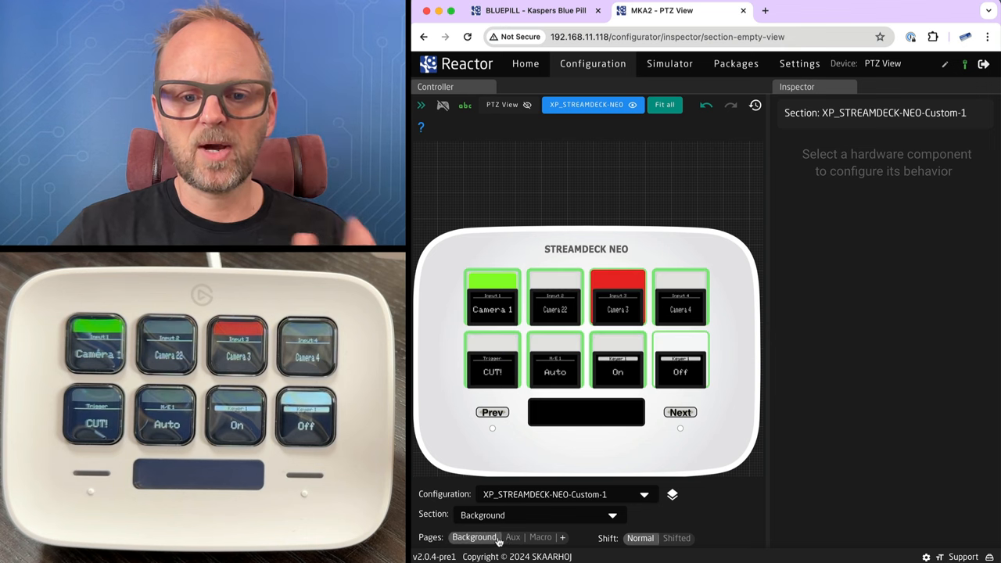
pyautogui.click(541, 538)
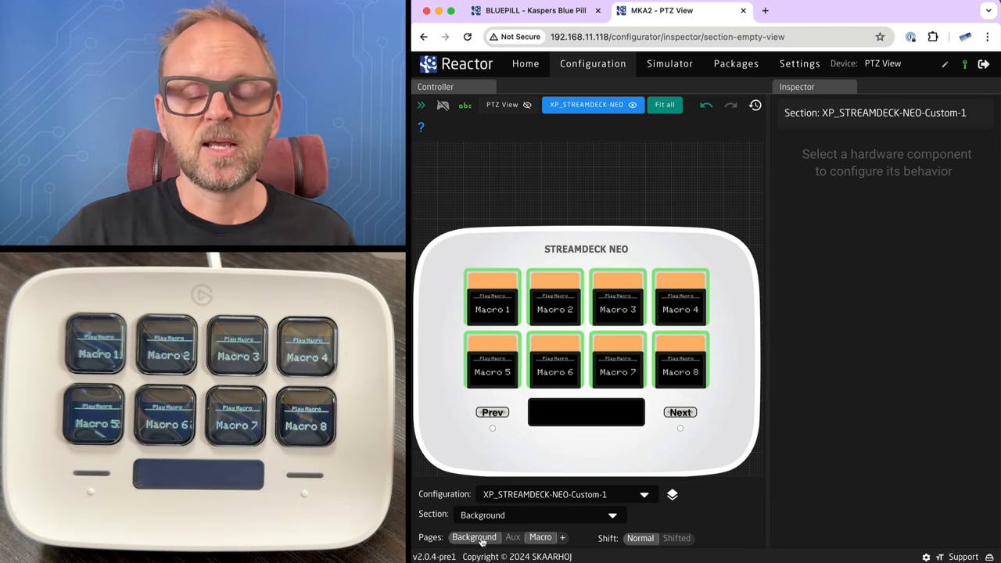
pyautogui.click(541, 538)
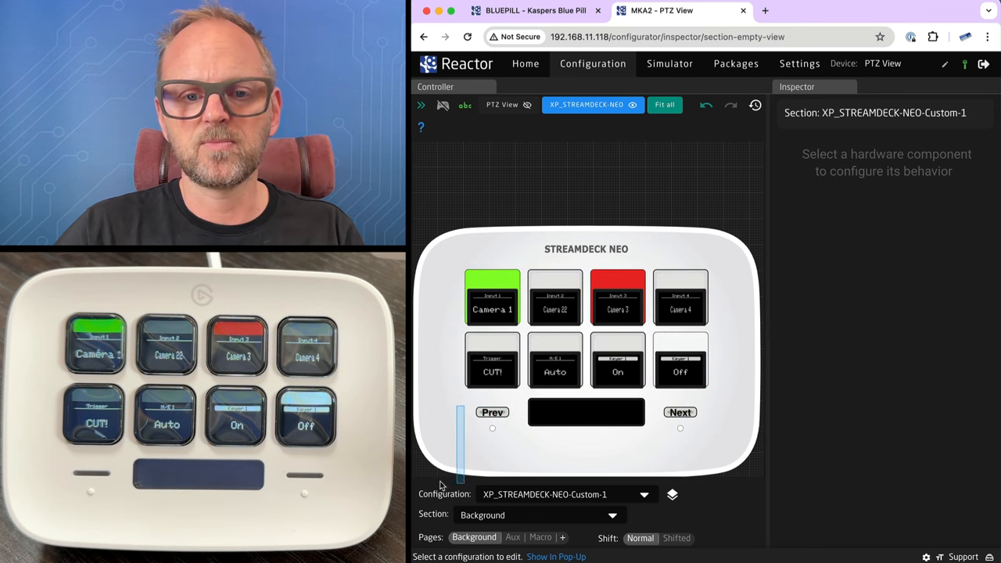
# Step: Give the Prev and Next keys the 'Change by step with limited values' behavior
pyautogui.click(680, 413)
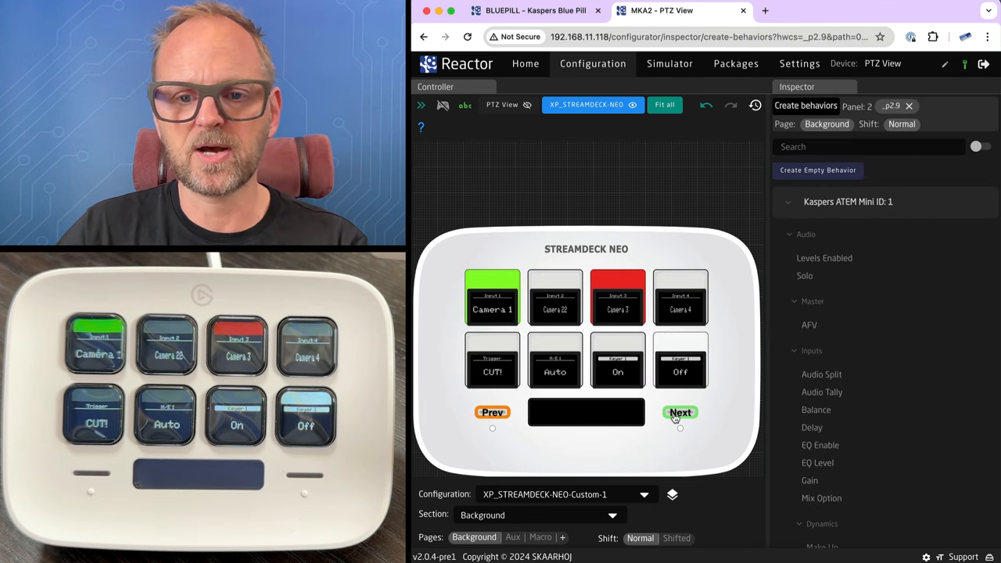
pyautogui.click(679, 413)
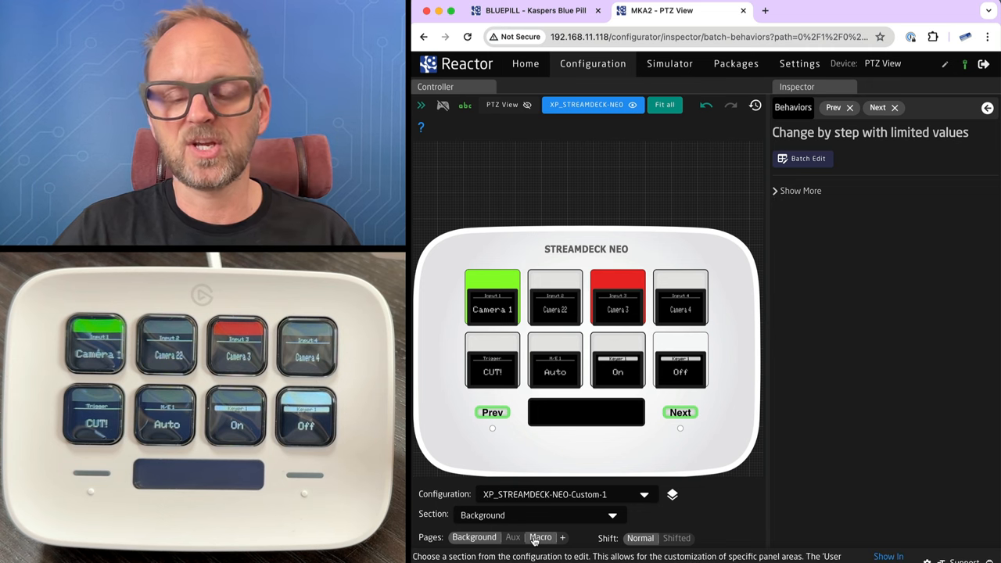
pyautogui.click(554, 359)
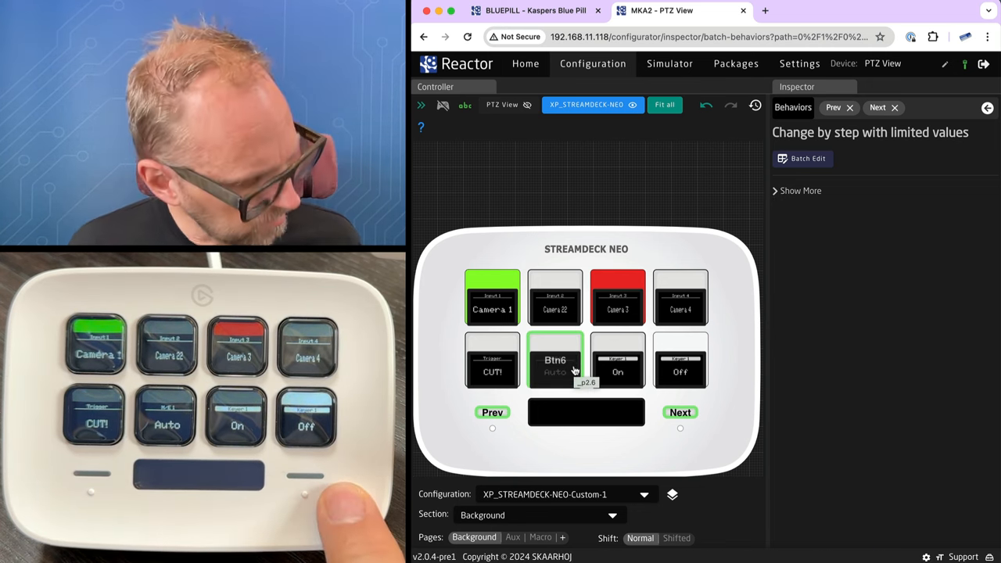
# Step: Switch to the Aux page layout and select its center display area
pyautogui.click(513, 538)
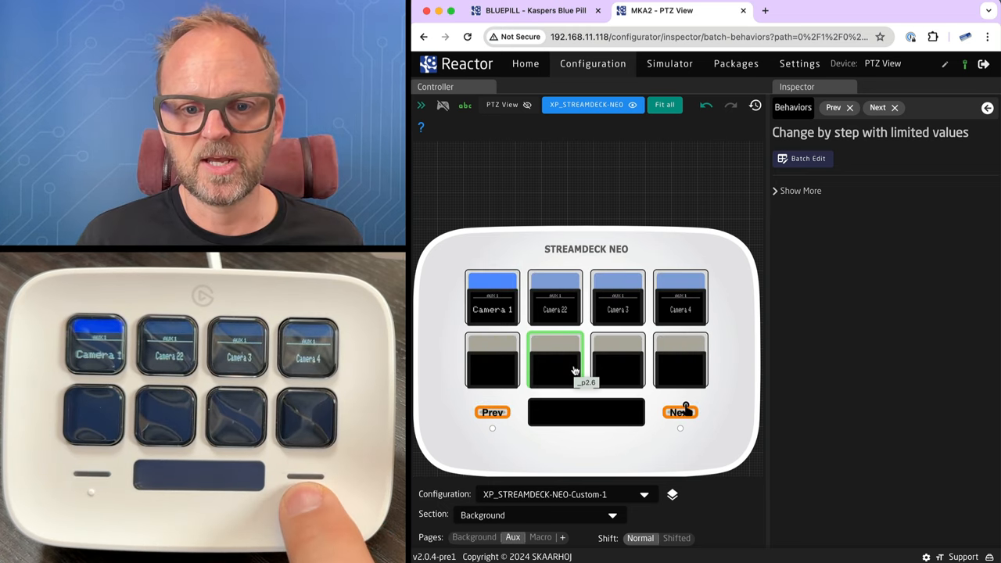
pyautogui.moveTo(516, 466)
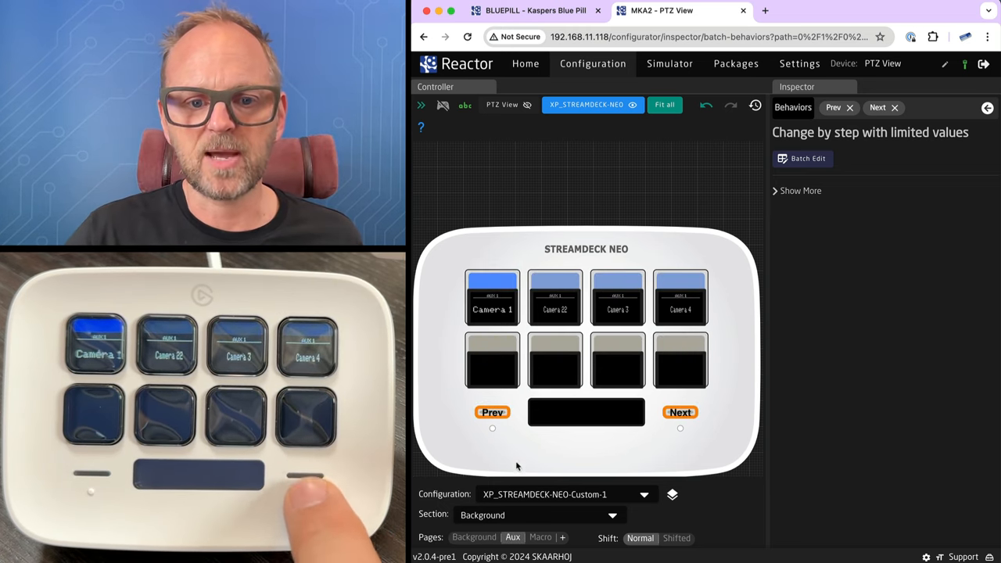
pyautogui.click(474, 538)
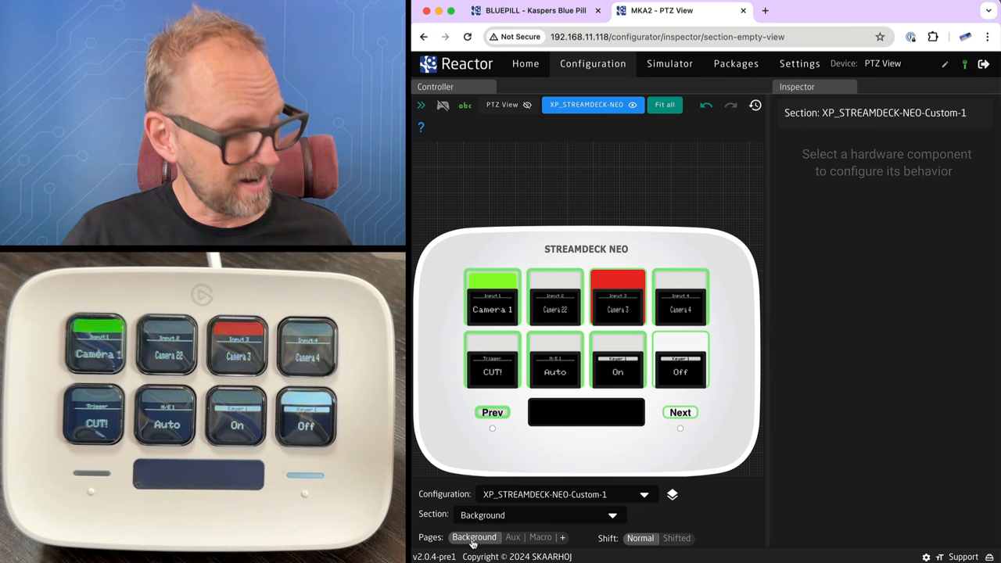
pyautogui.click(513, 537)
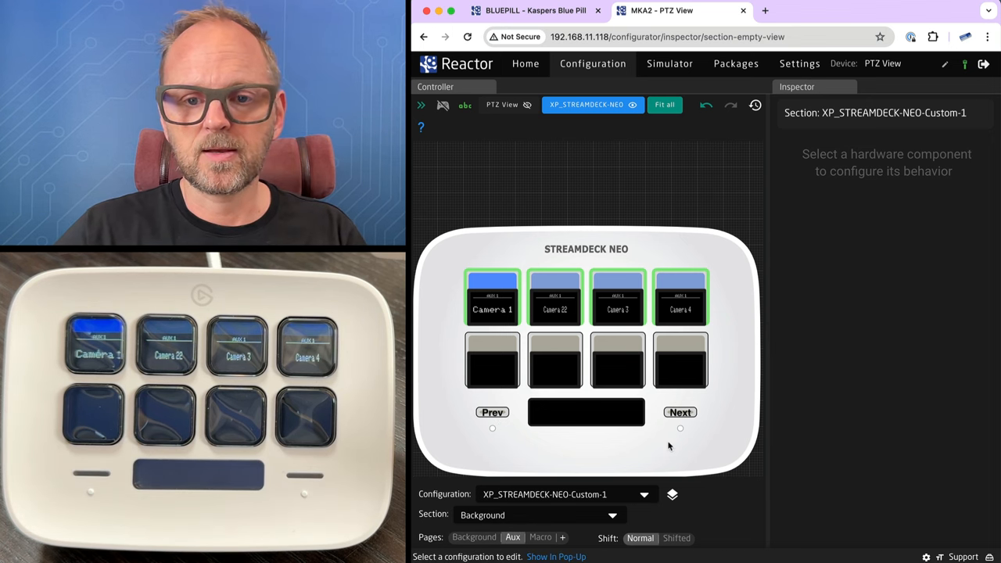
pyautogui.click(679, 412)
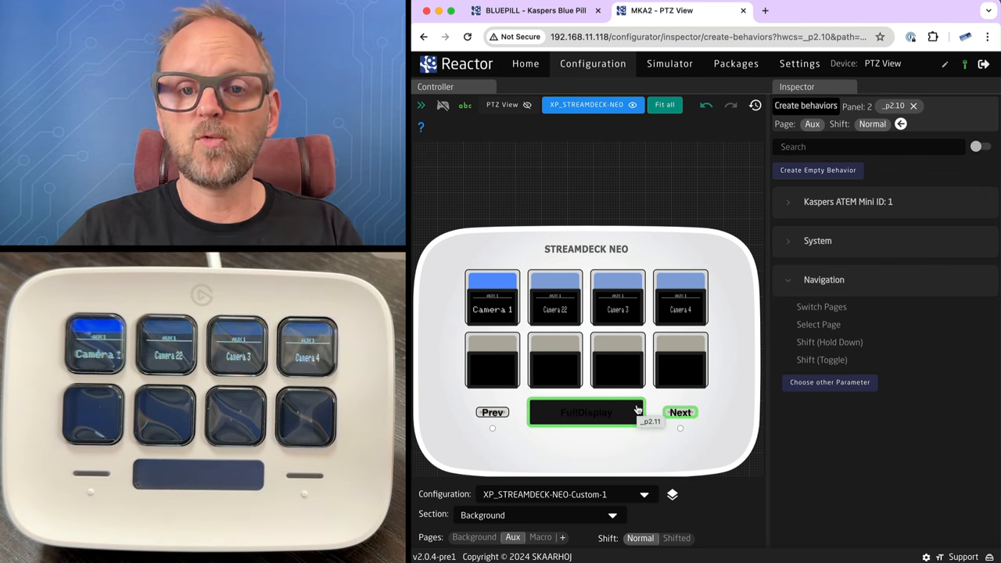
# Step: Delete the Next and Prev keys' existing behaviors on the Aux page, confirming each
pyautogui.click(678, 413)
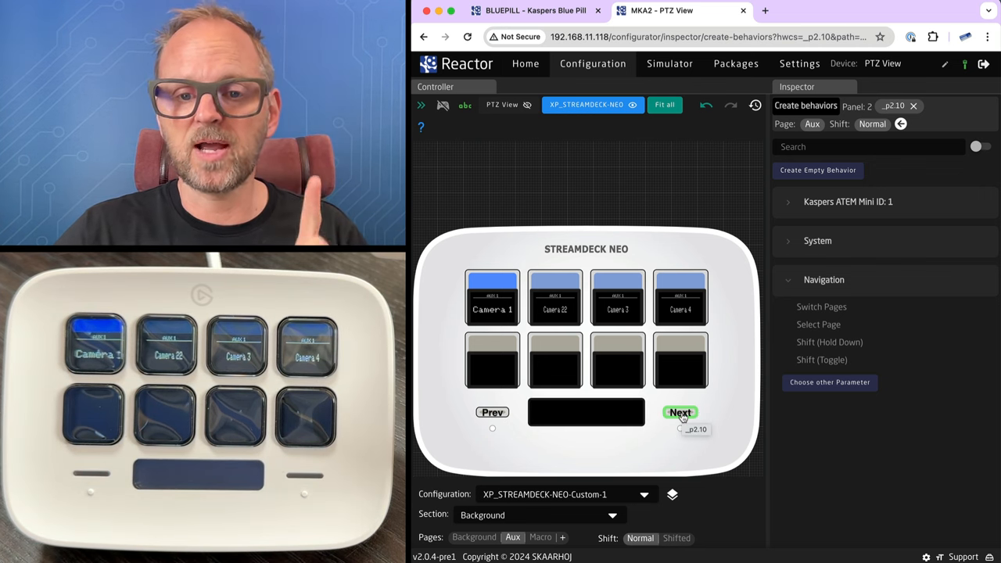
pyautogui.rightClick(678, 413)
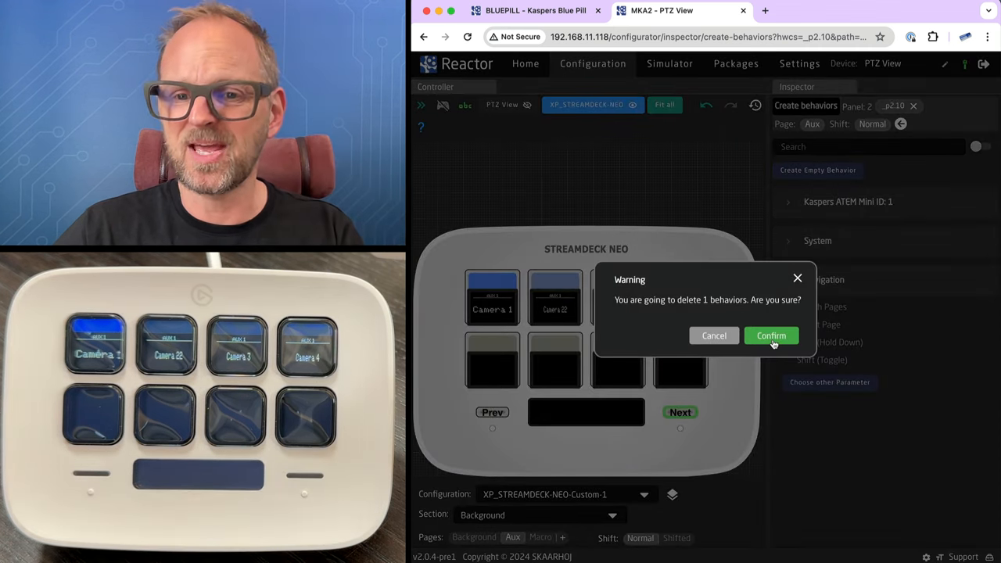
pyautogui.click(769, 335)
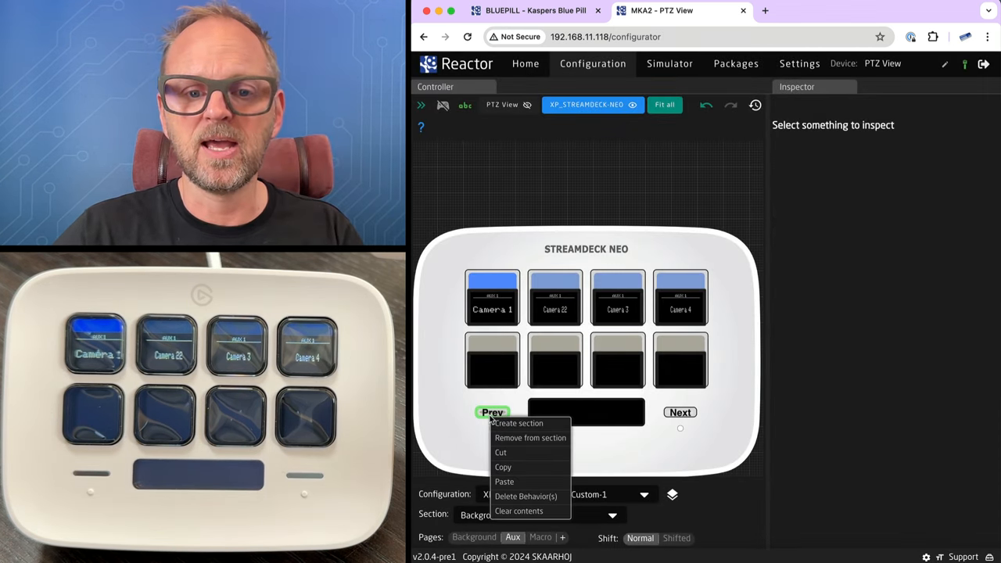
pyautogui.click(525, 495)
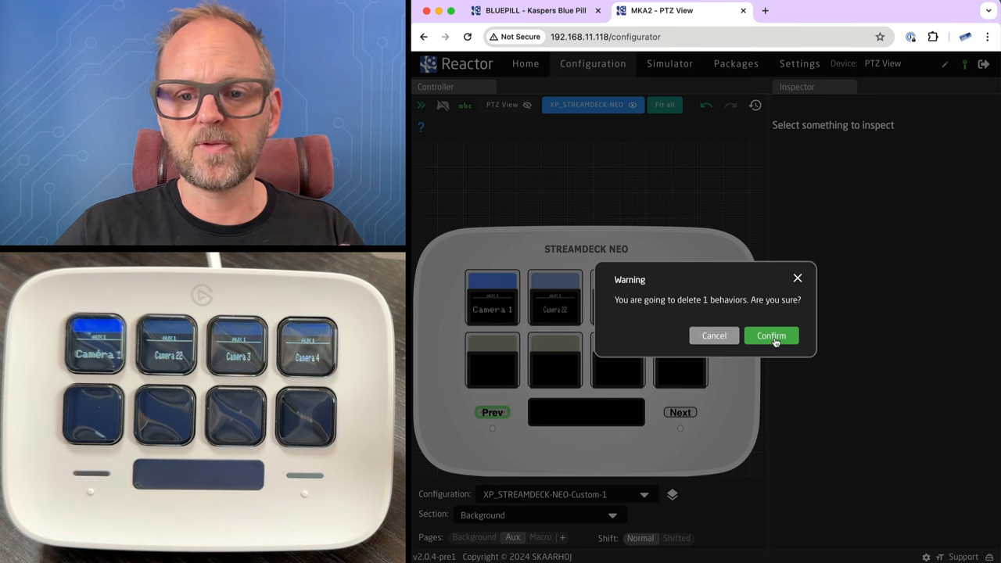
pyautogui.click(770, 335)
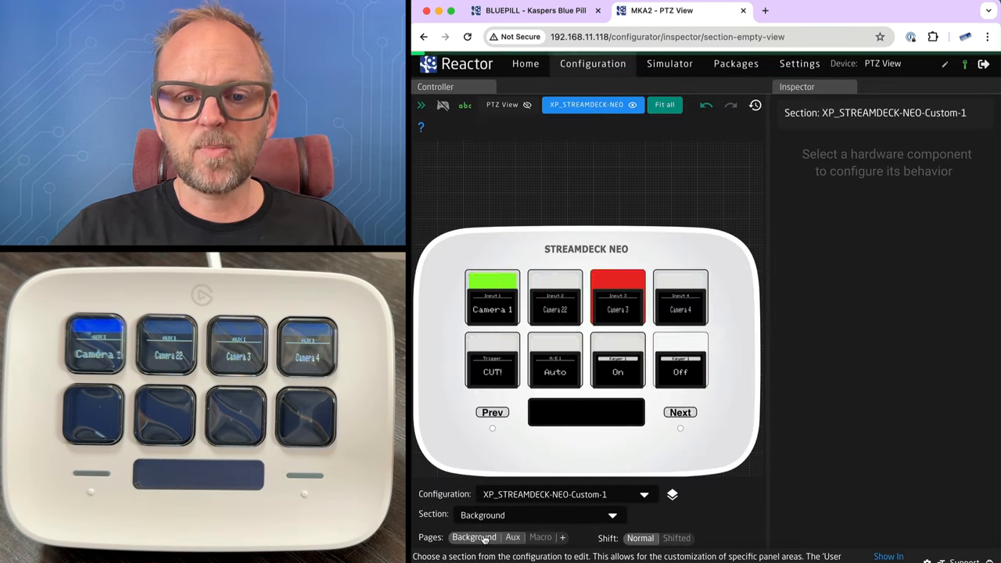
# Step: Flip between the Background, Aux and Macro page layouts to verify the result
pyautogui.click(512, 538)
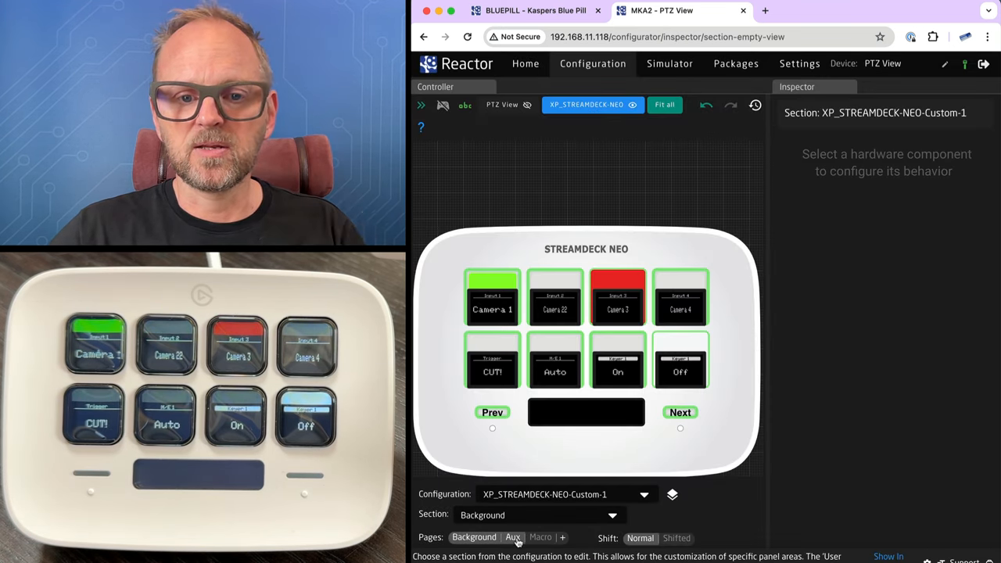
pyautogui.click(513, 538)
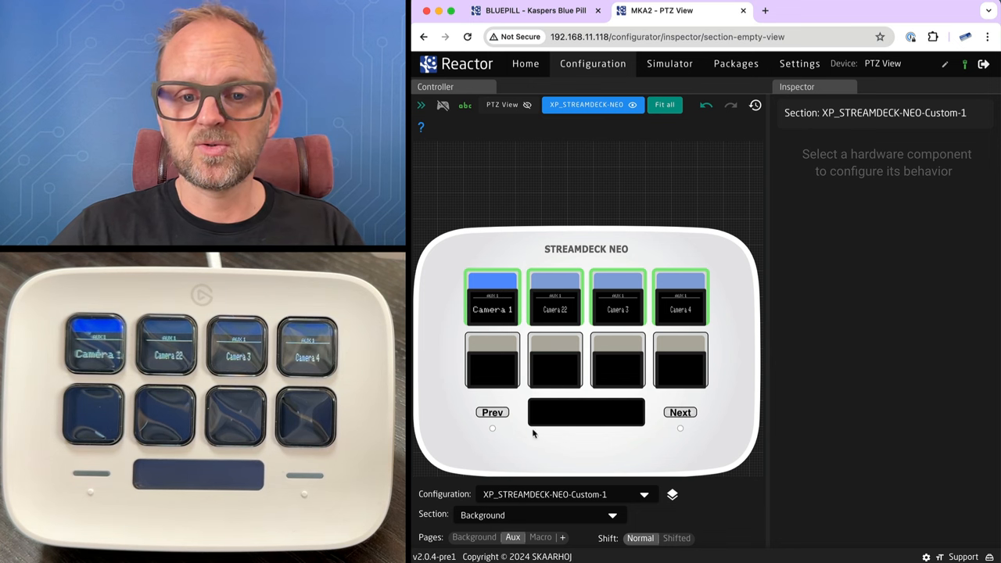
pyautogui.click(473, 538)
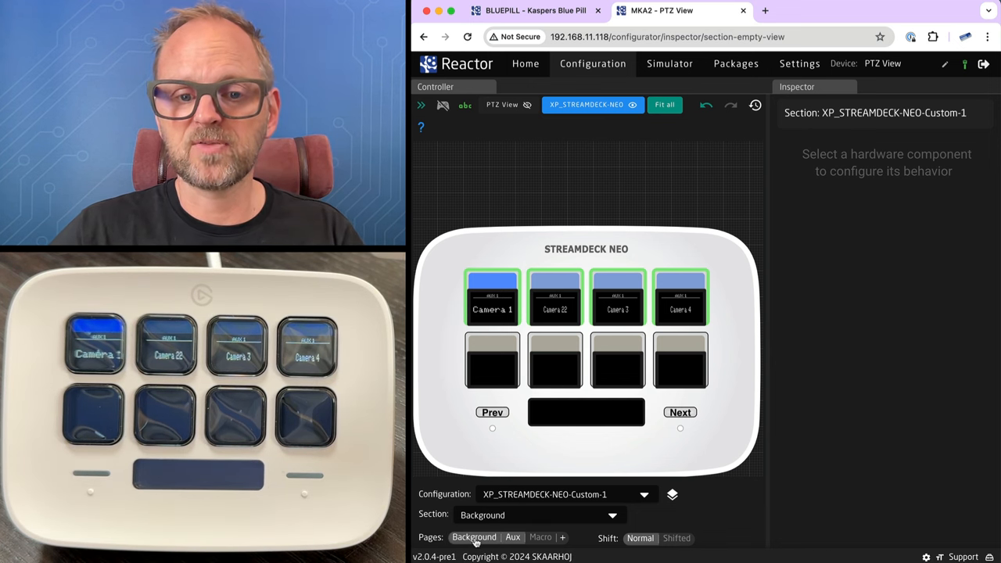
pyautogui.click(541, 538)
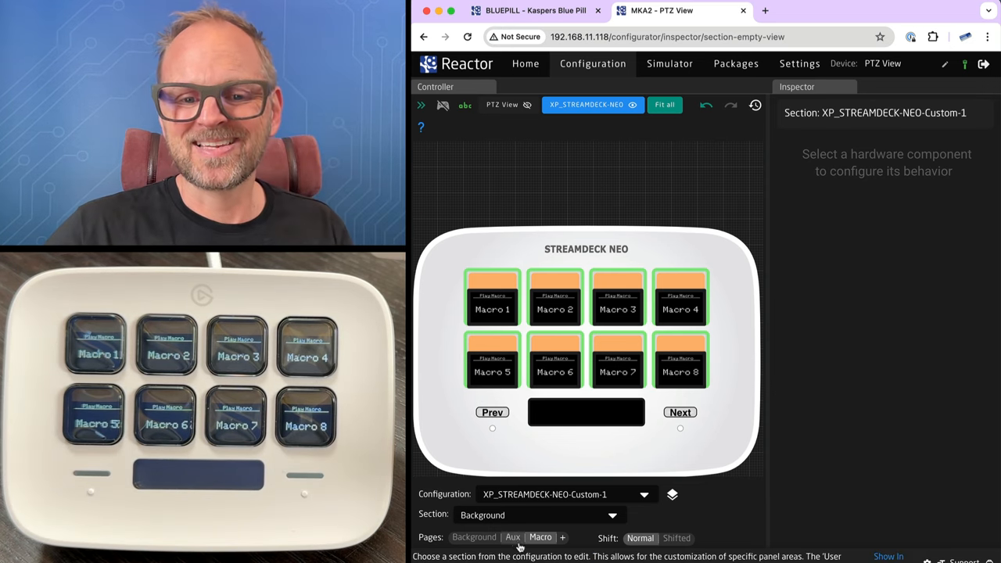
pyautogui.click(513, 538)
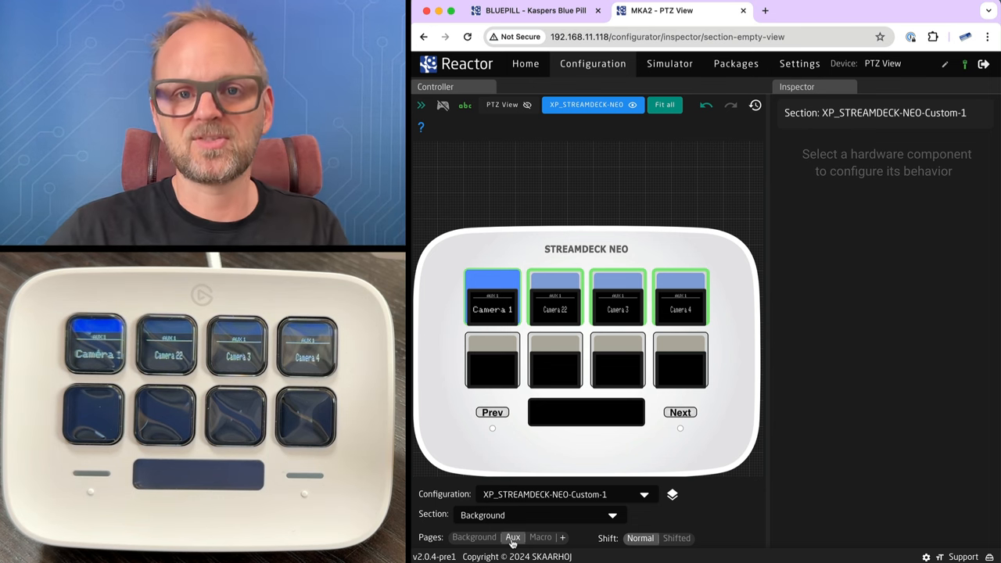
pyautogui.click(474, 538)
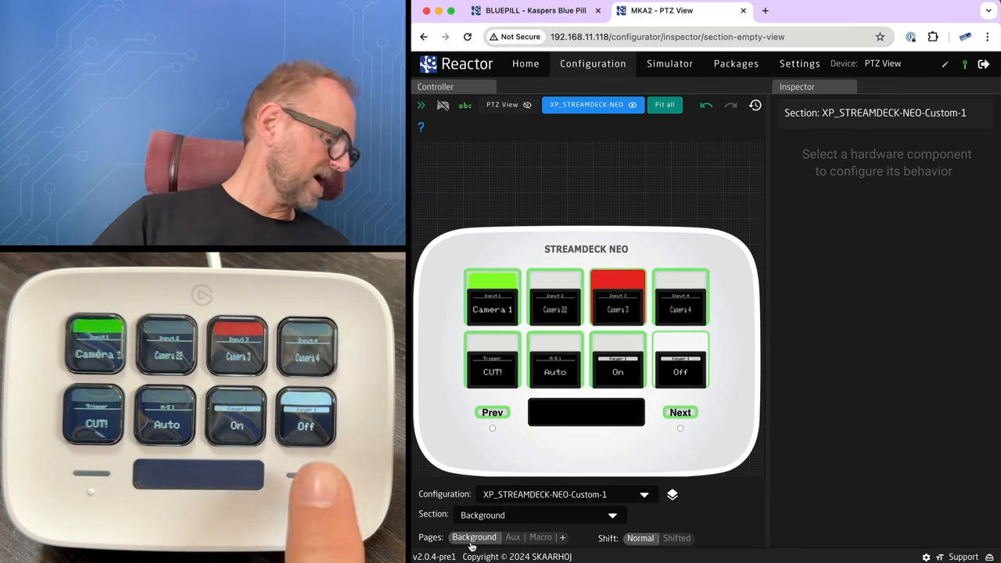
pyautogui.click(513, 538)
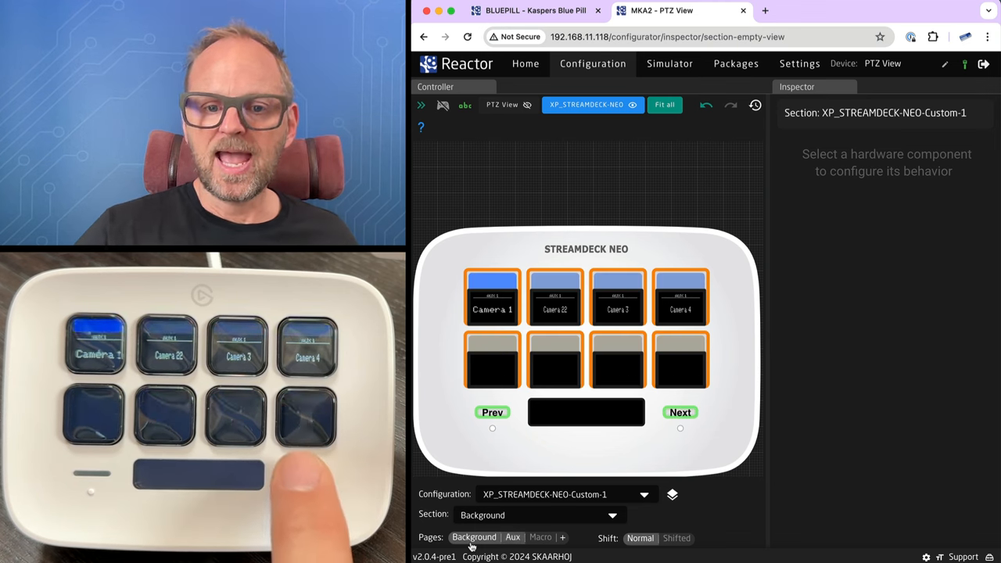
pyautogui.click(474, 538)
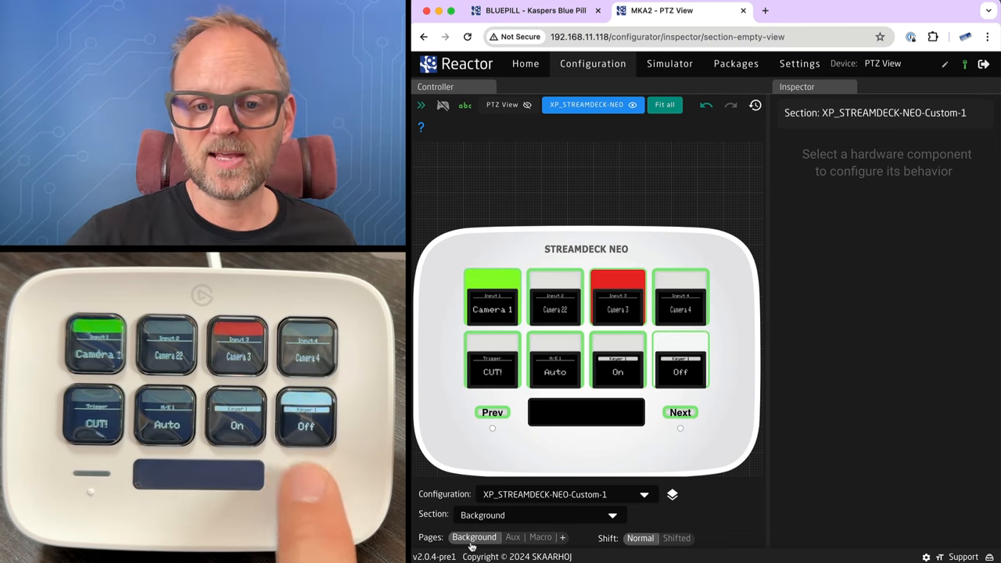
pyautogui.click(513, 538)
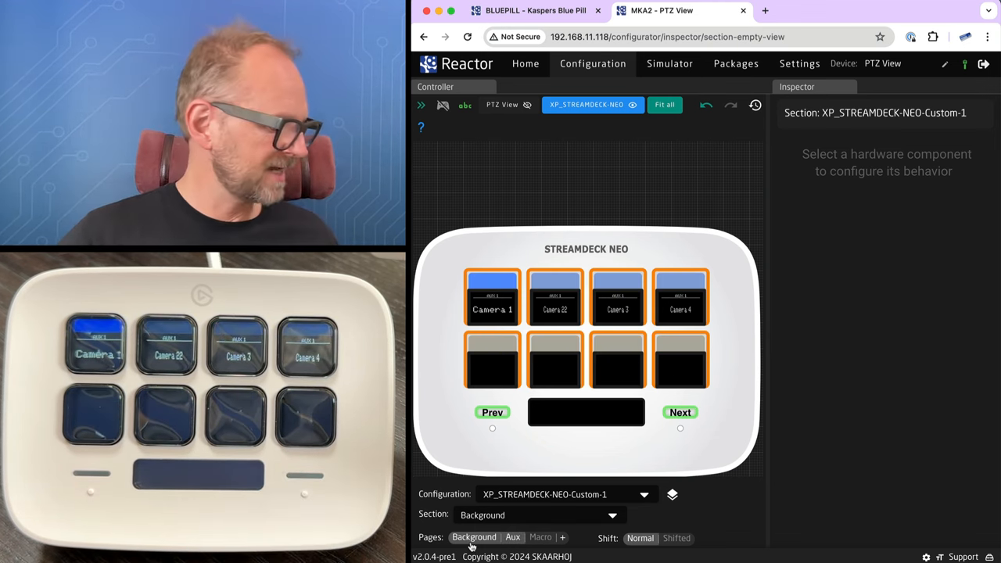
pyautogui.click(491, 413)
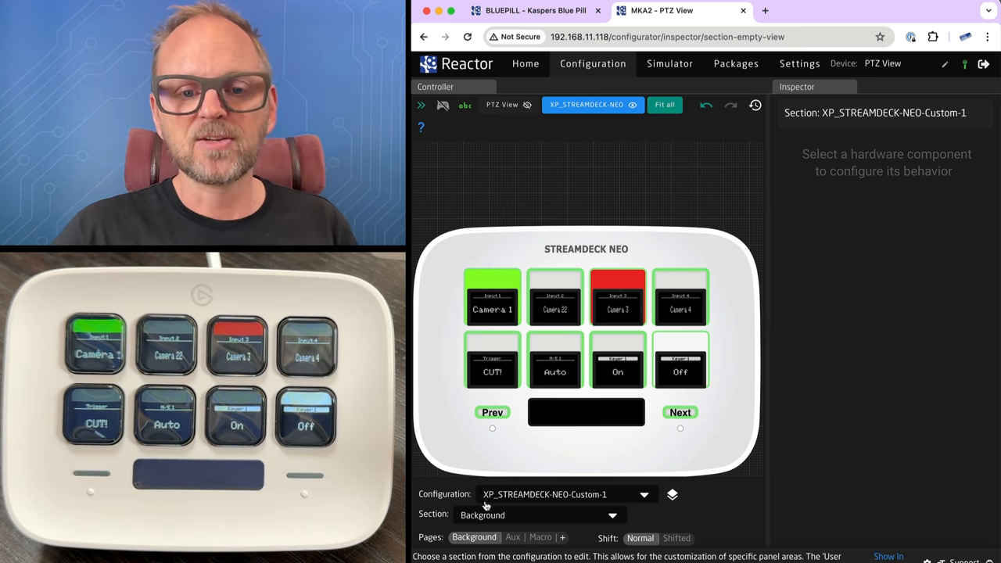
# Step: Show the Prev key's Switch Pages behavior JSON, then its parent Change by step template JSON
pyautogui.click(491, 413)
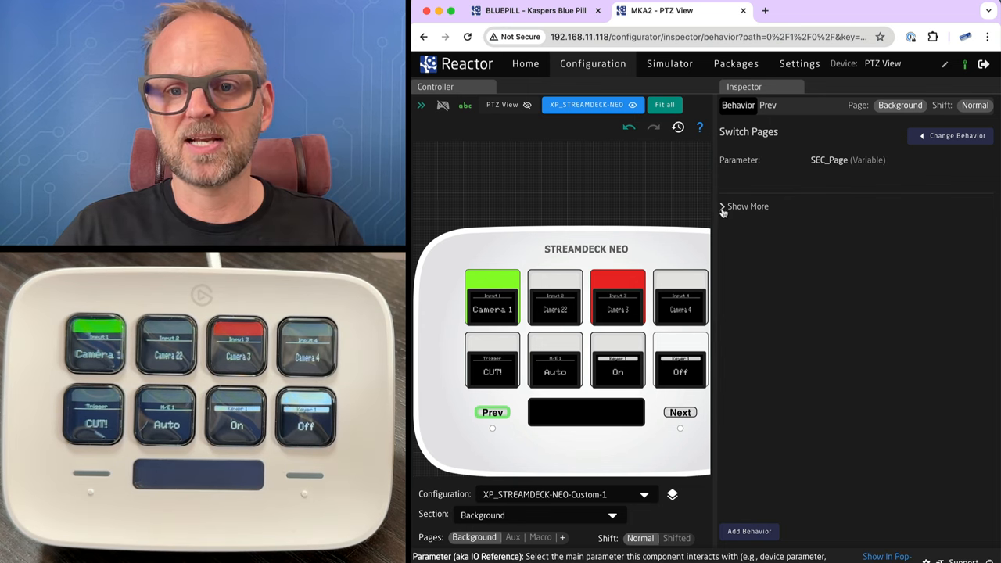
pyautogui.click(747, 206)
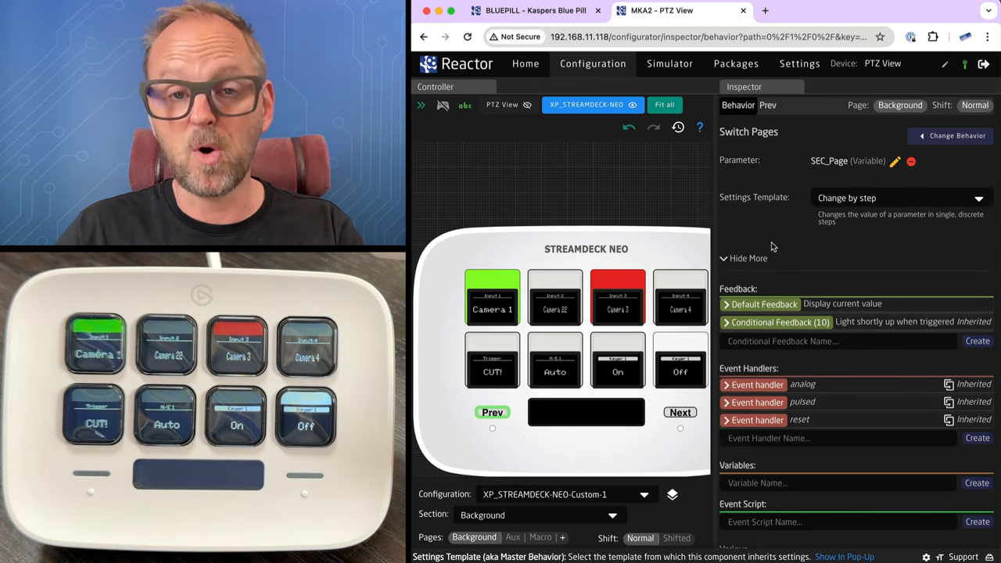
pyautogui.scroll(-3)
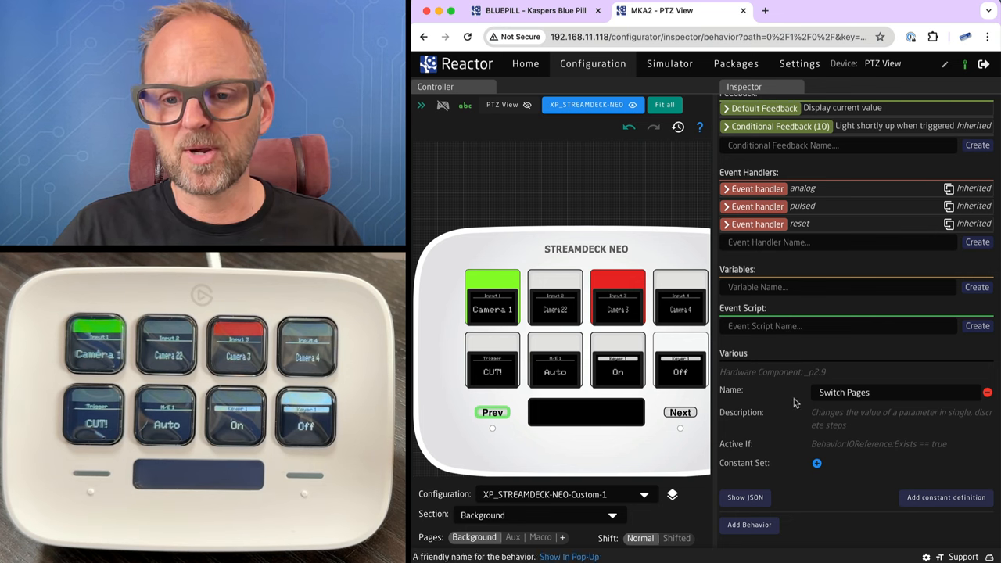
pyautogui.click(745, 497)
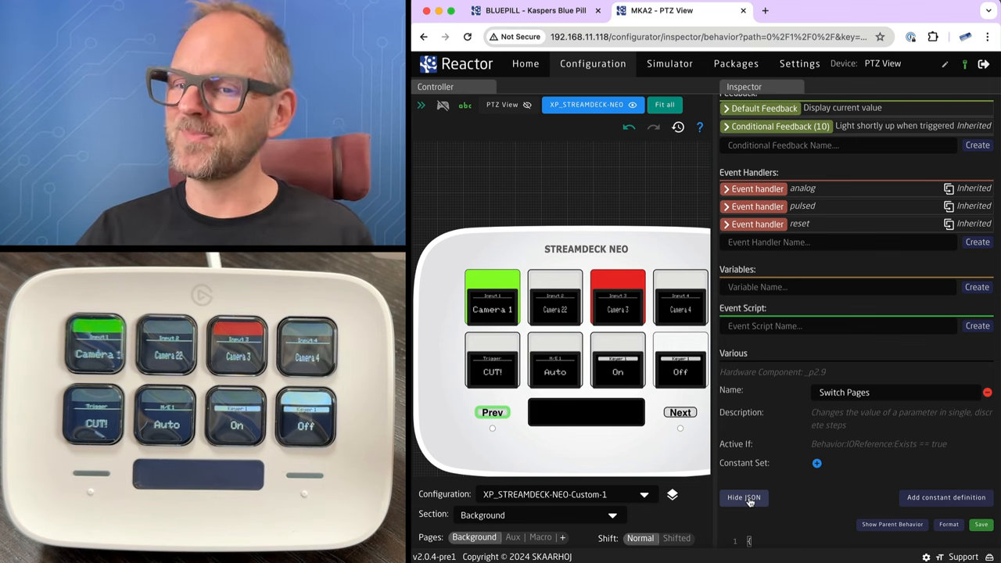
pyautogui.click(744, 497)
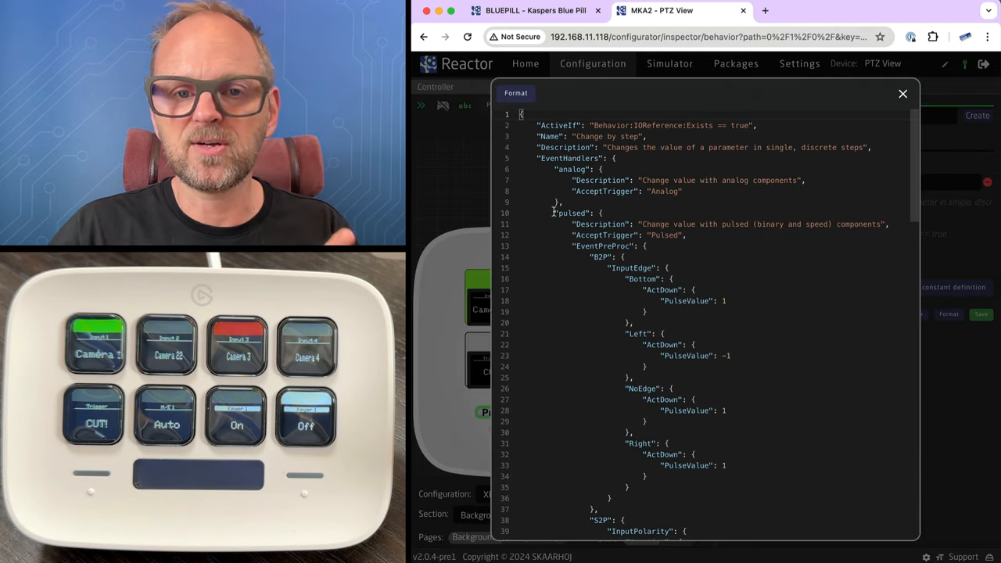
# Step: Copy the EventHandlers block from the parent template JSON and close the popup
pyautogui.moveTo(555, 213); pyautogui.dragTo(582, 245)
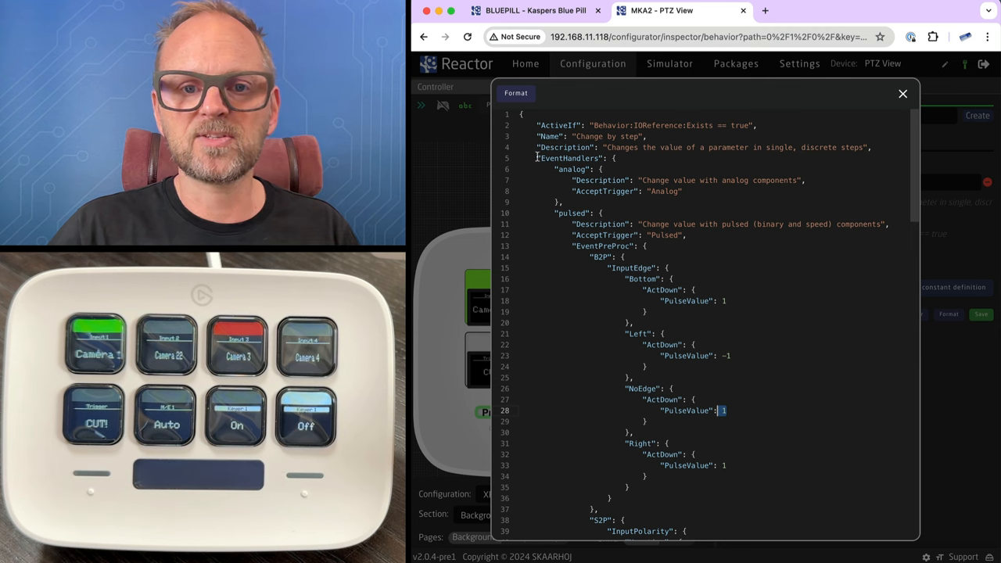
pyautogui.scroll(-3)
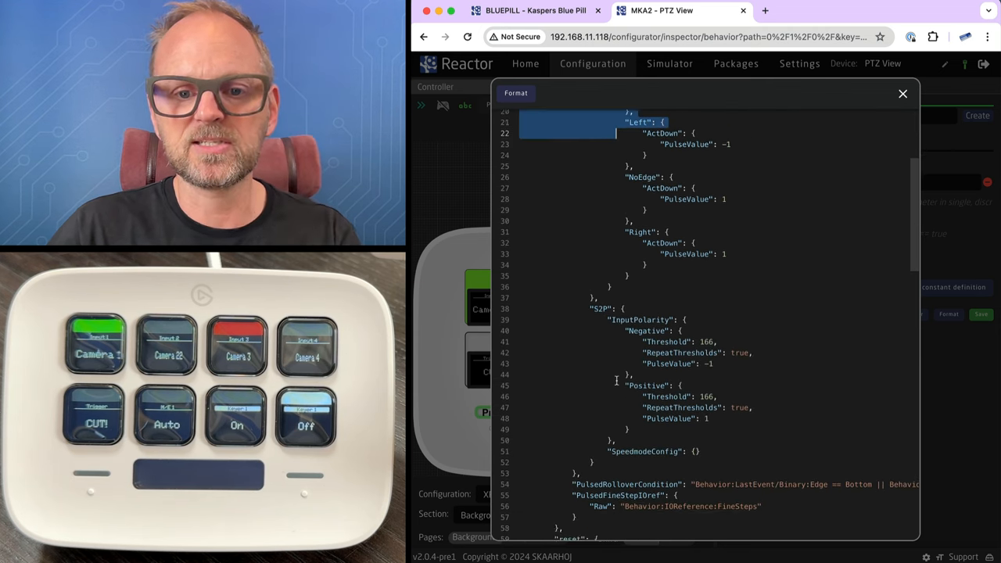
pyautogui.scroll(3)
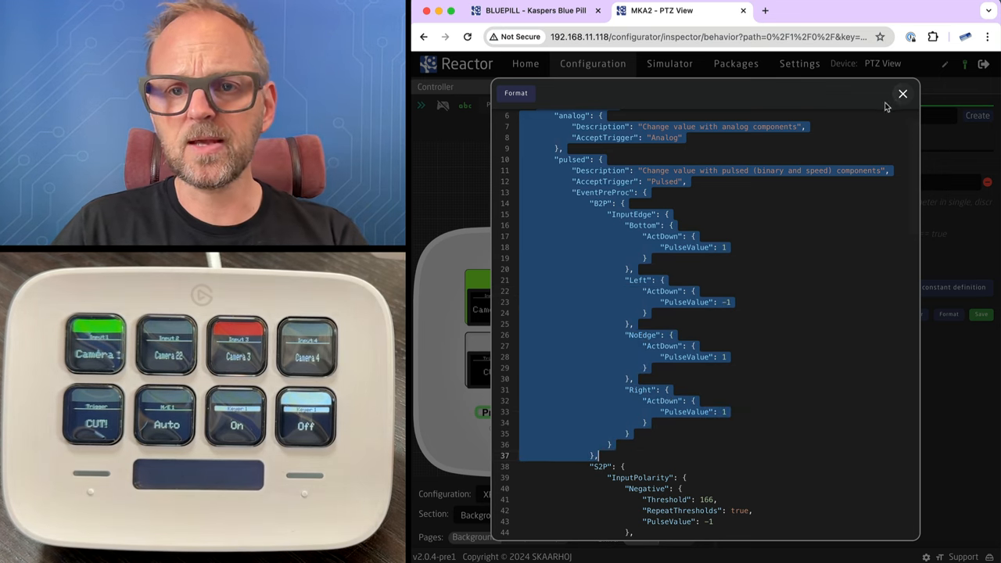
pyautogui.scroll(3)
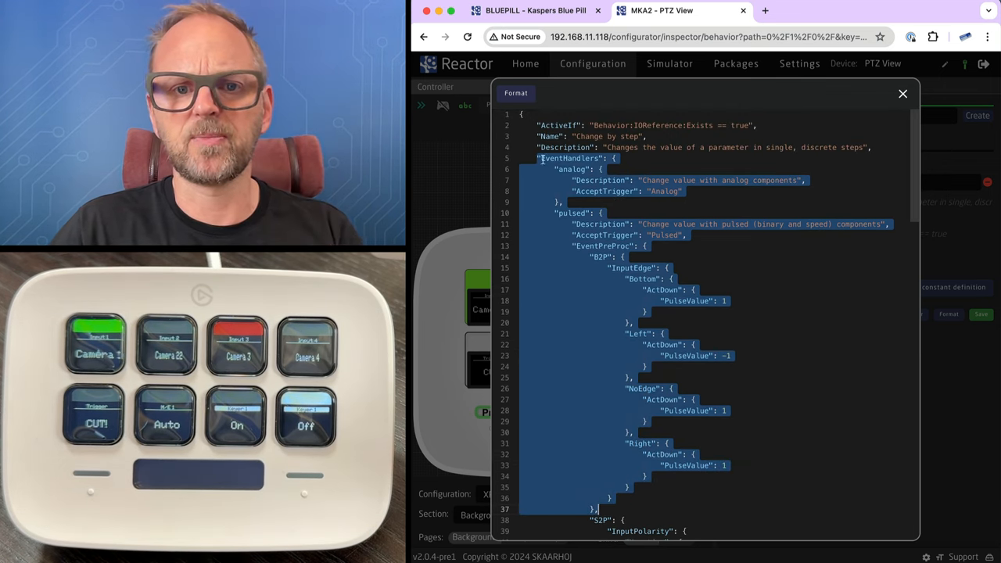
pyautogui.click(902, 94)
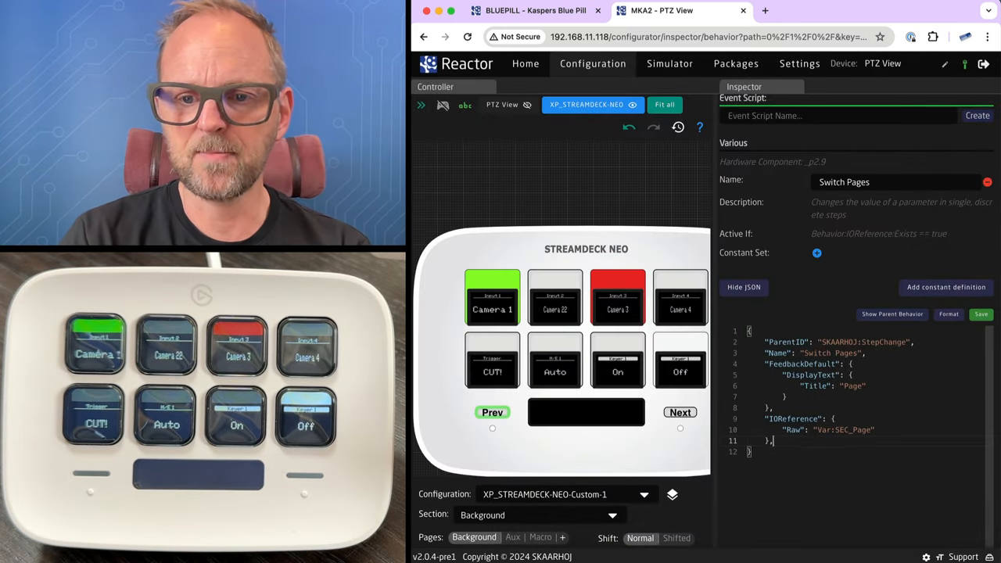
# Step: Edit the JSON to pulse PulseValue -1 with FeedbackDefault Title "Page", format it and save
pyautogui.scroll(-3)
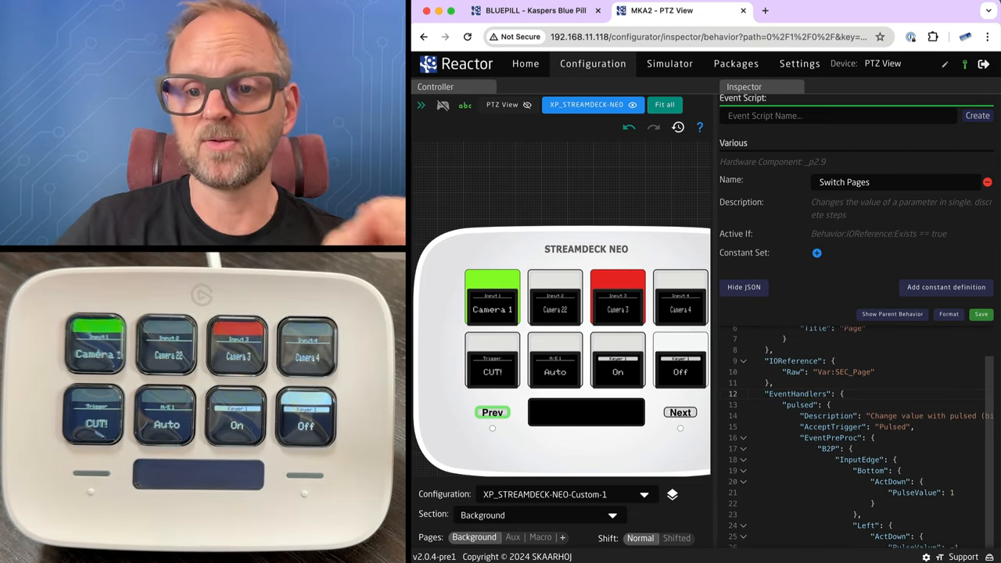
pyautogui.click(679, 413)
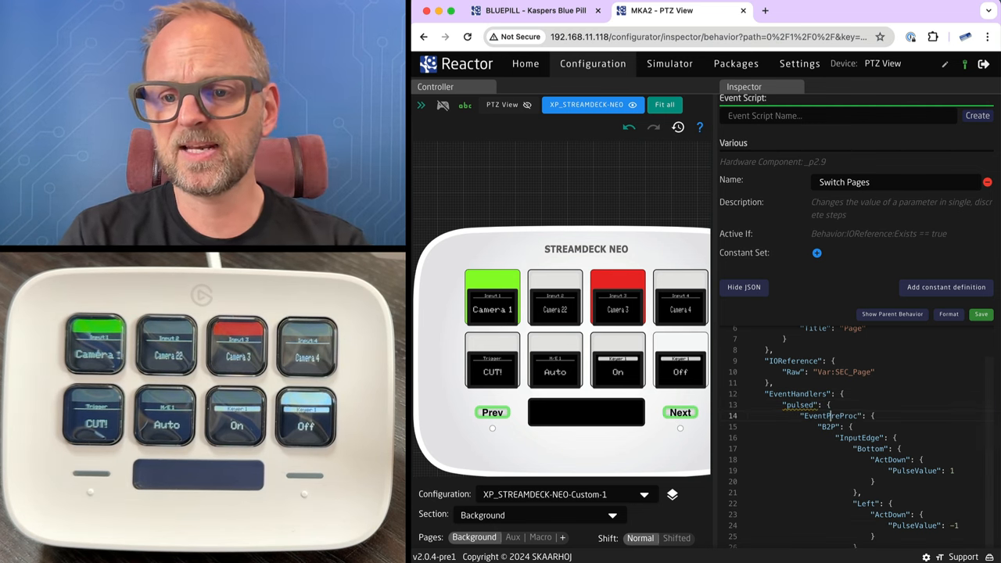
pyautogui.scroll(-3)
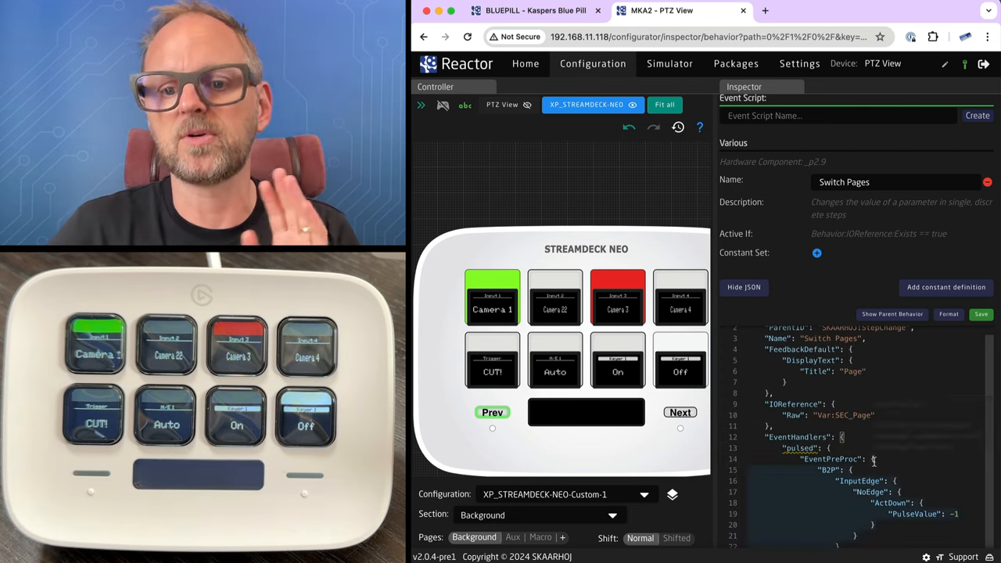
pyautogui.click(980, 312)
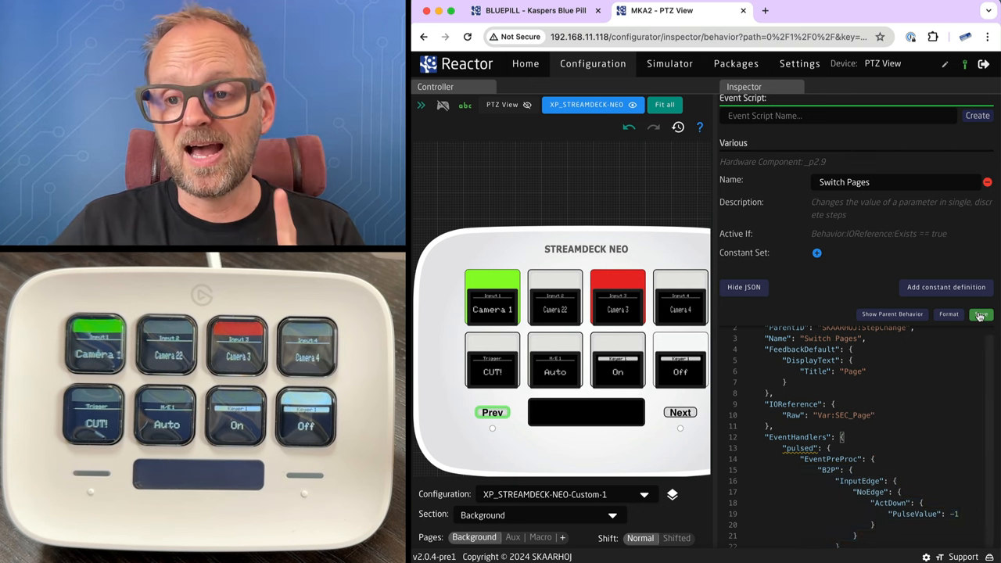
pyautogui.click(980, 312)
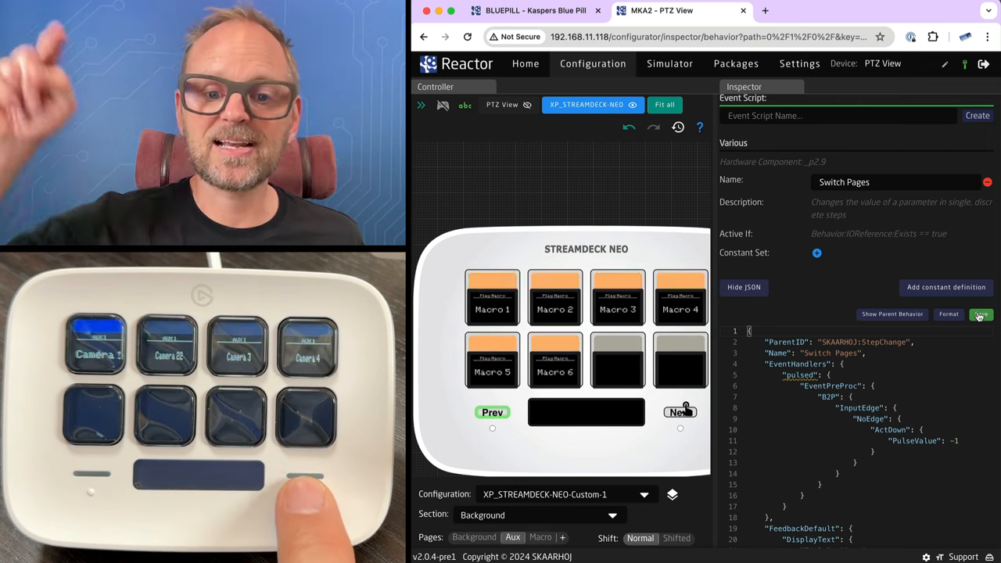
# Step: Step through Background, Macro and Aux with the paging keys to watch them wrap around
pyautogui.click(474, 538)
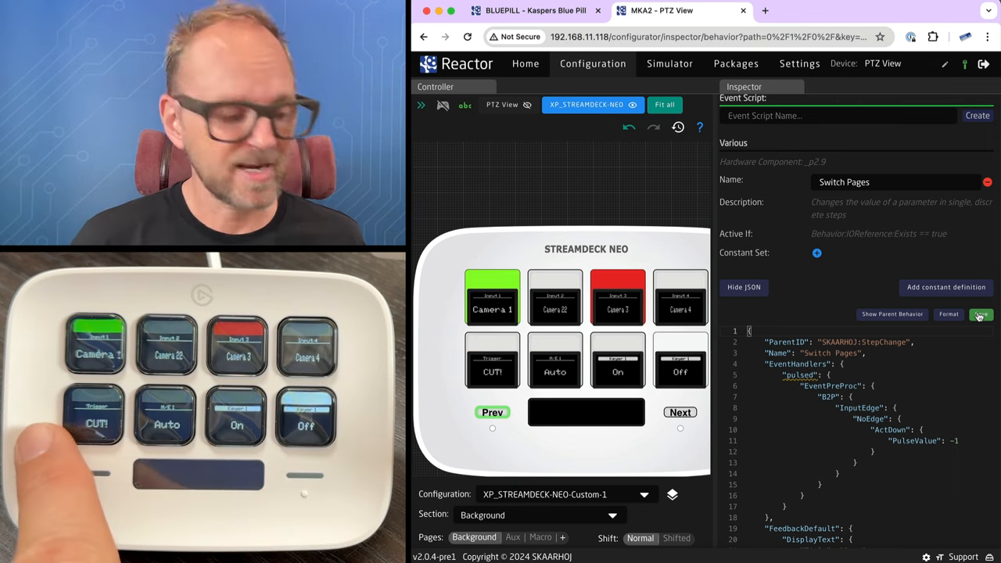
pyautogui.click(513, 537)
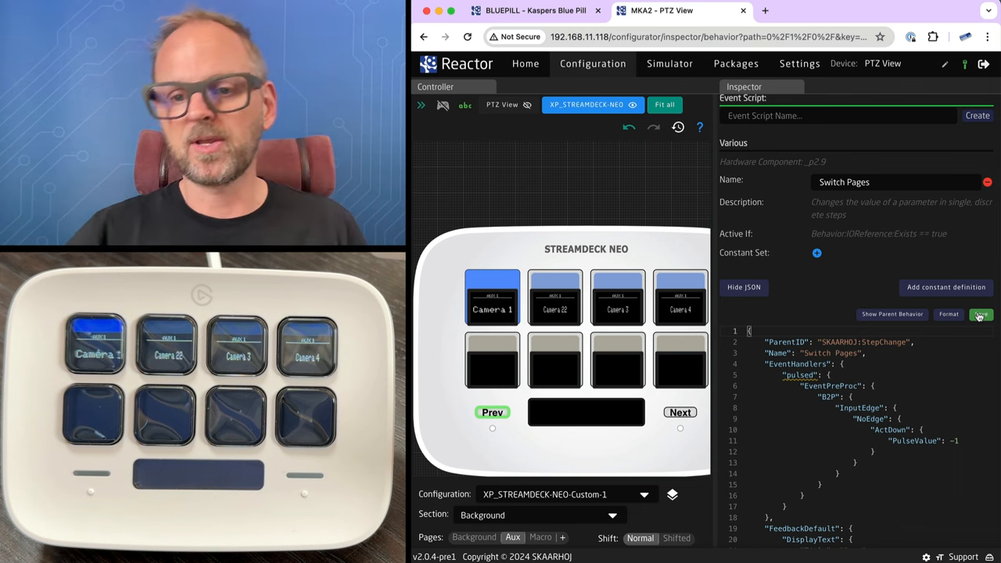
# Step: Find PulsedRolloverCondition in the parent behavior and add it as false under the Prev key's pulsed handler
pyautogui.click(948, 313)
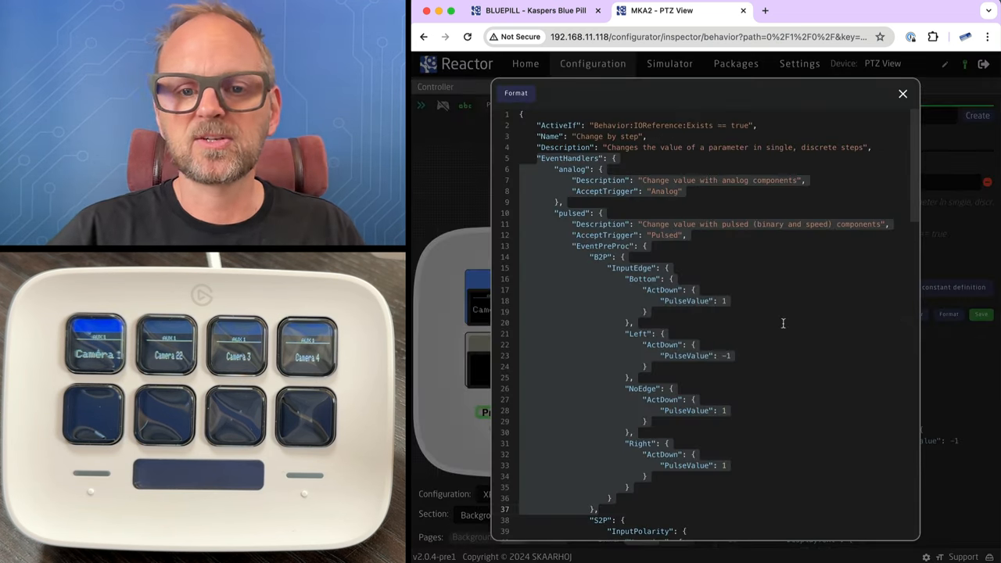
pyautogui.scroll(-3)
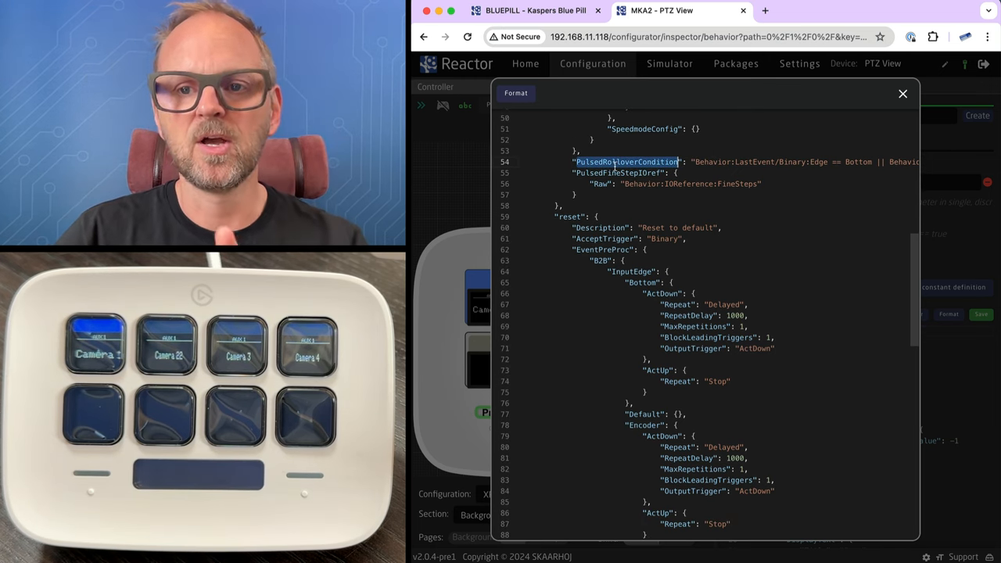
pyautogui.click(902, 94)
pyautogui.write('"PulsedRolloverCondition" : "false"')
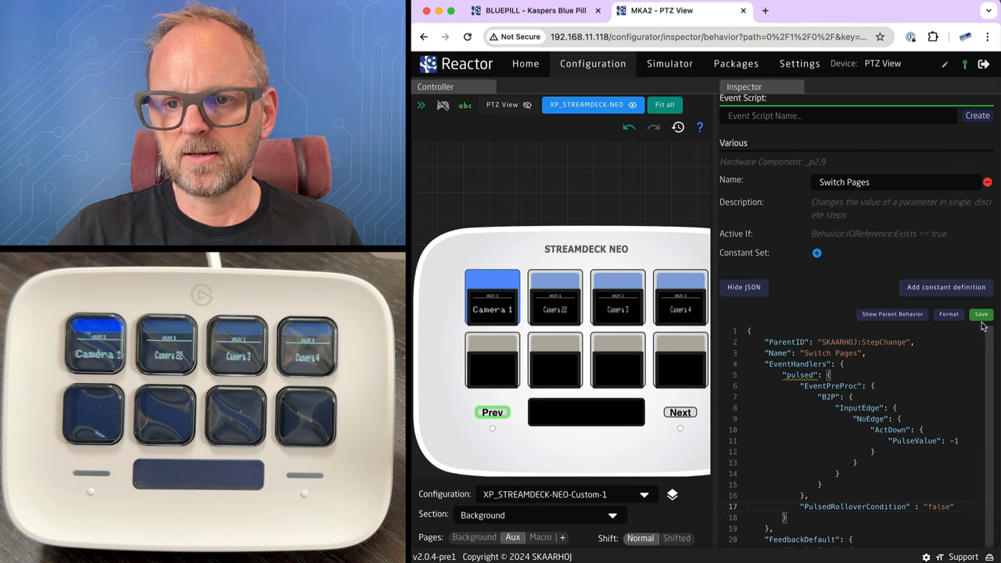
# Step: Save the Prev key's no-rollover change and test that paging back stops at the first page
pyautogui.click(981, 314)
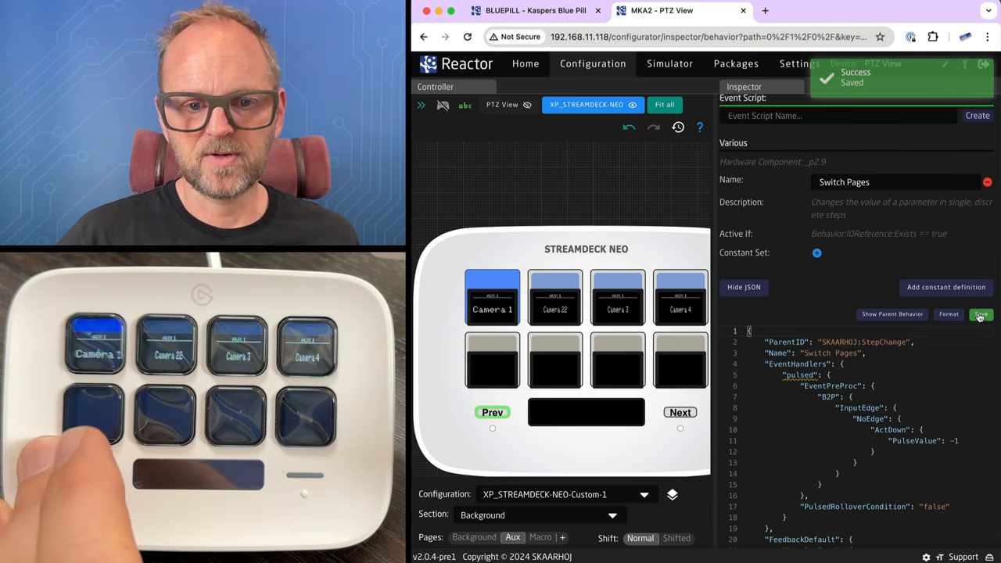
pyautogui.click(491, 413)
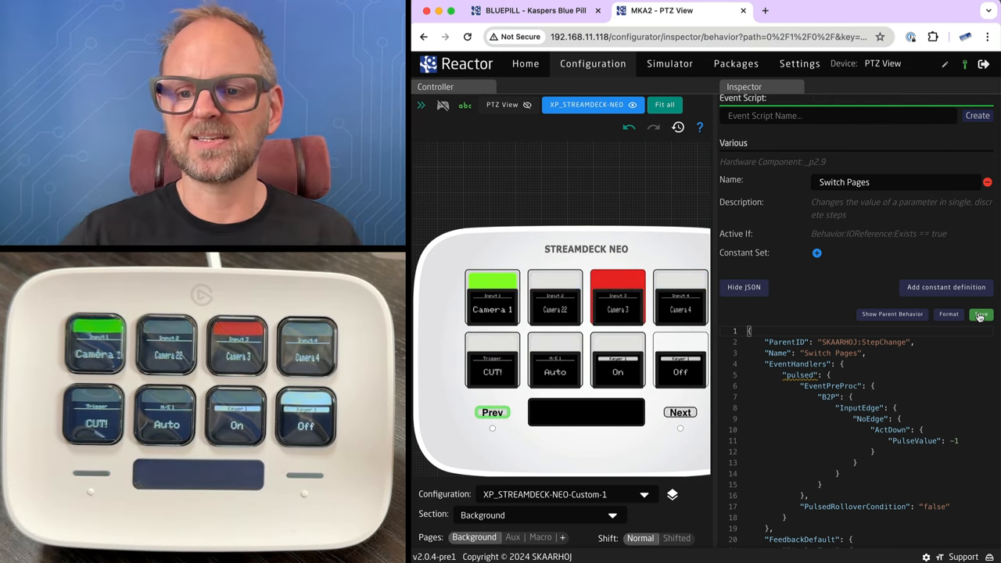
pyautogui.click(979, 313)
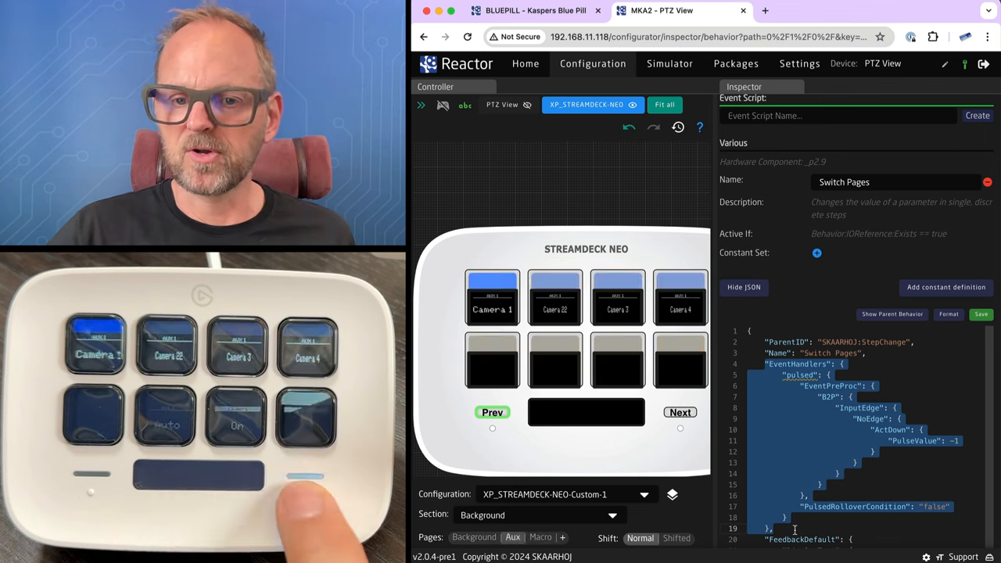
pyautogui.click(541, 538)
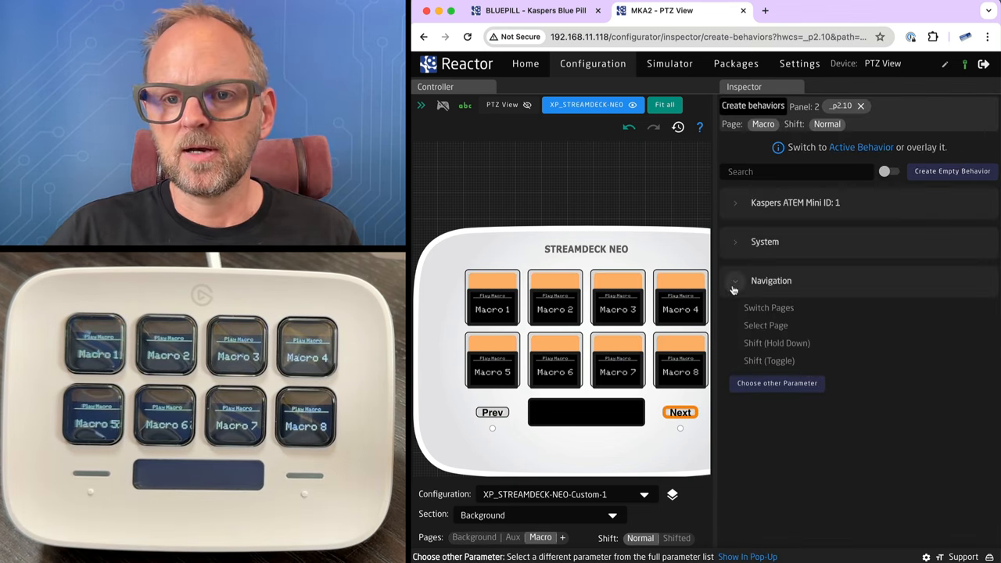
pyautogui.click(474, 538)
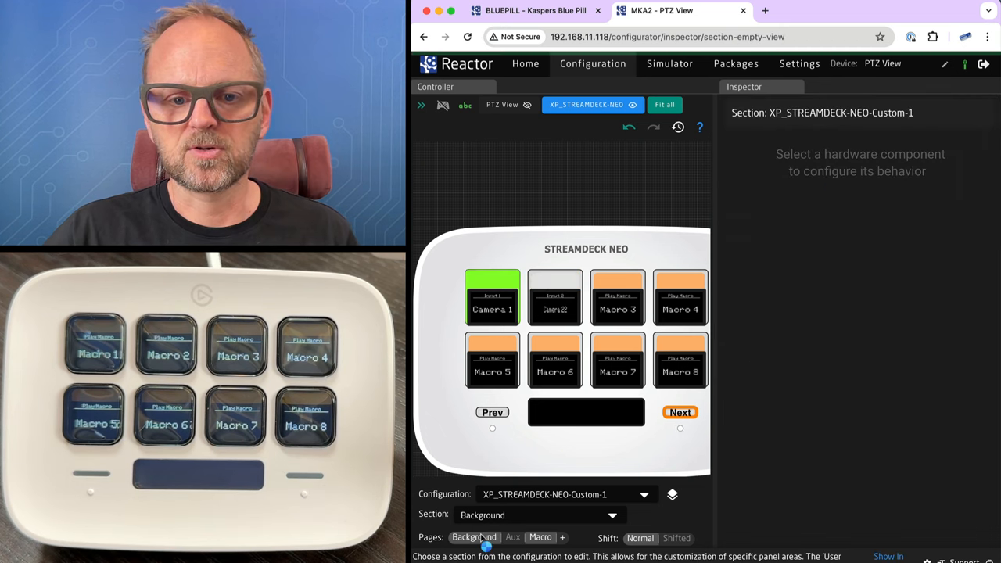
pyautogui.click(474, 538)
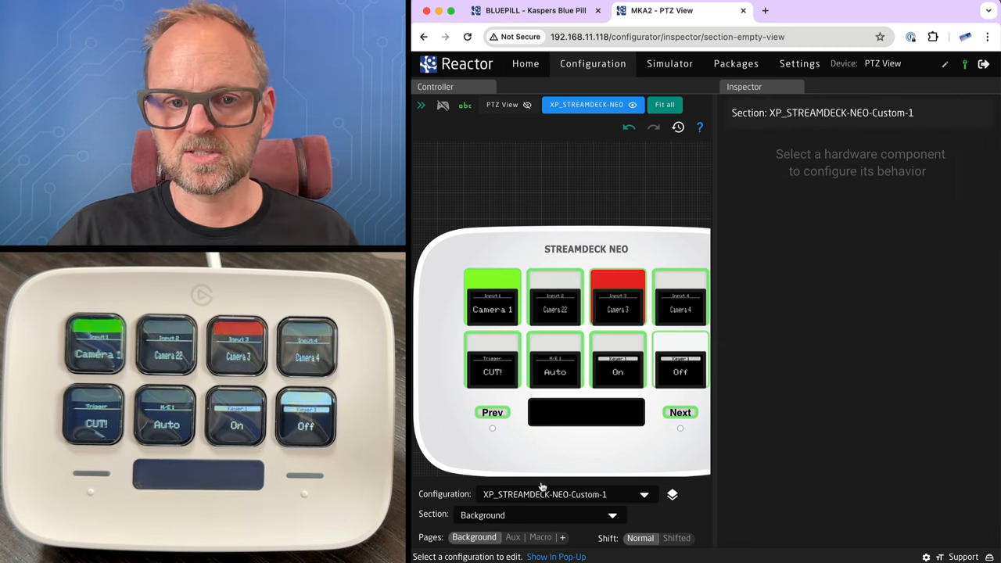
# Step: Add PulsedRolloverCondition false under pulsed in the Next key's Switch Pages JSON
pyautogui.click(679, 413)
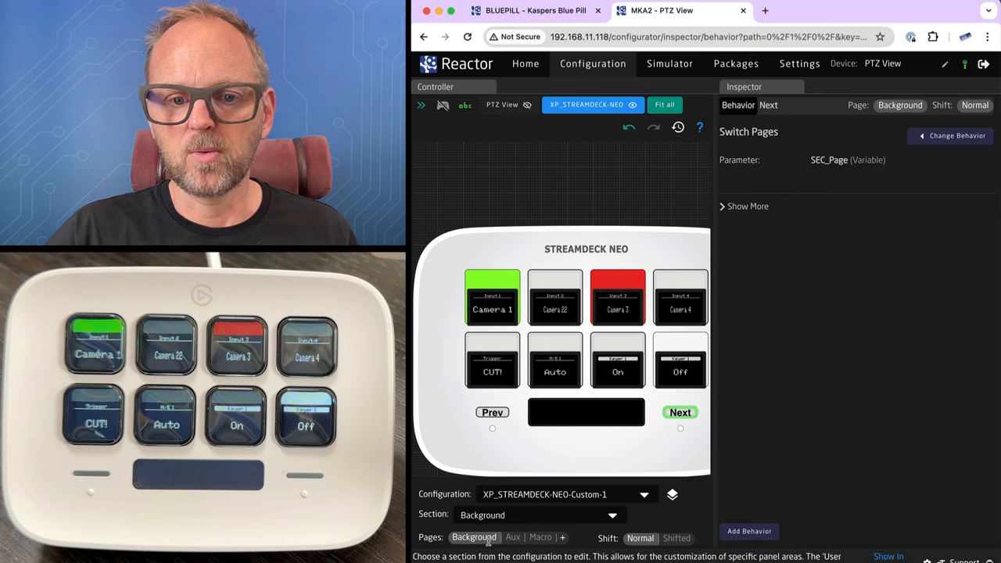
pyautogui.click(679, 413)
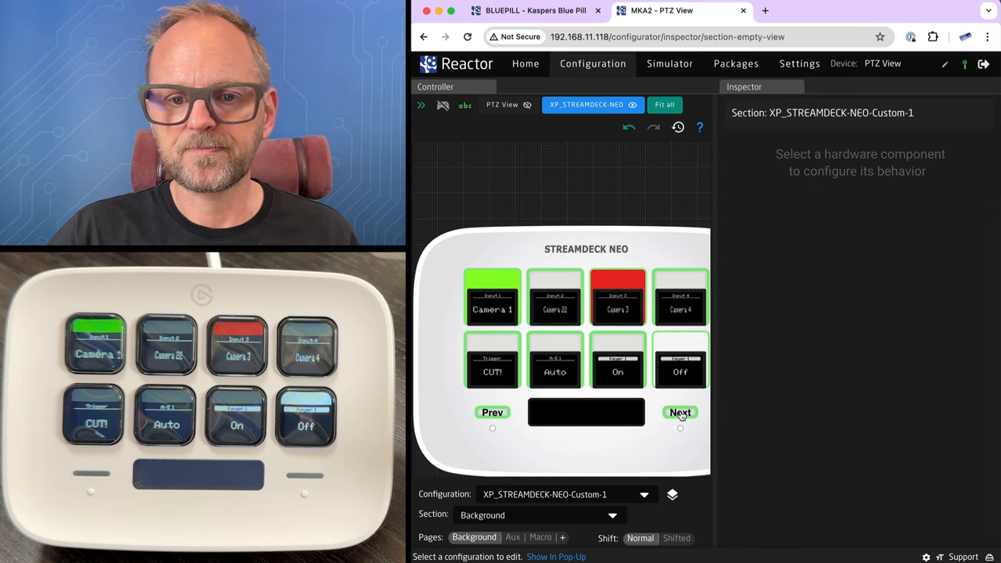
pyautogui.click(678, 412)
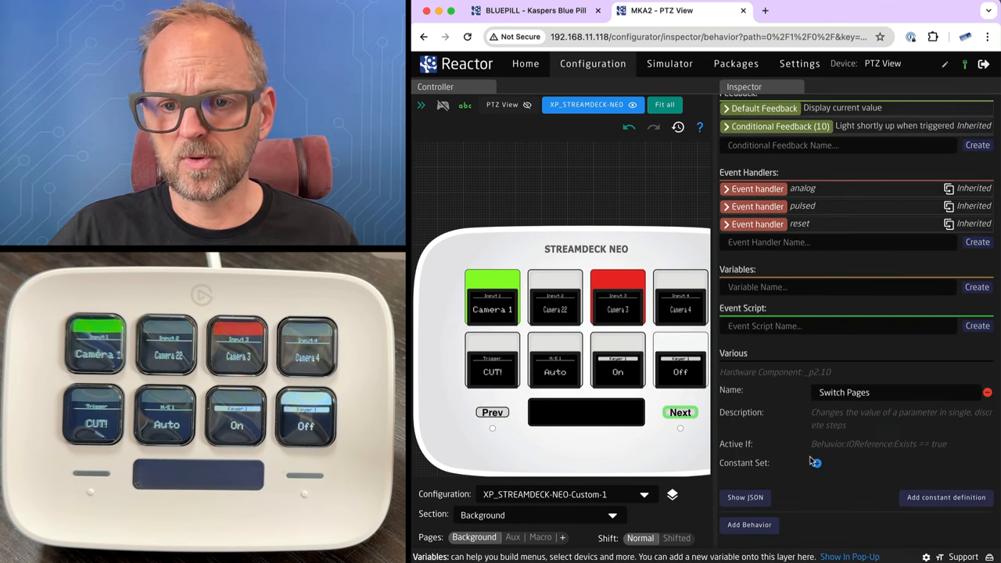
pyautogui.click(744, 497)
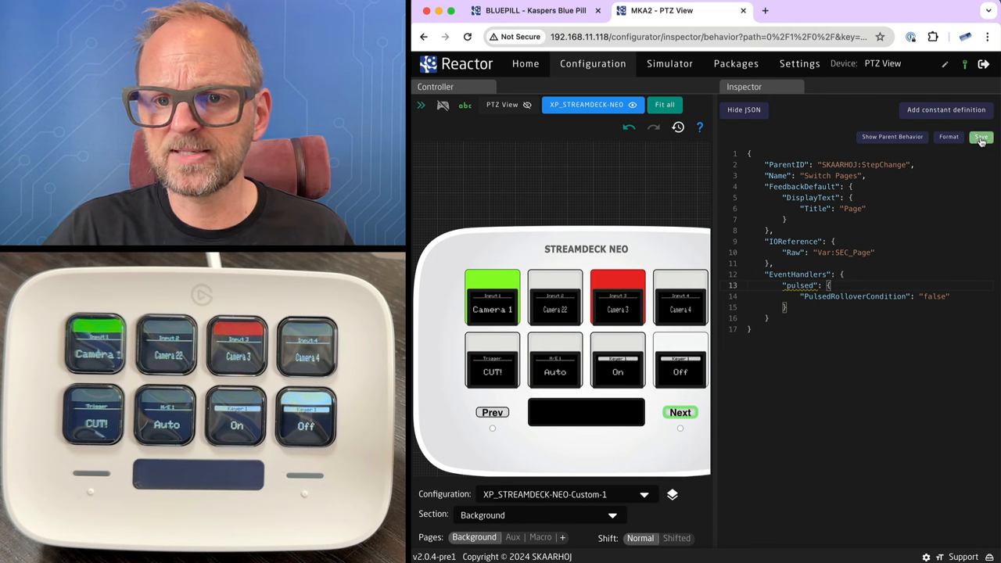
# Step: Save the Next key's change and verify paging flips to Macro and back without wrapping
pyautogui.click(980, 137)
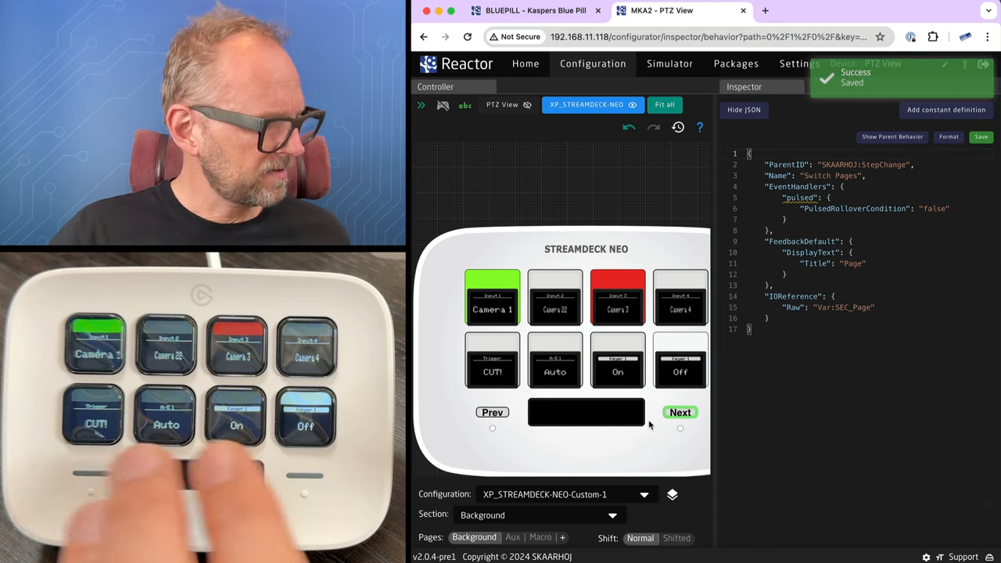
pyautogui.click(540, 537)
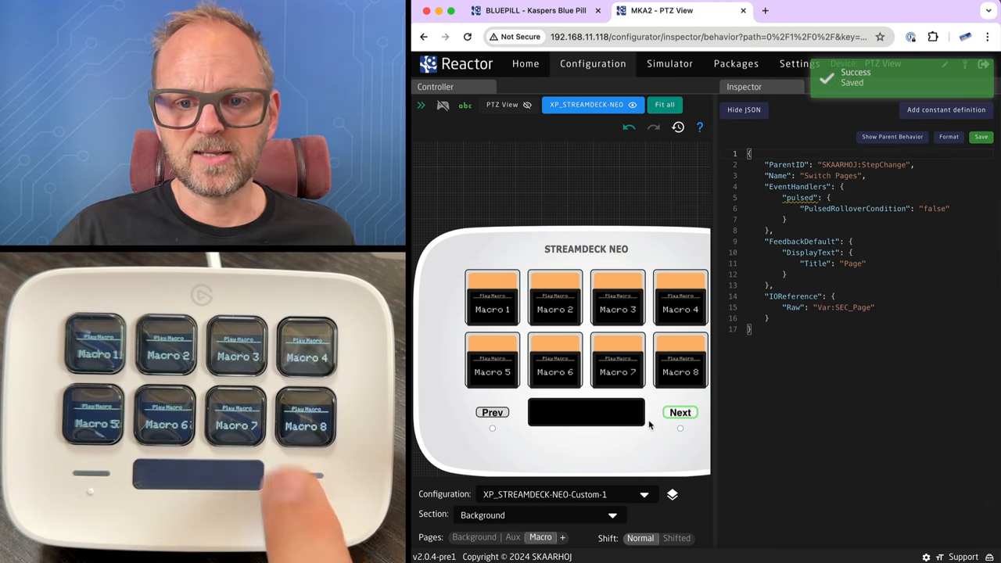
pyautogui.click(491, 413)
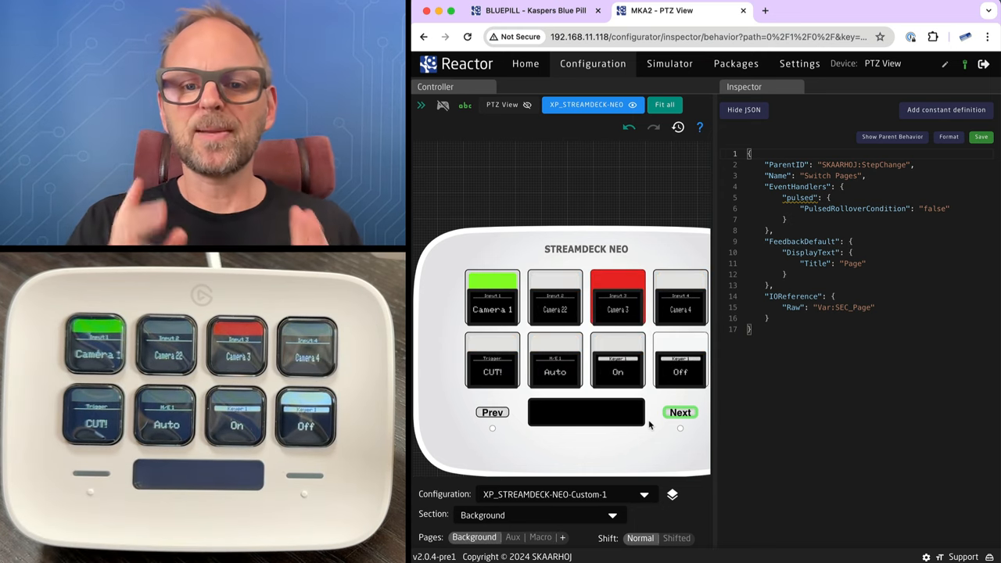
pyautogui.moveTo(885, 206)
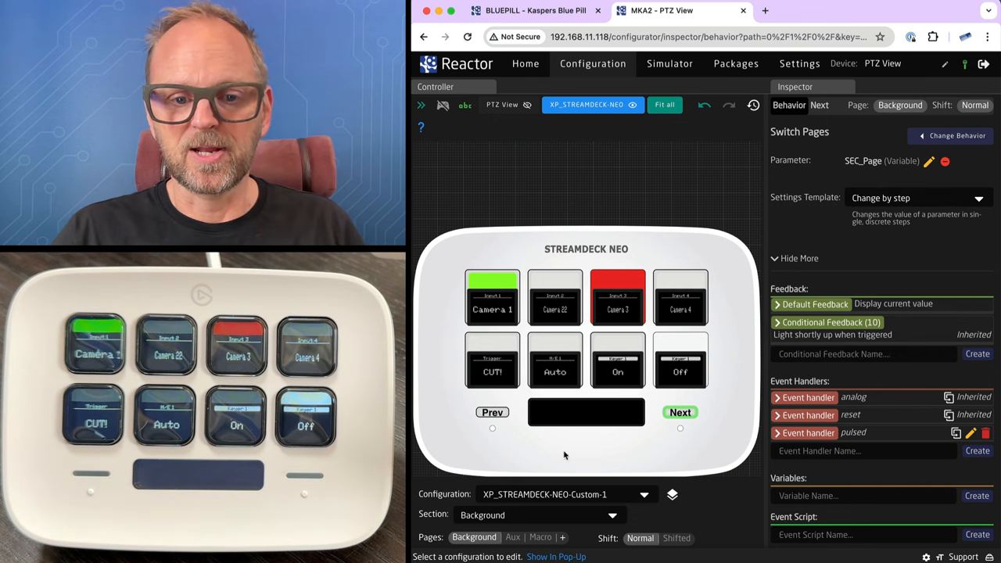
# Step: Create an empty behavior on the center display titled Stream Deck Neo
pyautogui.click(585, 413)
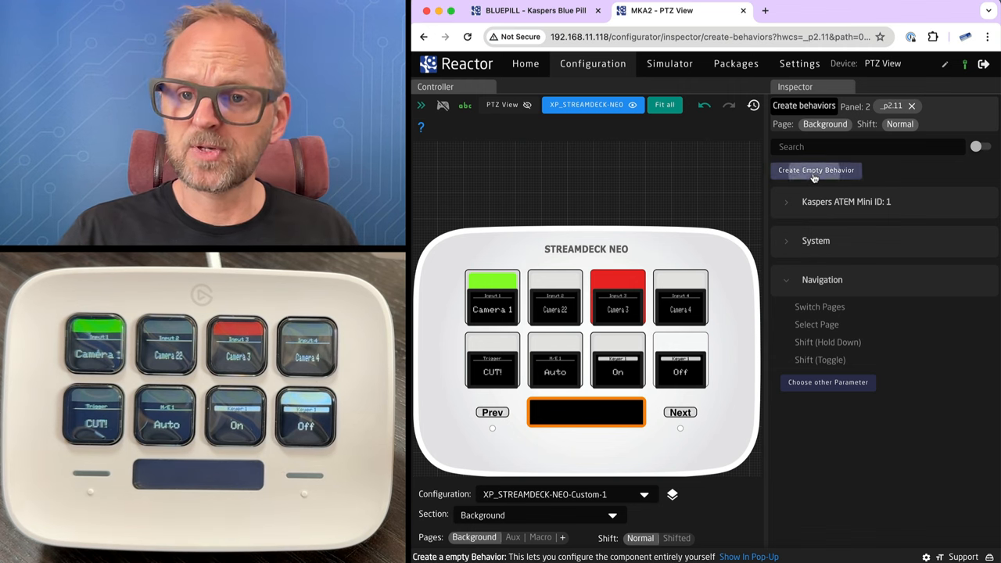
pyautogui.click(816, 169)
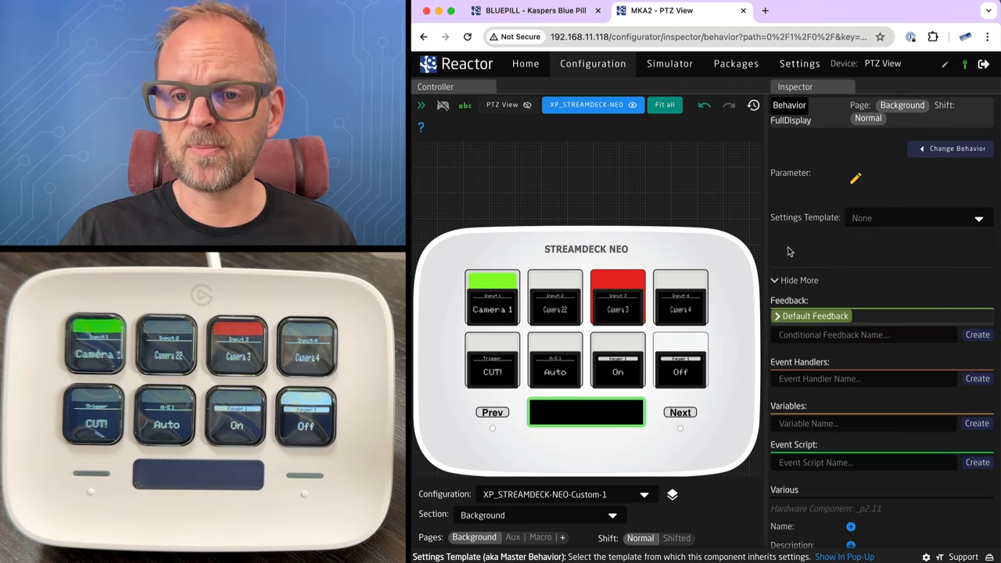
pyautogui.moveTo(776, 234)
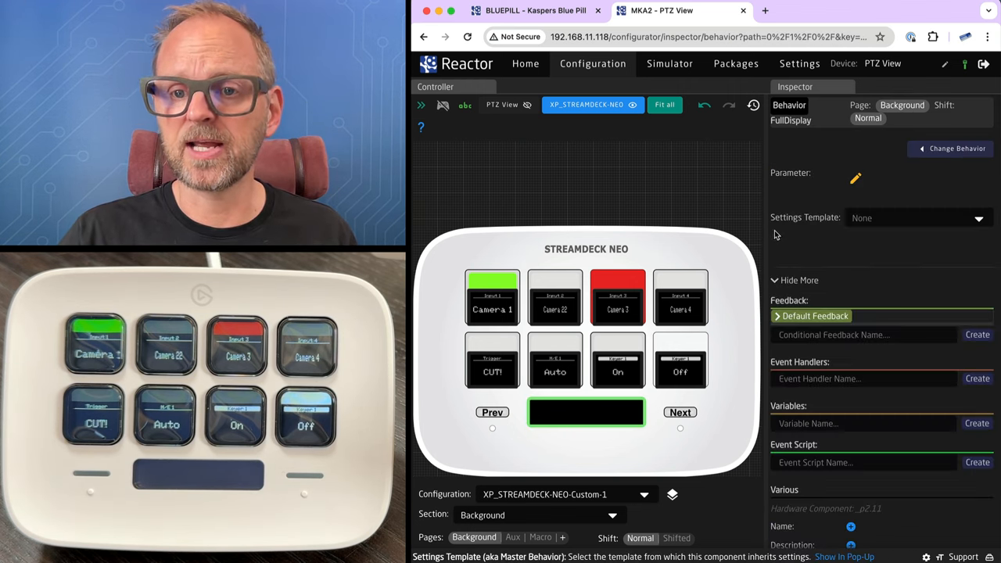
pyautogui.click(815, 315)
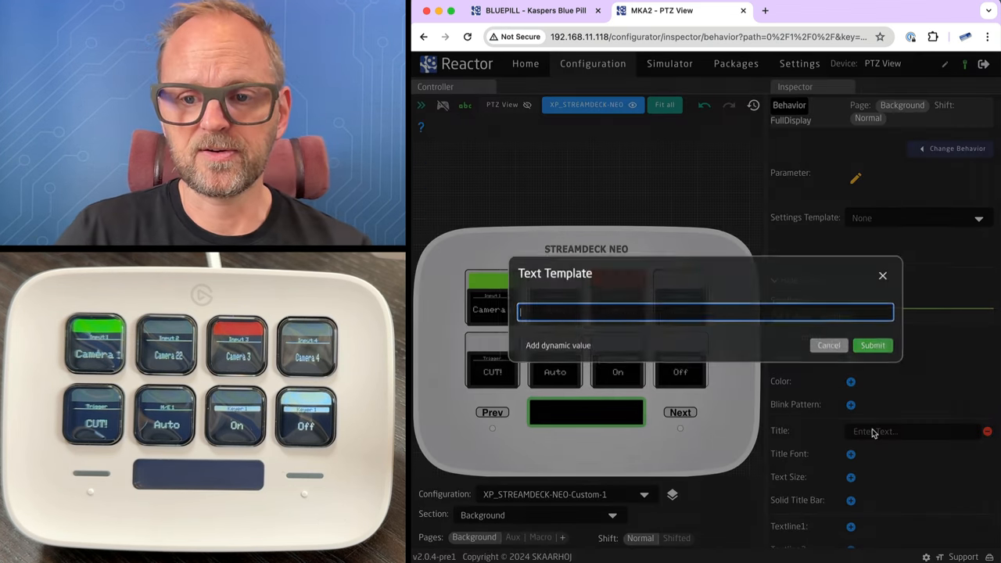
pyautogui.write('Streaw')
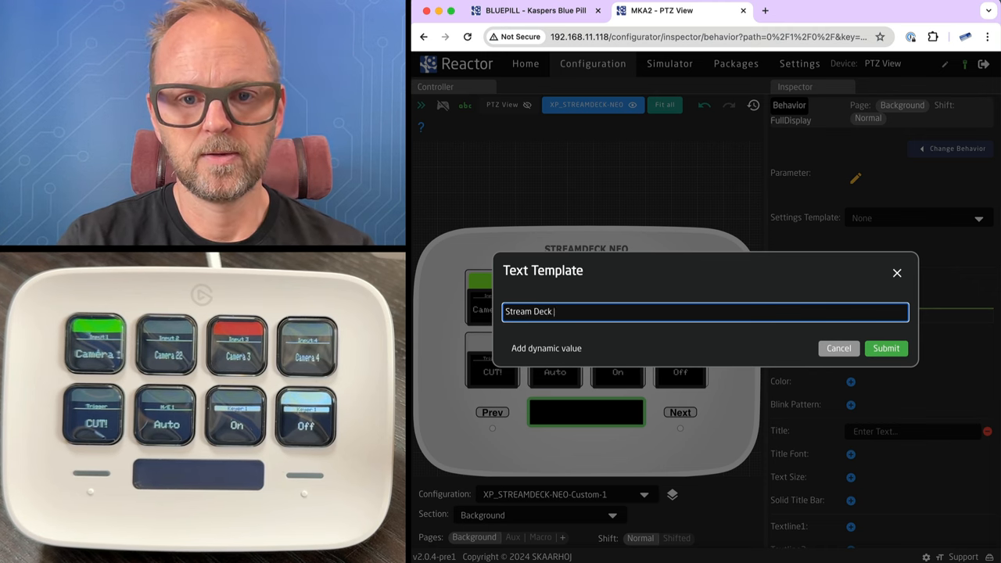
pyautogui.write('Neo')
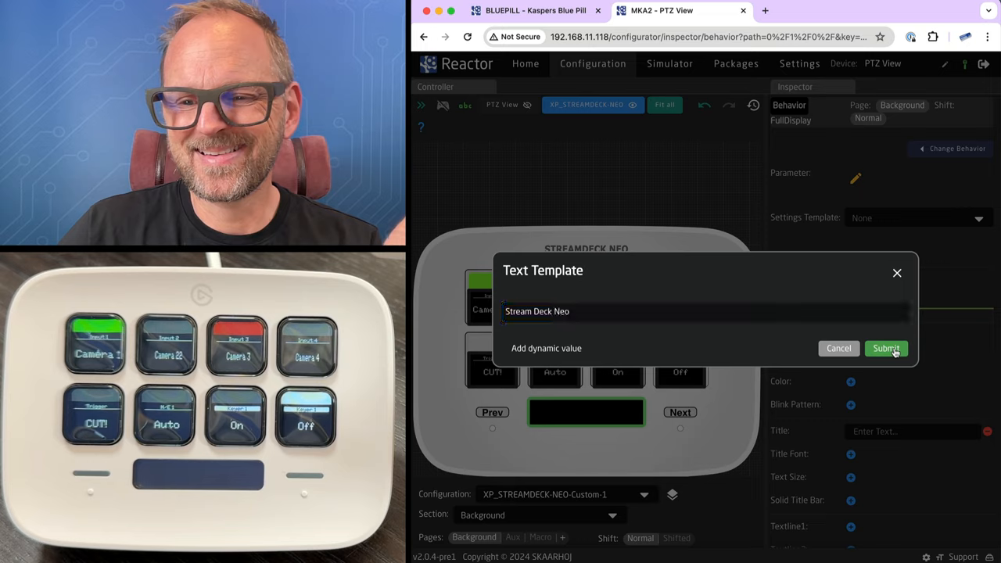
pyautogui.click(885, 348)
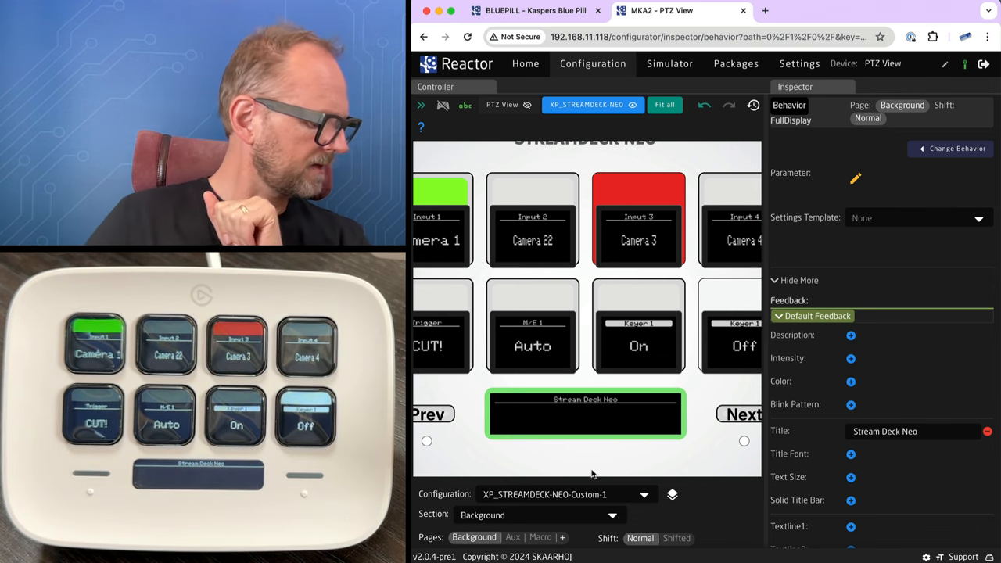
pyautogui.moveTo(633, 477)
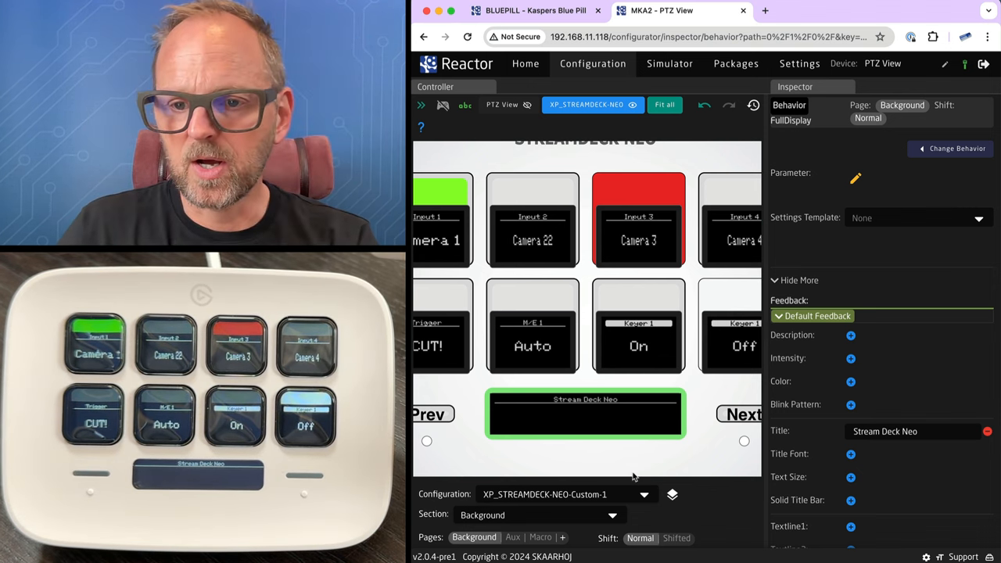
# Step: Set the center display's Textline1 template to Hey!
pyautogui.scroll(-3)
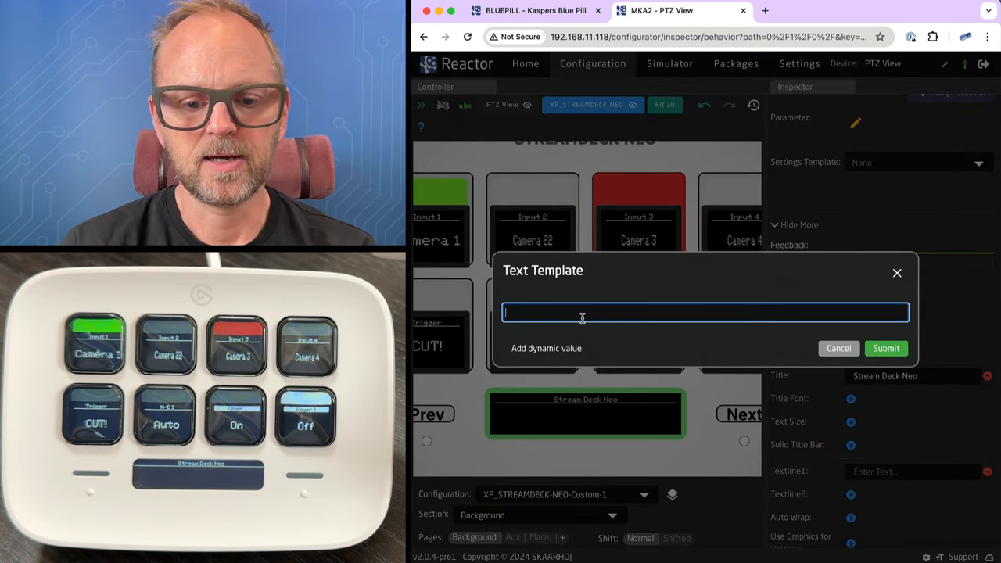
pyautogui.write('Hey!')
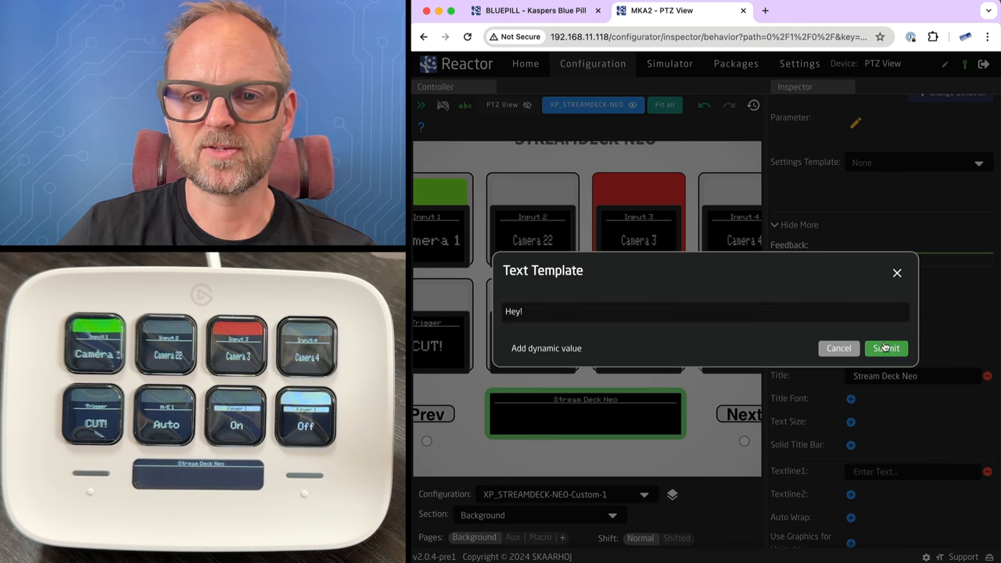
pyautogui.click(885, 347)
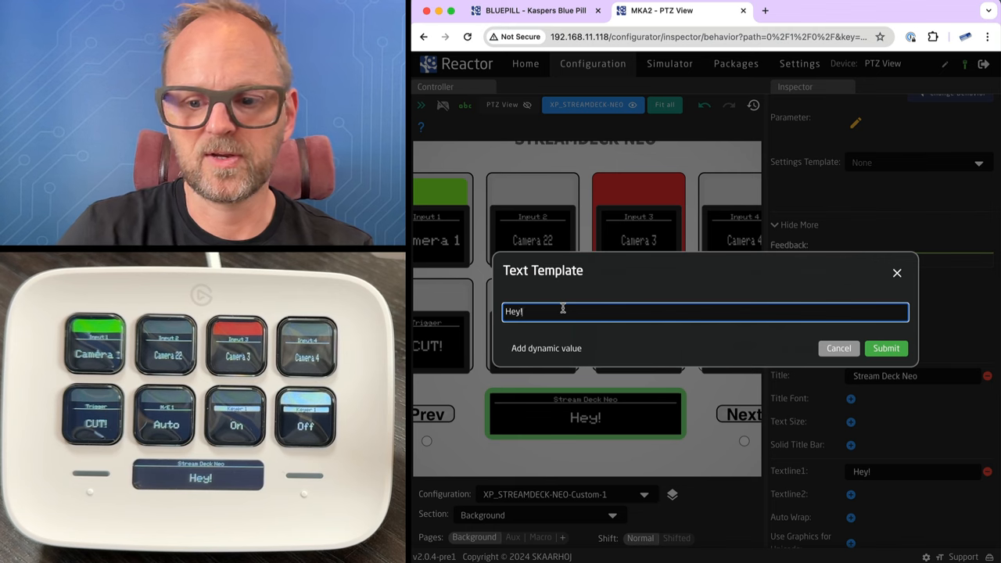
# Step: Replace the Textline1 text with the SEC_Page variable so the display reads page1
pyautogui.press('ctrl+a')
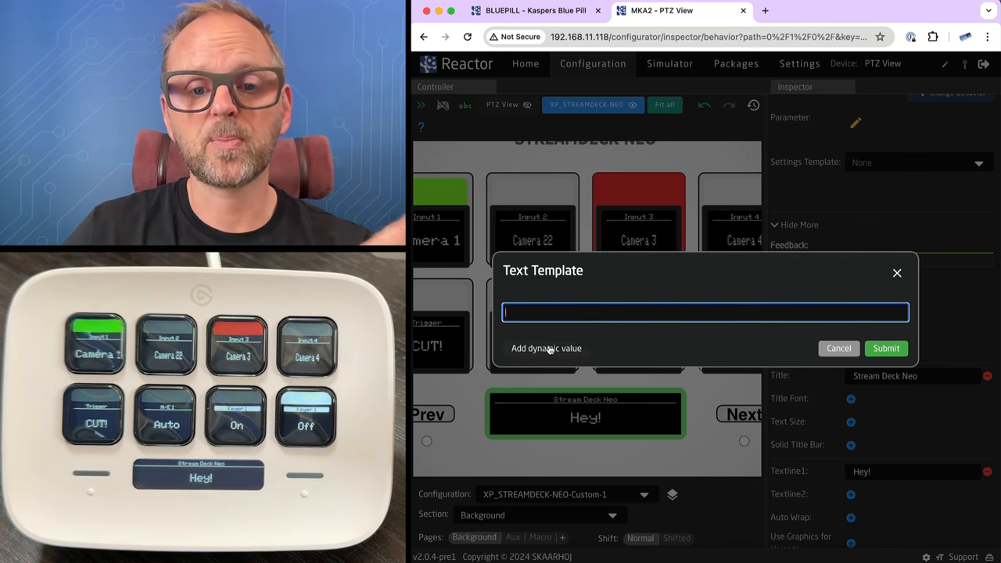
pyautogui.click(548, 347)
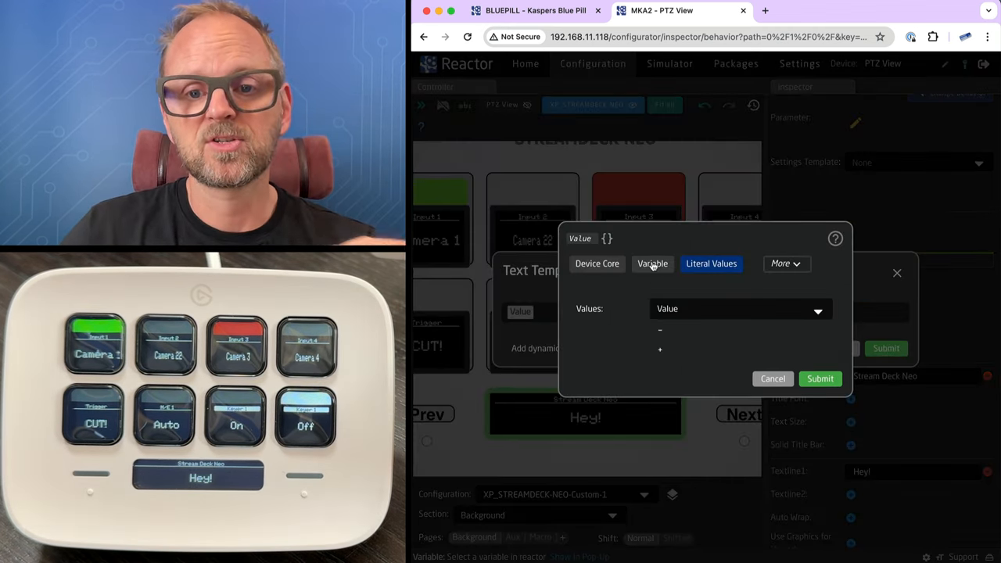
pyautogui.click(652, 263)
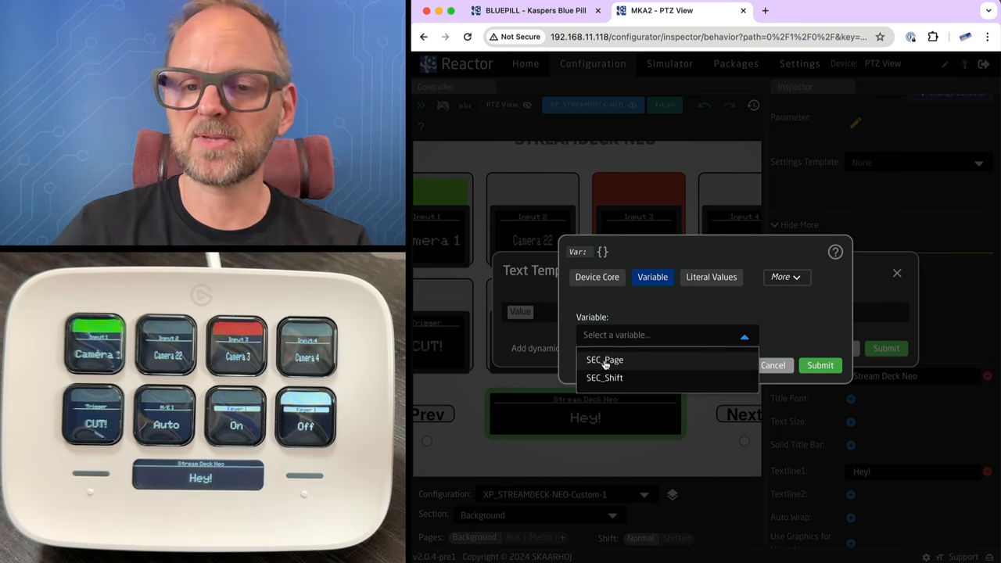
pyautogui.click(604, 360)
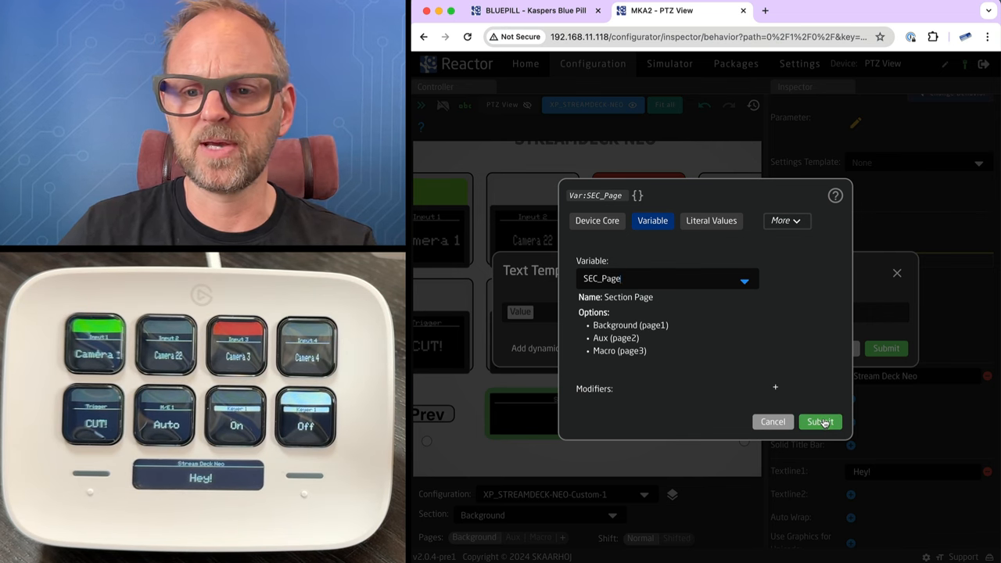
pyautogui.click(820, 422)
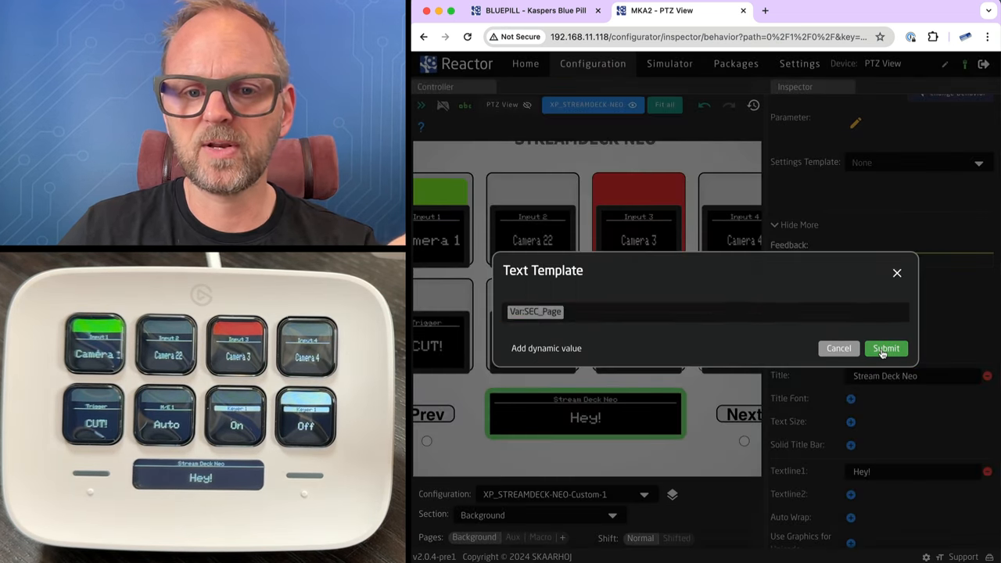
pyautogui.click(885, 347)
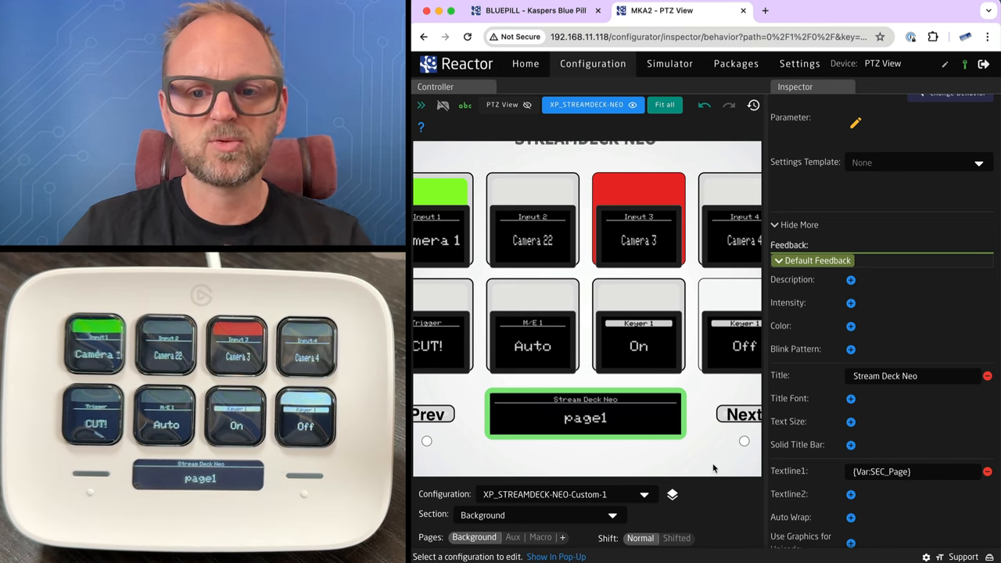
# Step: Delete the Aux page's own center display behavior and return to the Background page
pyautogui.click(513, 538)
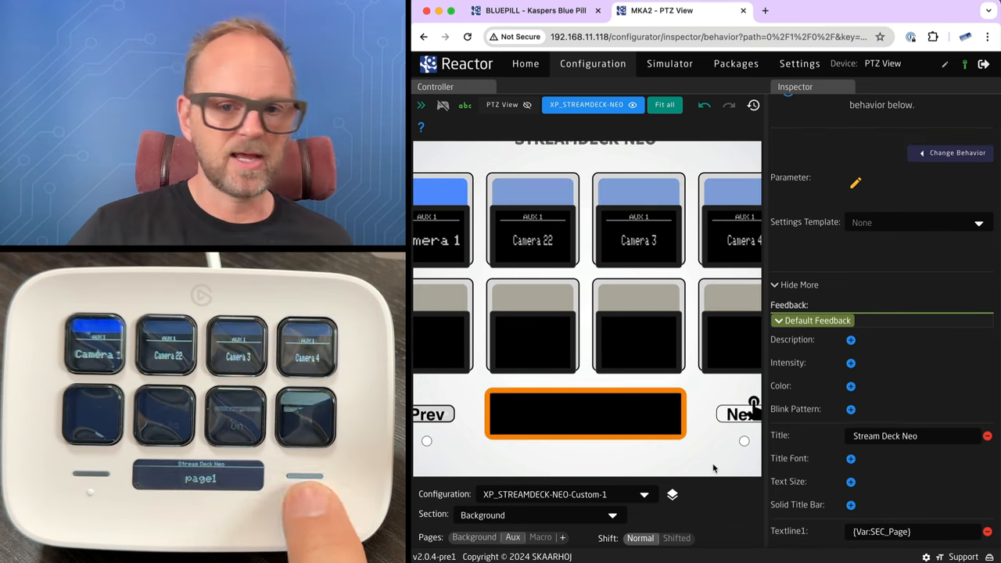
pyautogui.click(540, 538)
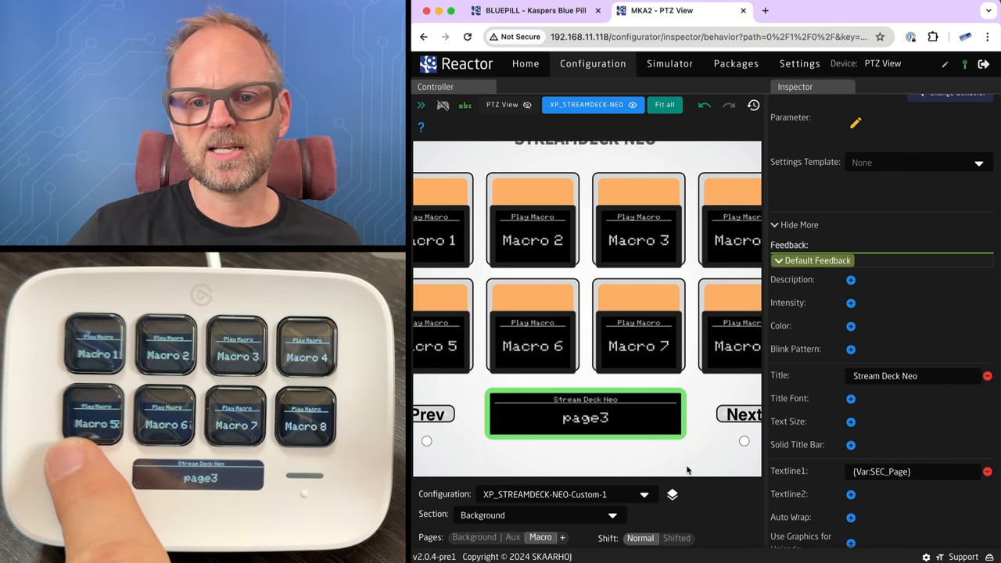
pyautogui.click(513, 538)
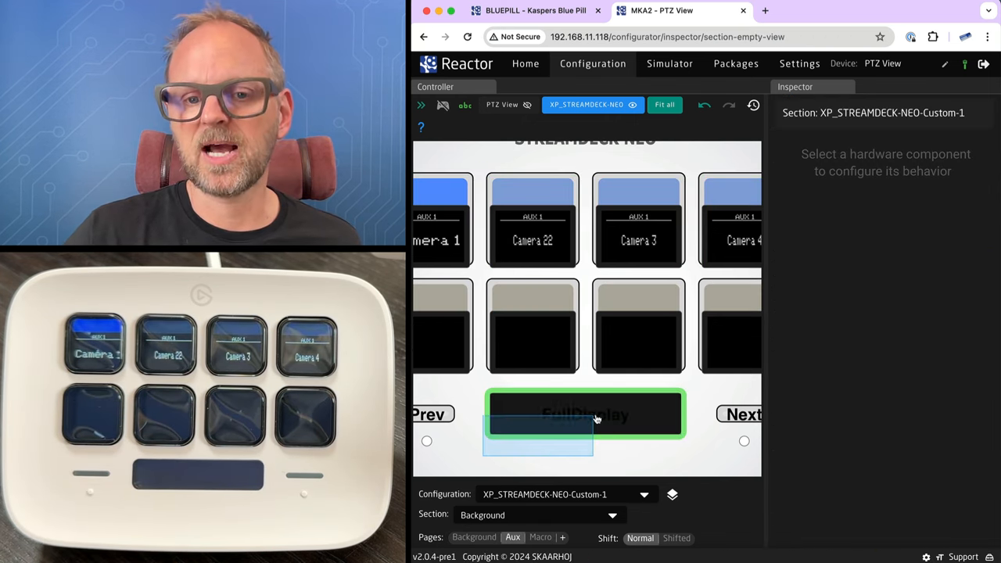
pyautogui.click(585, 414)
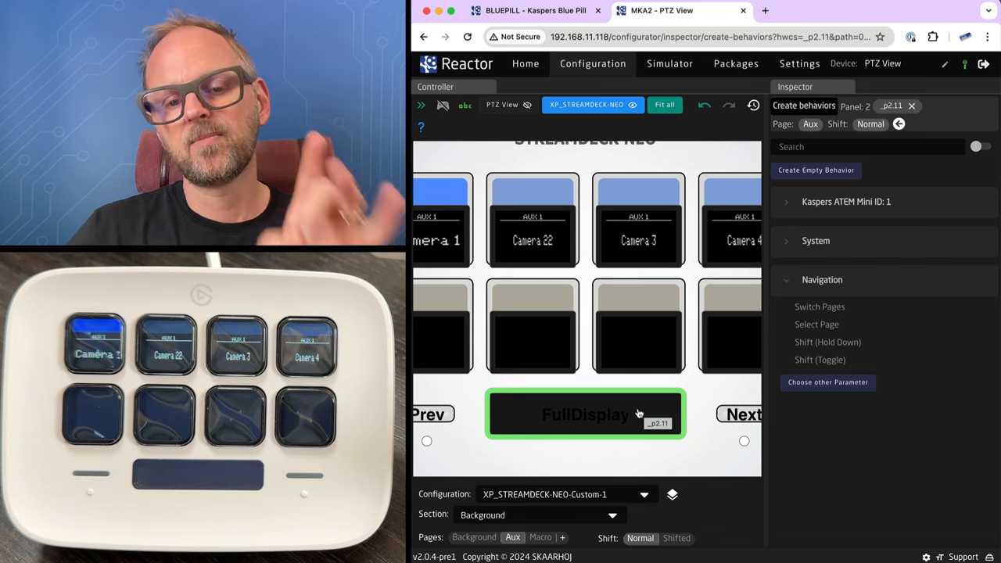
pyautogui.rightClick(585, 413)
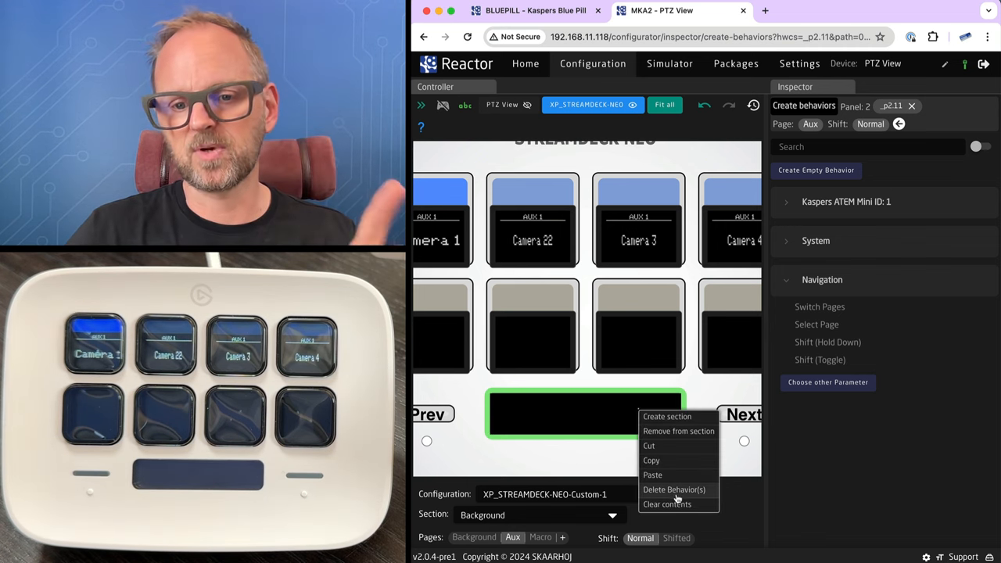
pyautogui.click(674, 488)
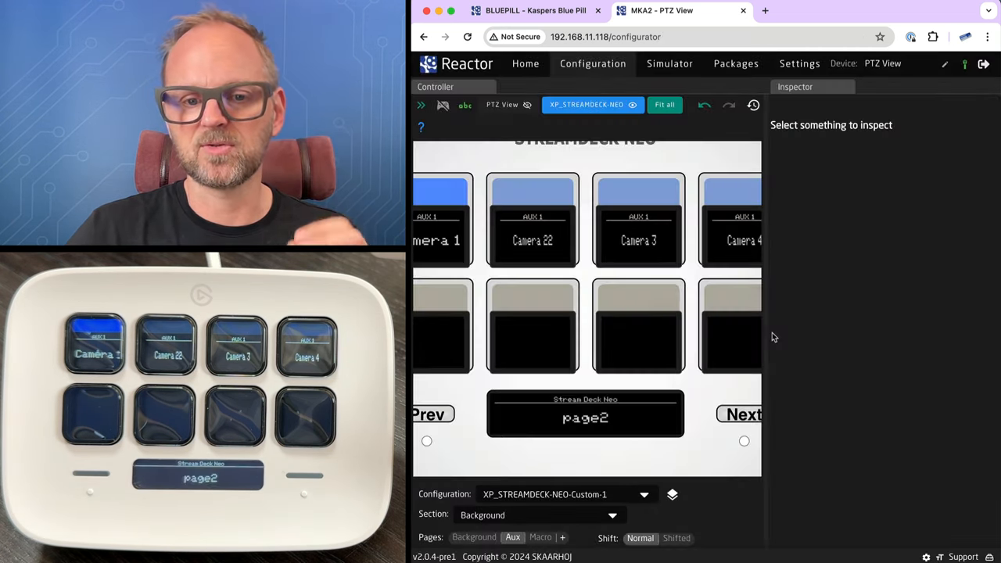
pyautogui.click(474, 538)
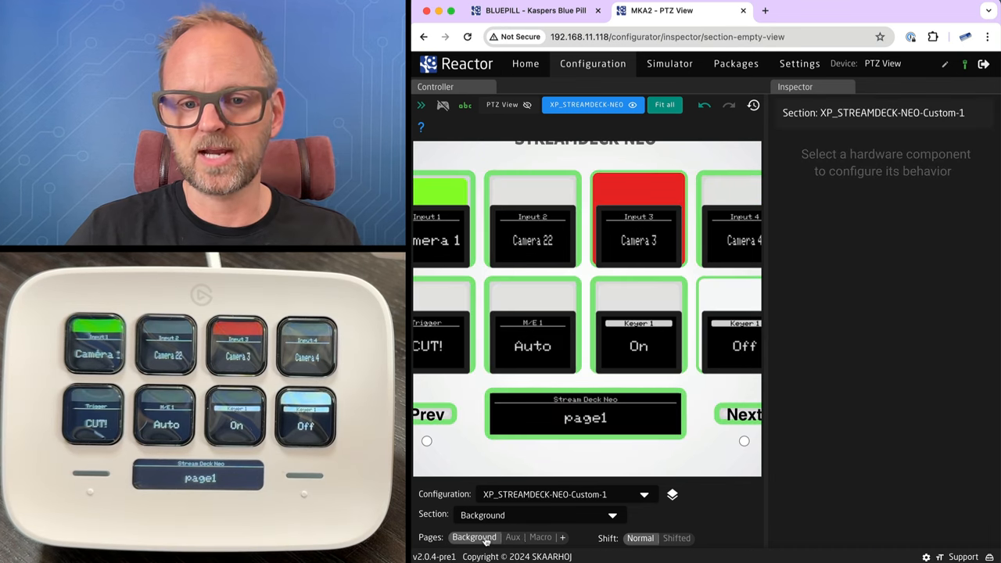
pyautogui.click(513, 538)
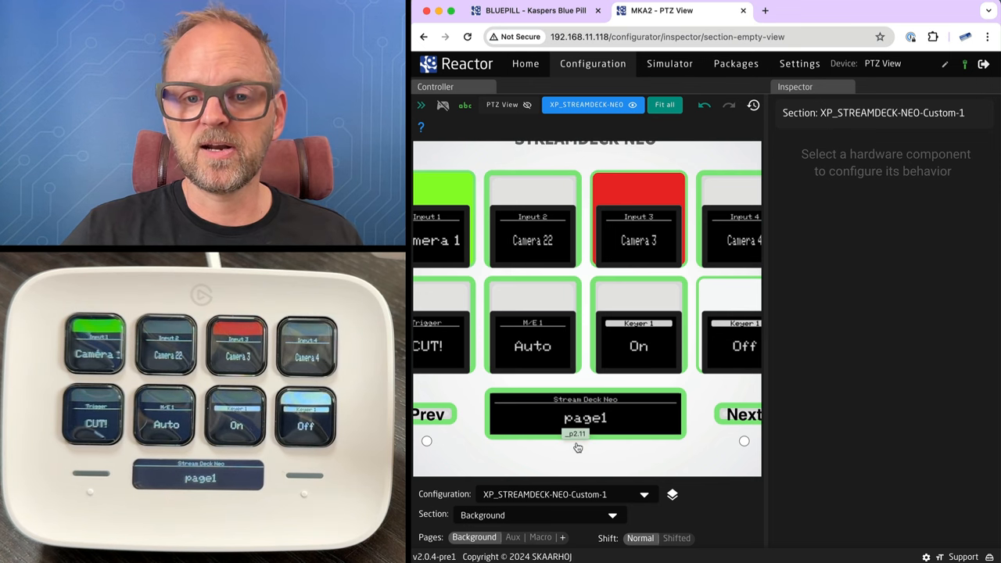
# Step: Change Textline1 to SEC_Page:Current:Name so the display reads Background, then Macro after paging
pyautogui.click(584, 414)
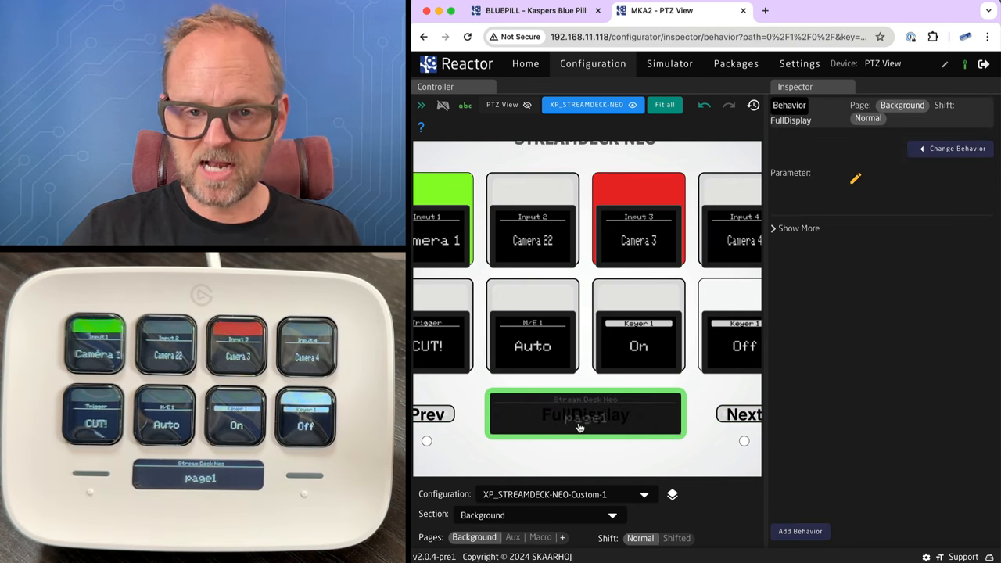
pyautogui.click(794, 229)
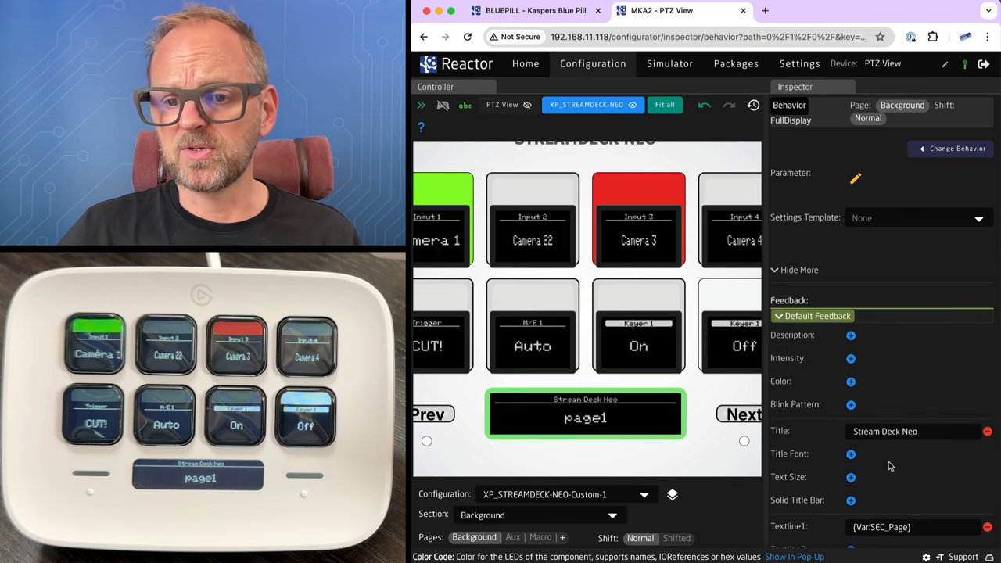
pyautogui.scroll(-3)
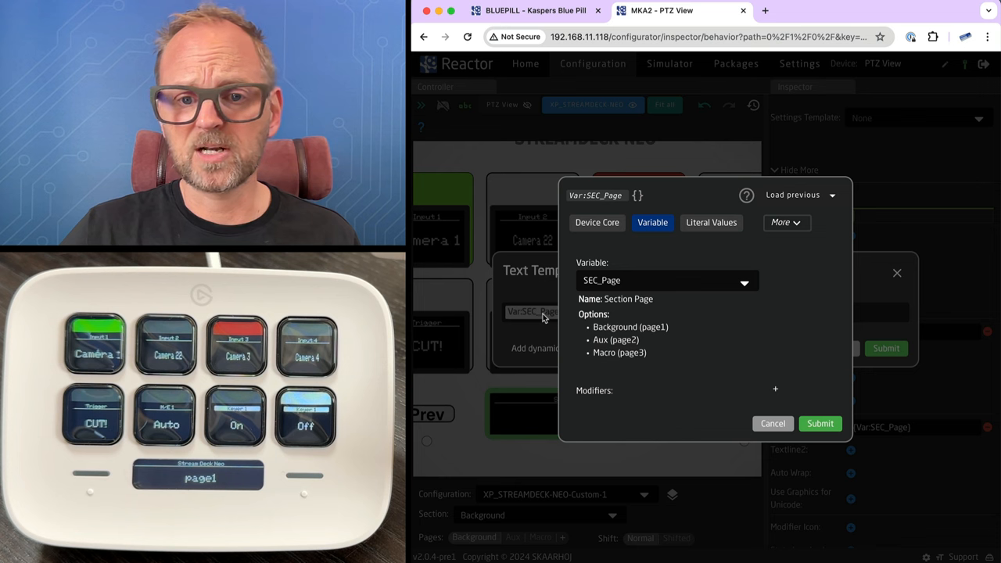
pyautogui.moveTo(772, 394)
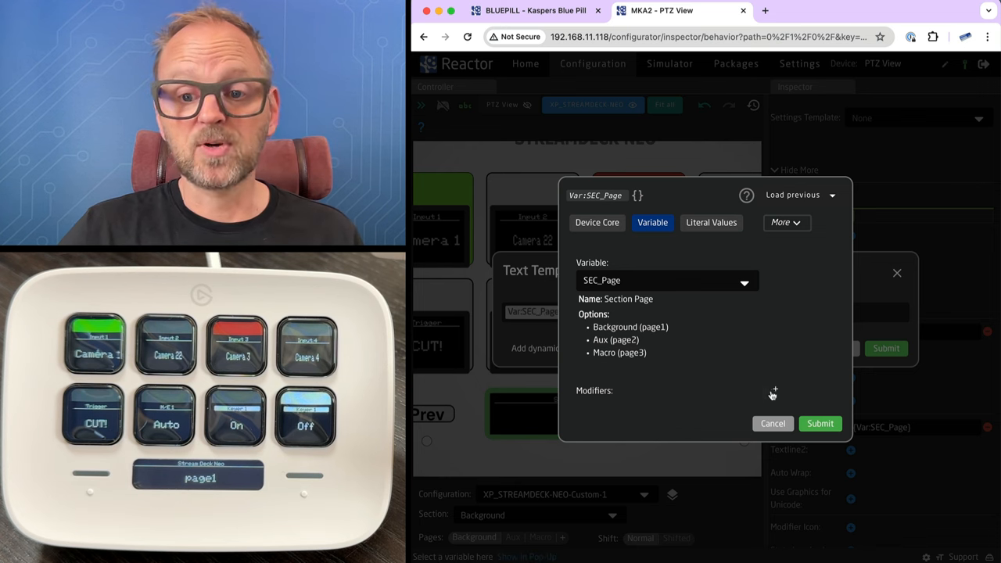
pyautogui.click(772, 391)
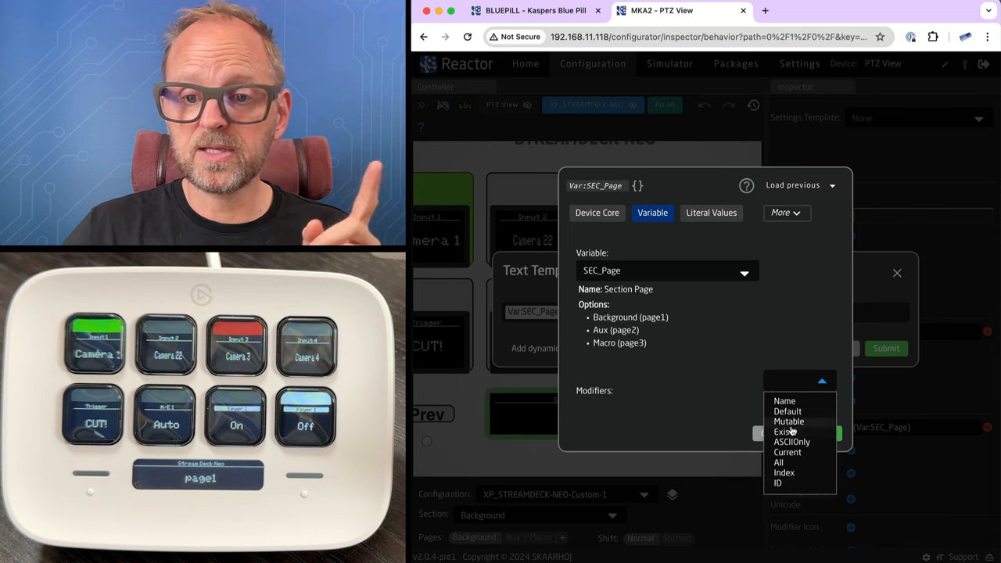
pyautogui.click(787, 452)
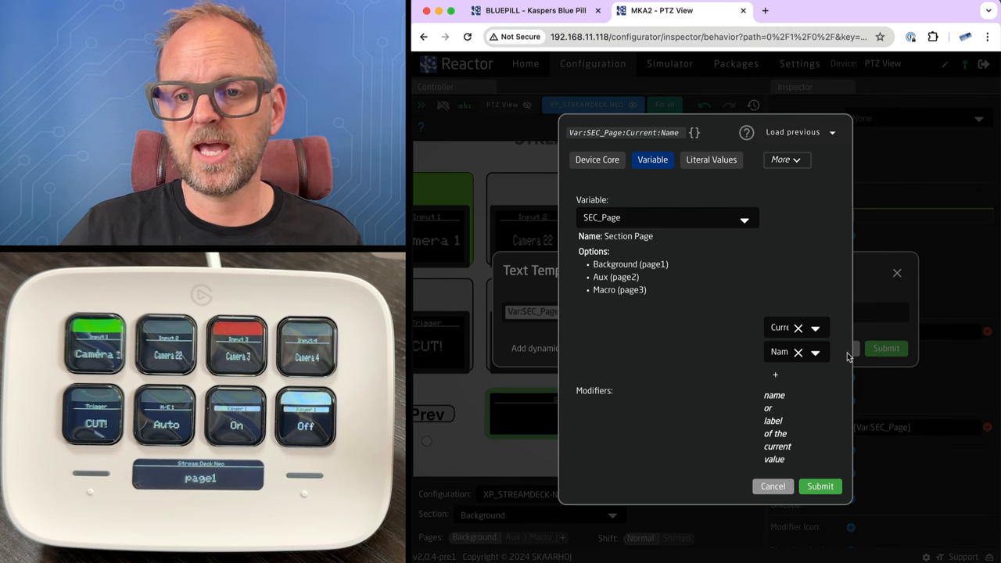
pyautogui.click(819, 485)
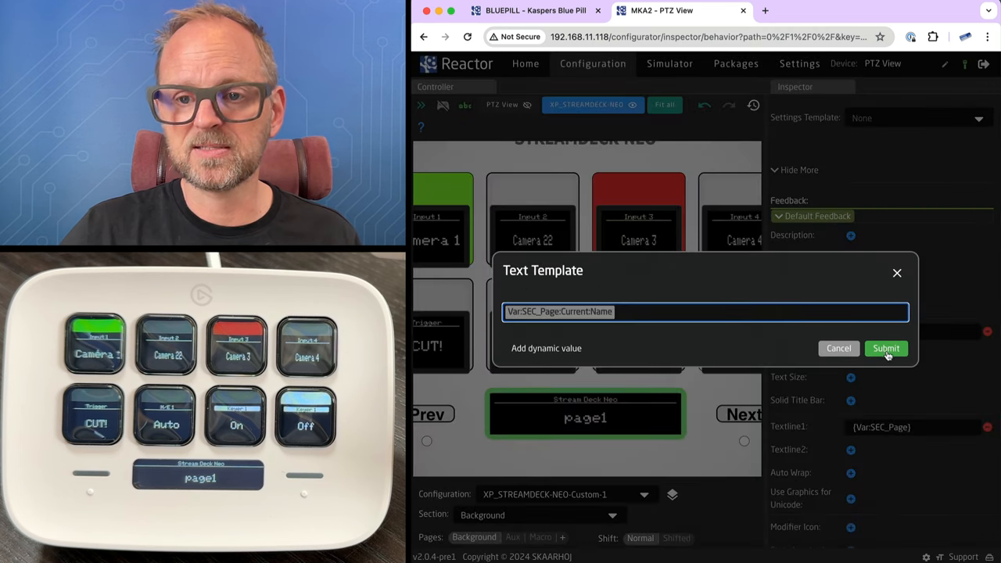
pyautogui.click(885, 347)
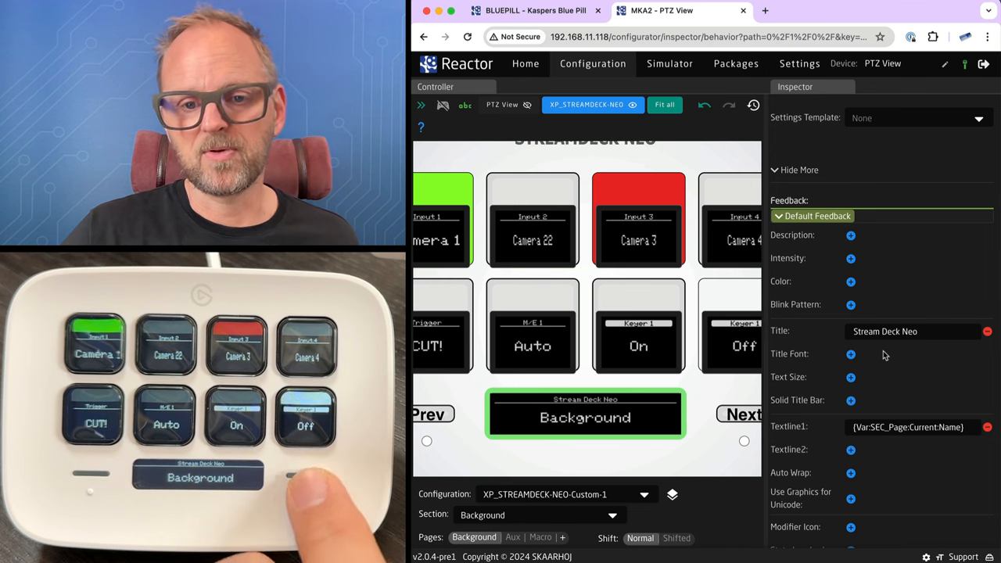
pyautogui.click(541, 538)
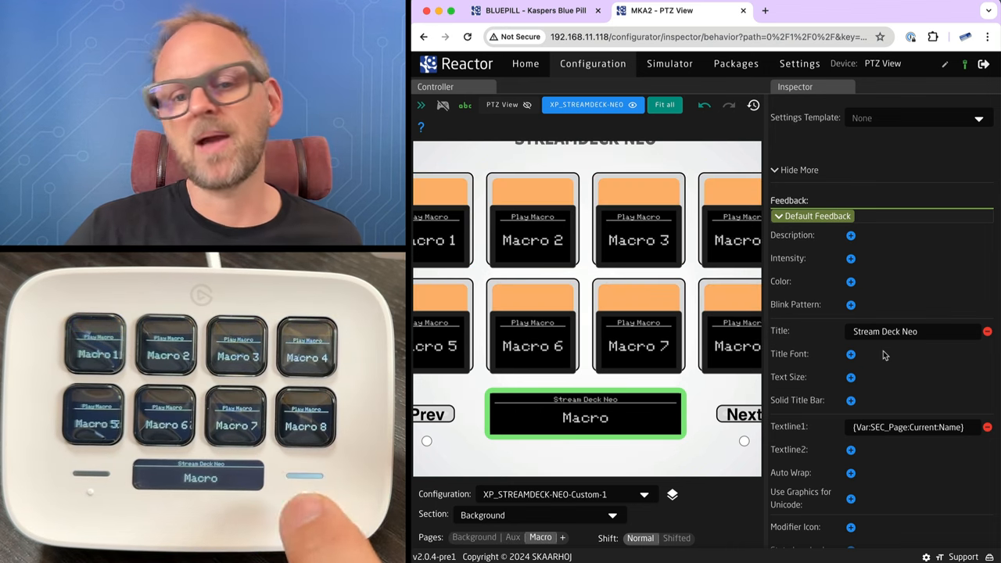